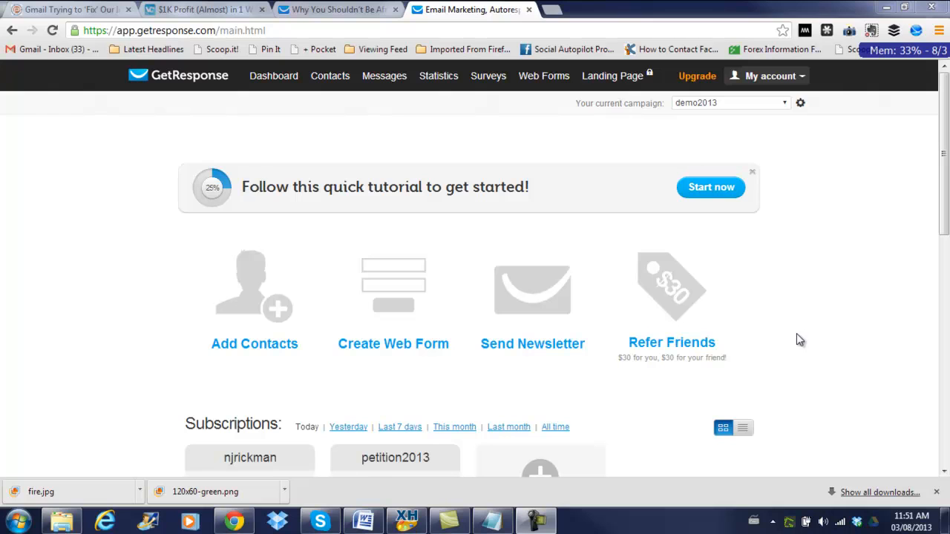
{"action": "mouse_move", "coordinate": [810, 281]}
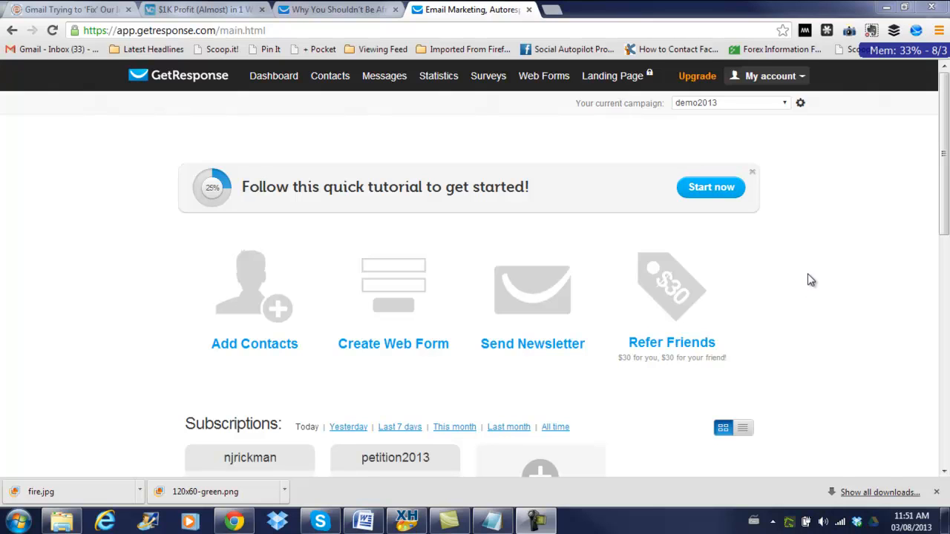
{"action": "mouse_move", "coordinate": [815, 267]}
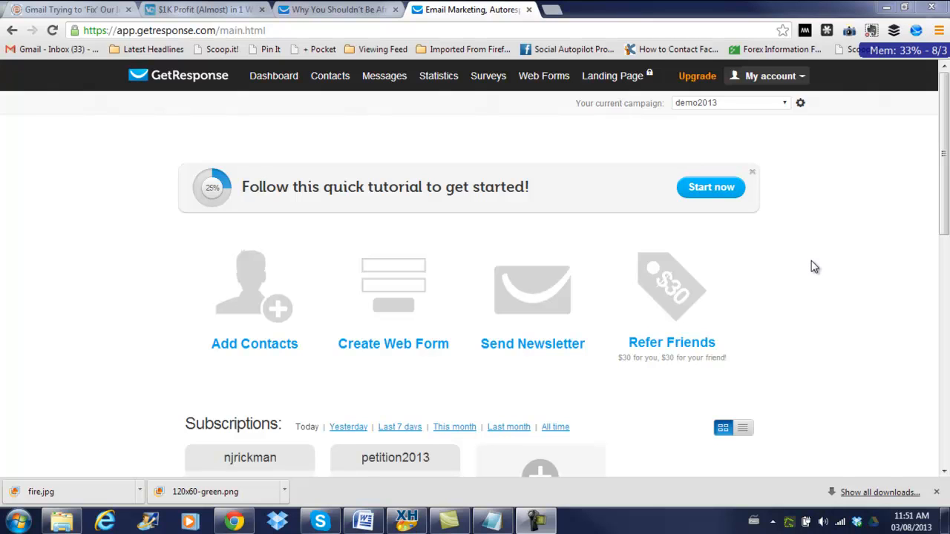
{"action": "mouse_move", "coordinate": [620, 165]}
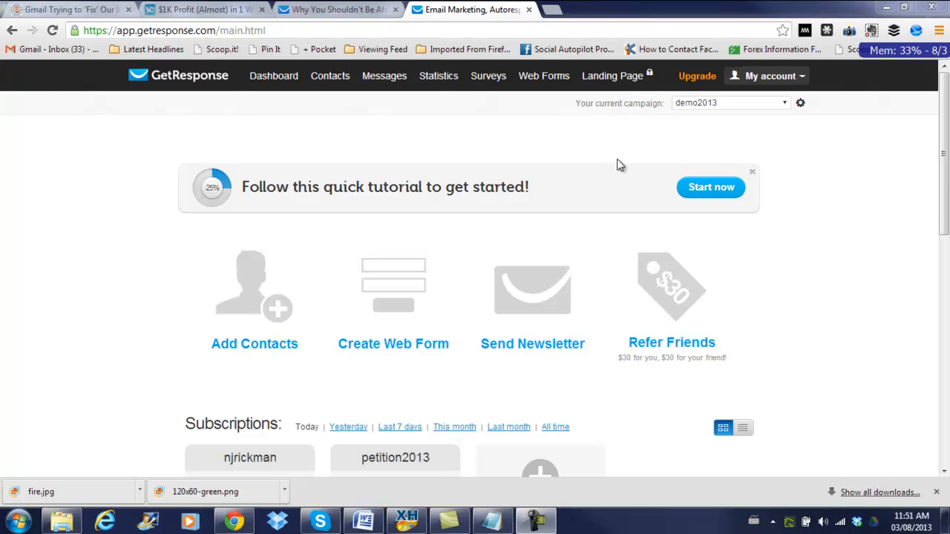
{"action": "mouse_move", "coordinate": [793, 89]}
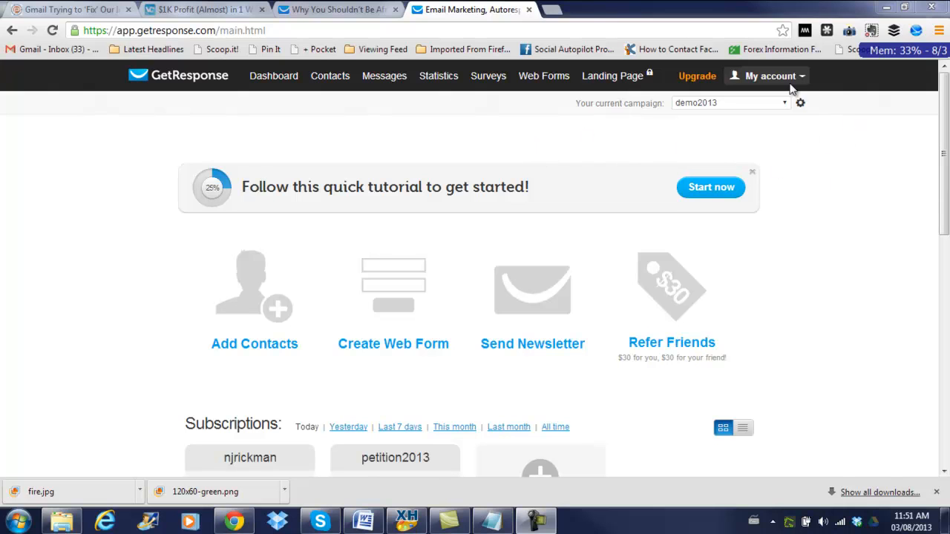
Go to the account's sender email addresses list via My account > My Emails.
{"action": "left_click", "coordinate": [770, 75]}
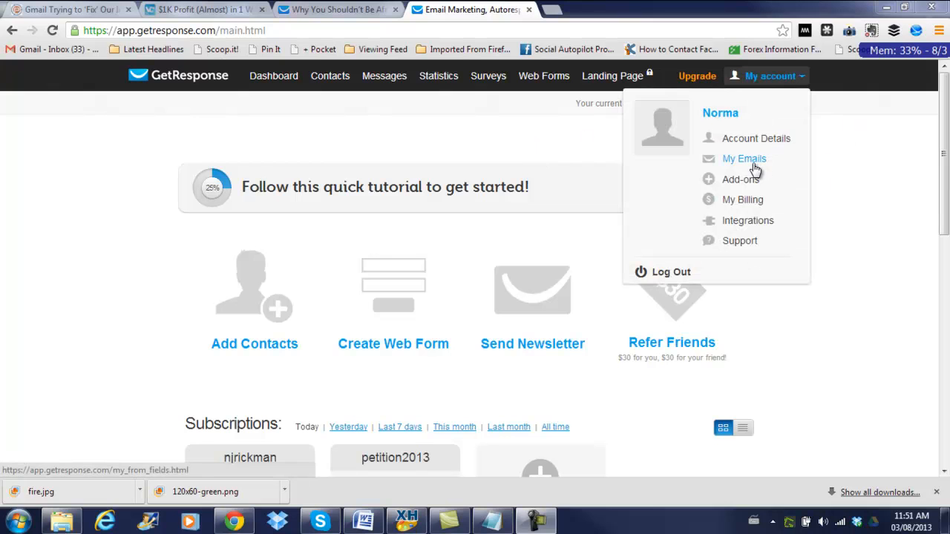
{"action": "left_click", "coordinate": [743, 159]}
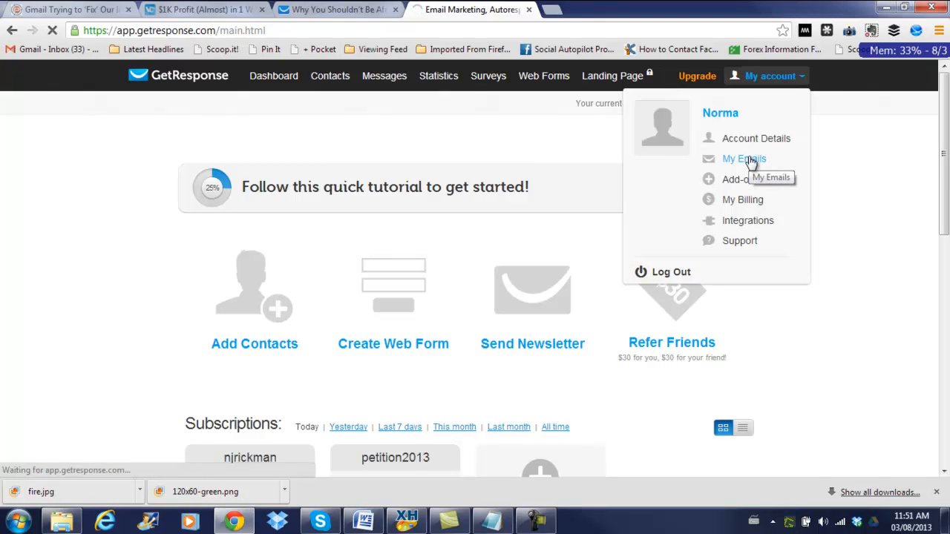
Enter 'Sueendr' as the new sender's name in the Add new Email Address form.
{"action": "left_click", "coordinate": [743, 158]}
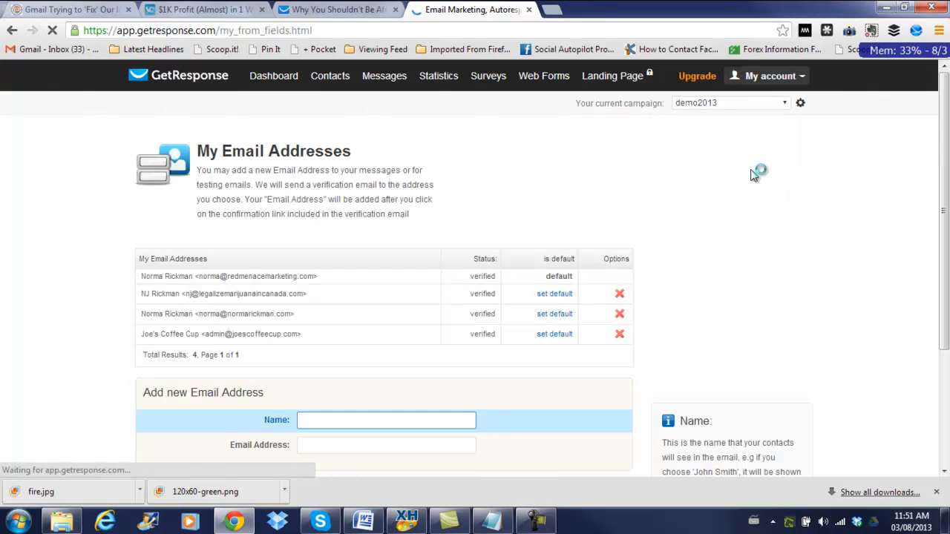
{"action": "scroll", "scroll_direction": "down", "scroll_amount": 3}
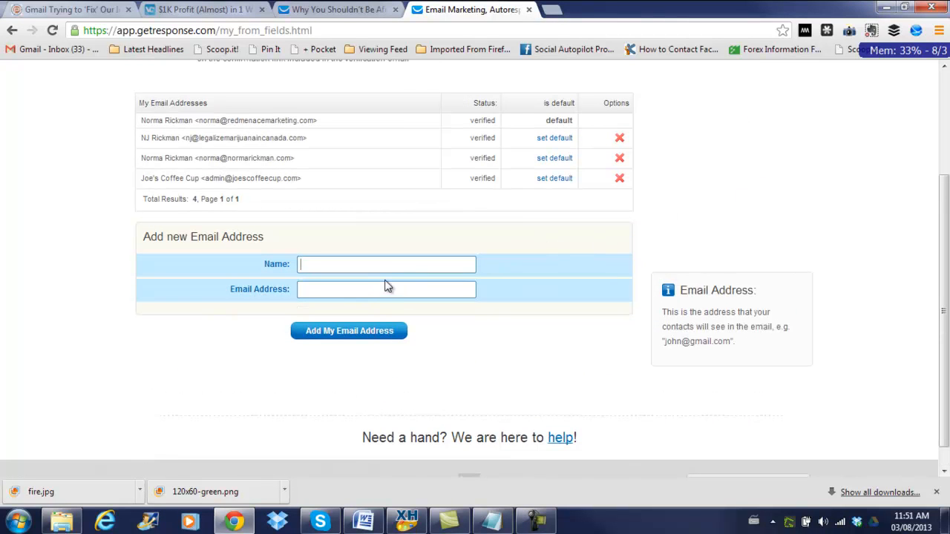
{"action": "left_click", "coordinate": [386, 264]}
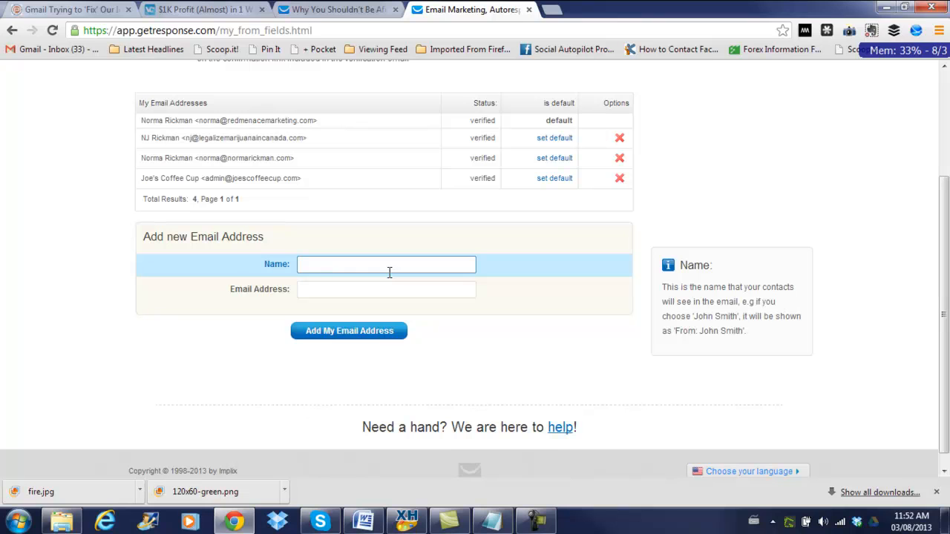
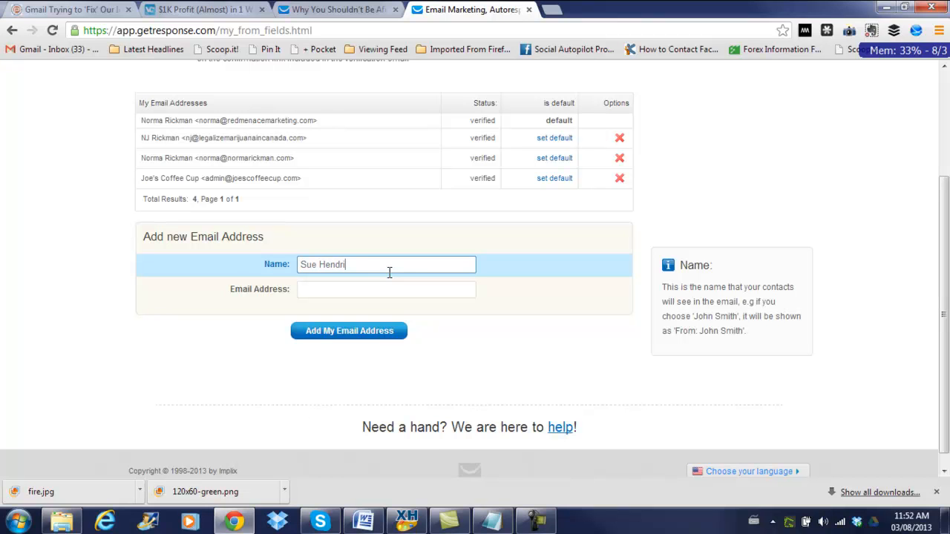
{"action": "left_click", "coordinate": [386, 288]}
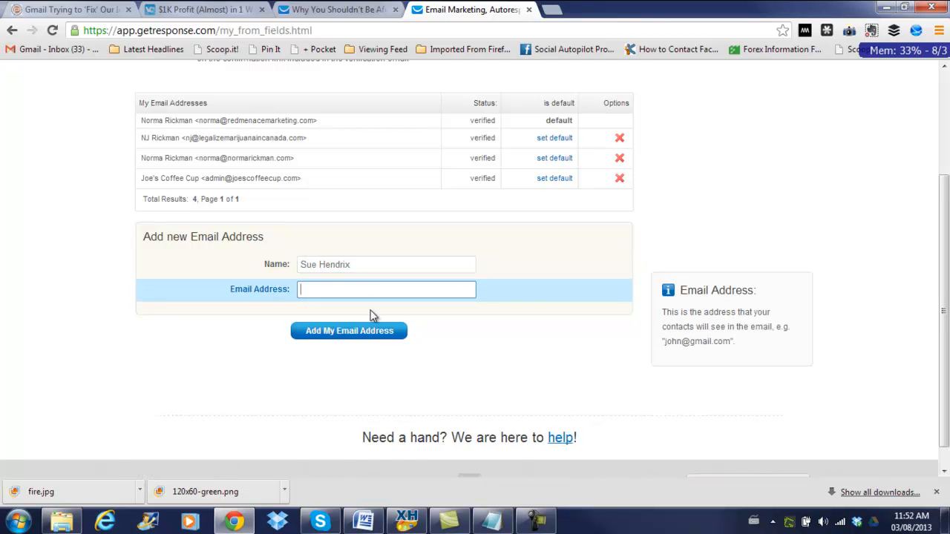
{"action": "mouse_move", "coordinate": [472, 353]}
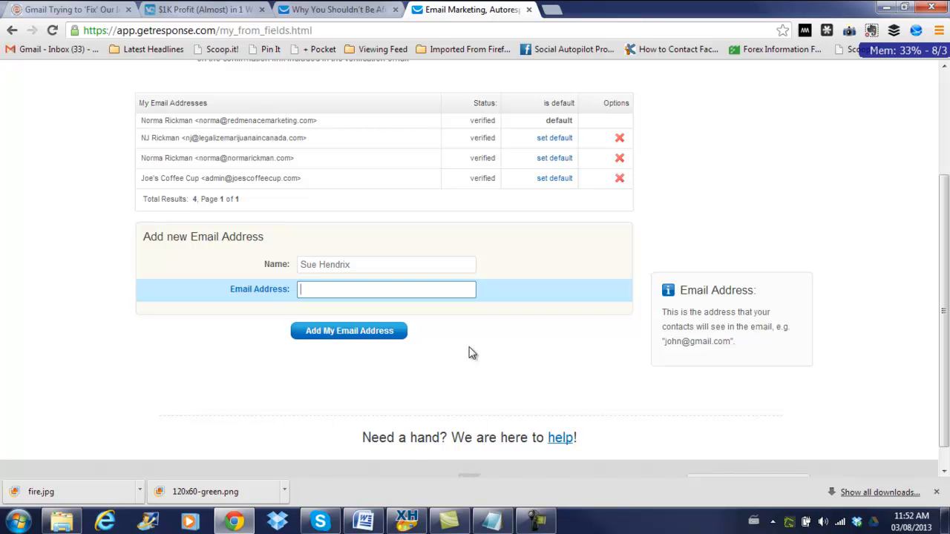
{"action": "mouse_move", "coordinate": [472, 348]}
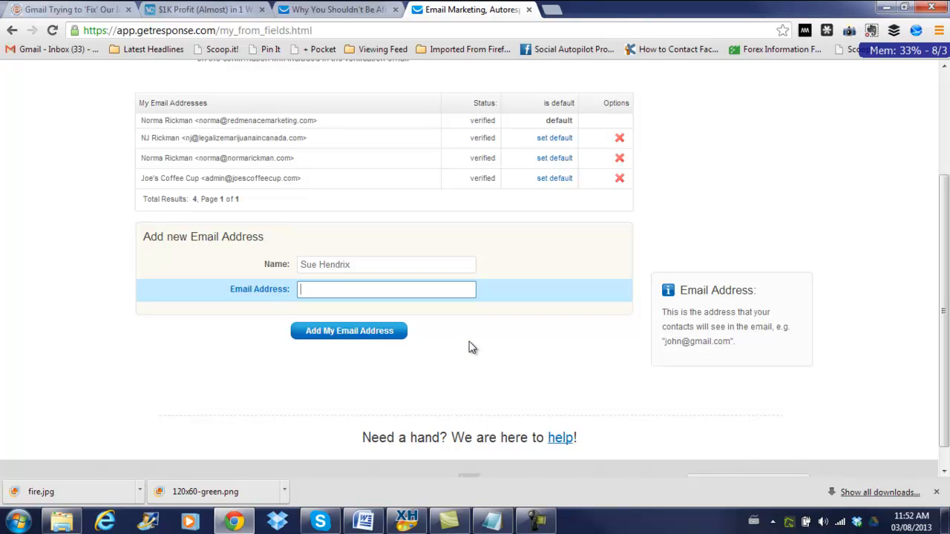
{"action": "left_click", "coordinate": [386, 289]}
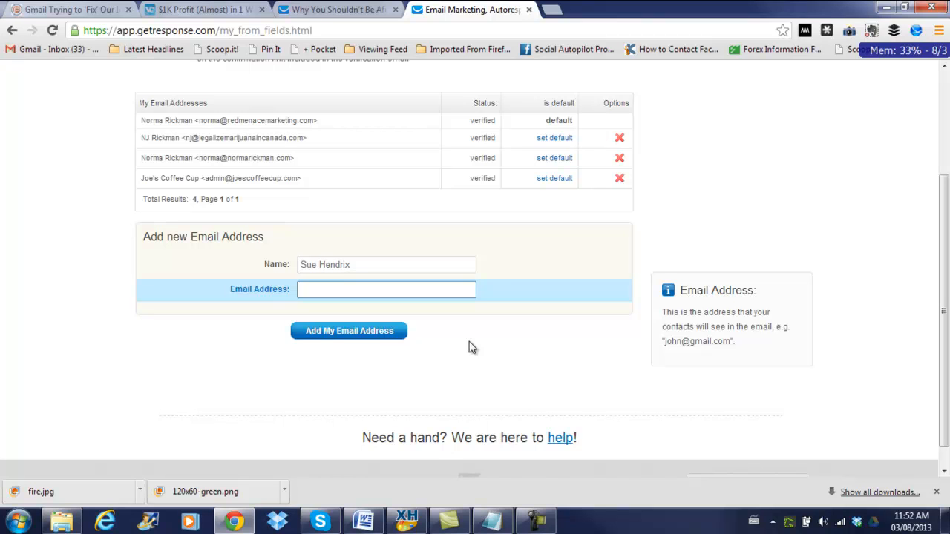
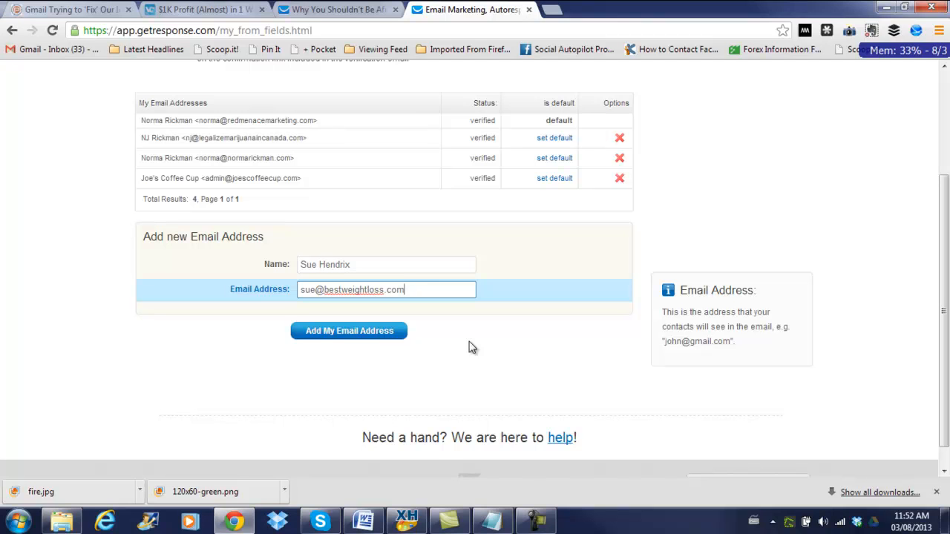
Add the new sender address so it appears in the list as verification pending.
{"action": "left_click", "coordinate": [348, 331]}
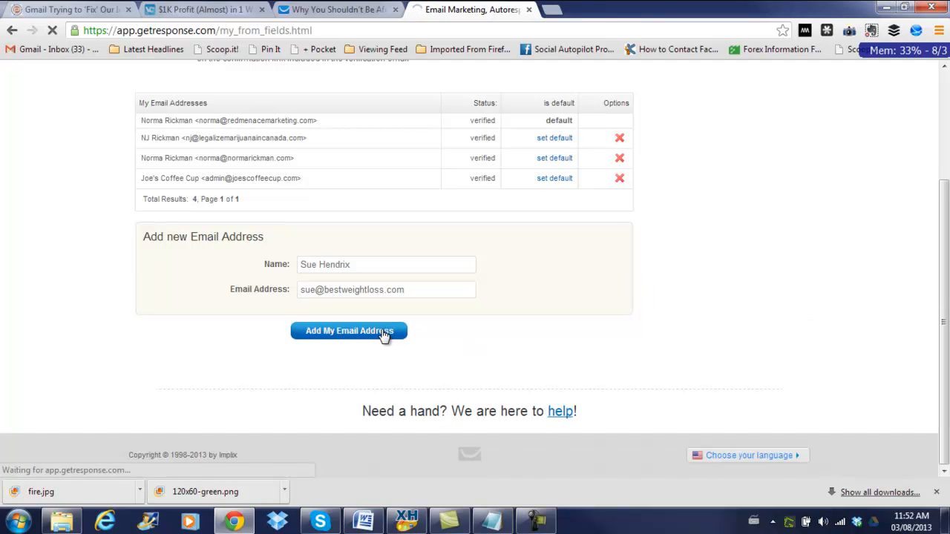
{"action": "left_click", "coordinate": [349, 331]}
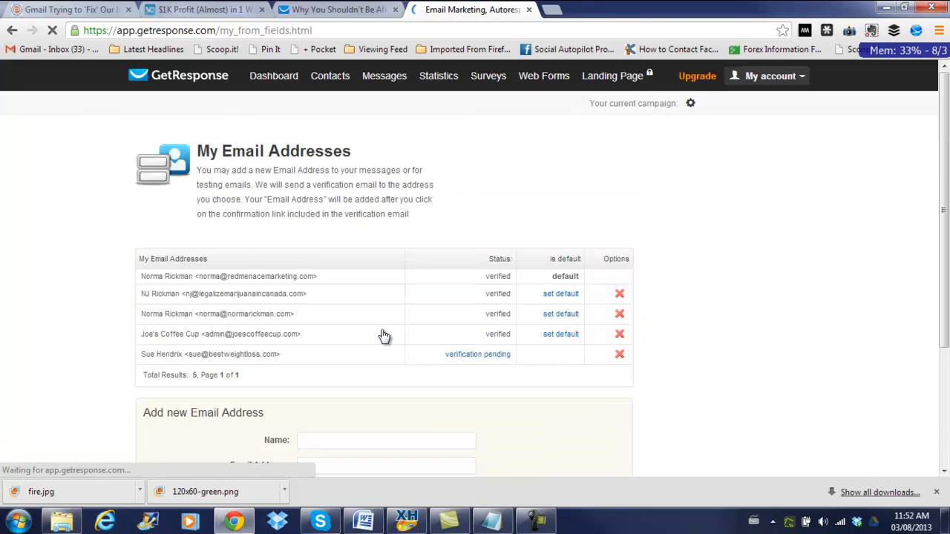
{"action": "left_click", "coordinate": [386, 440]}
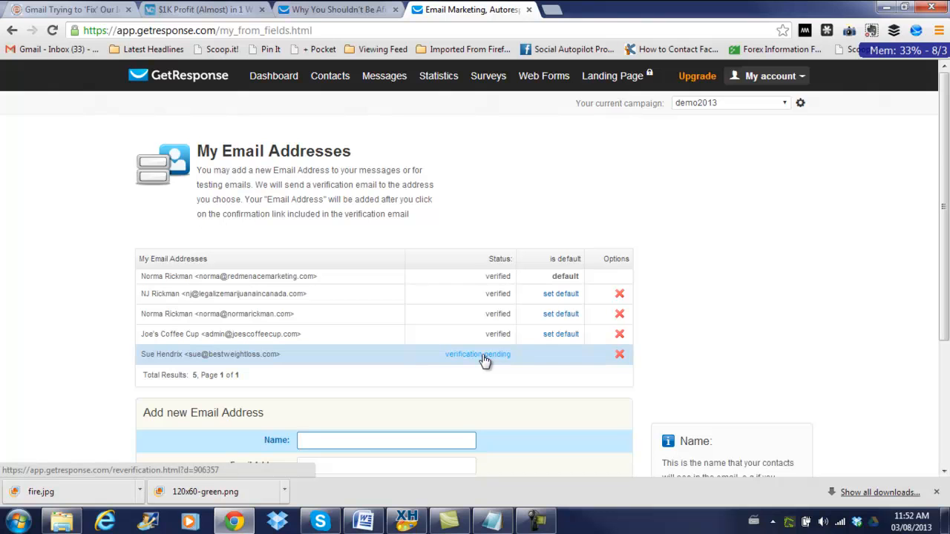
{"action": "left_click", "coordinate": [386, 440]}
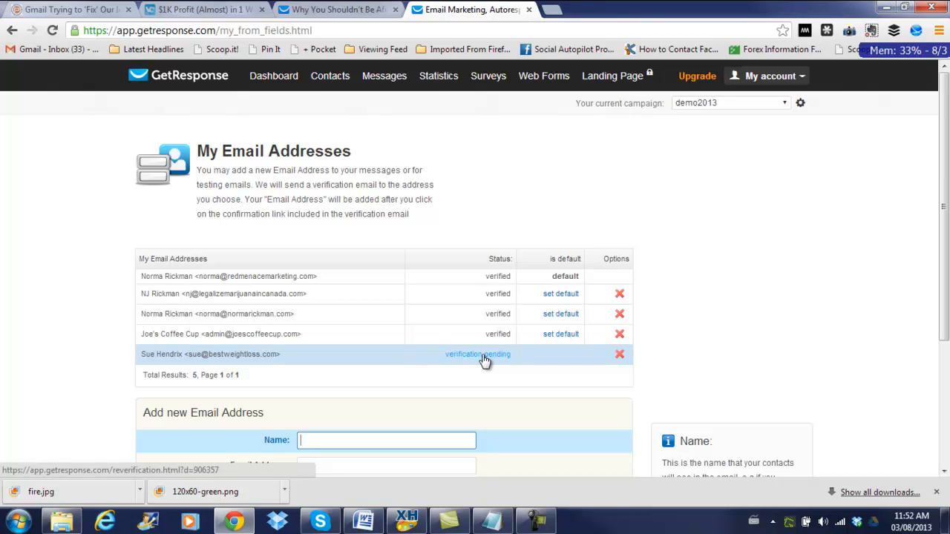
{"action": "mouse_move", "coordinate": [754, 216]}
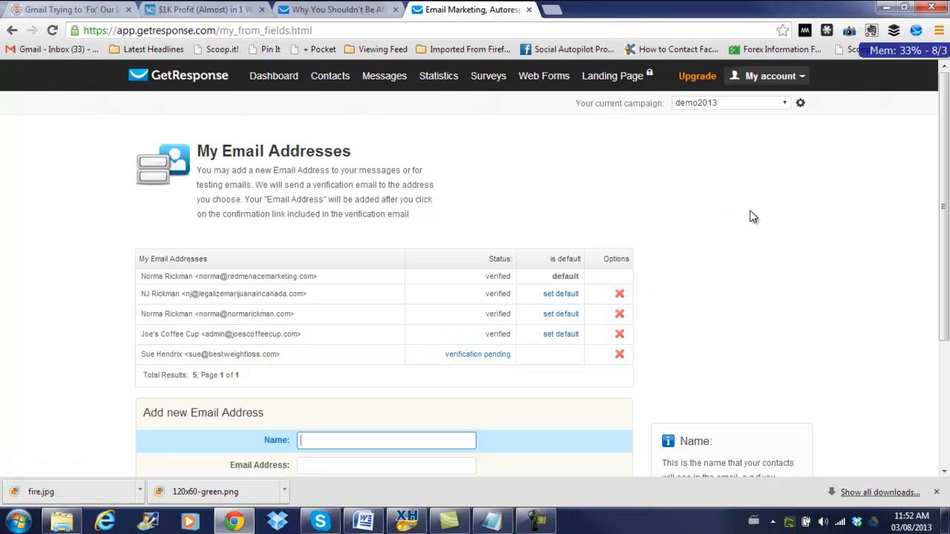
{"action": "mouse_move", "coordinate": [498, 153]}
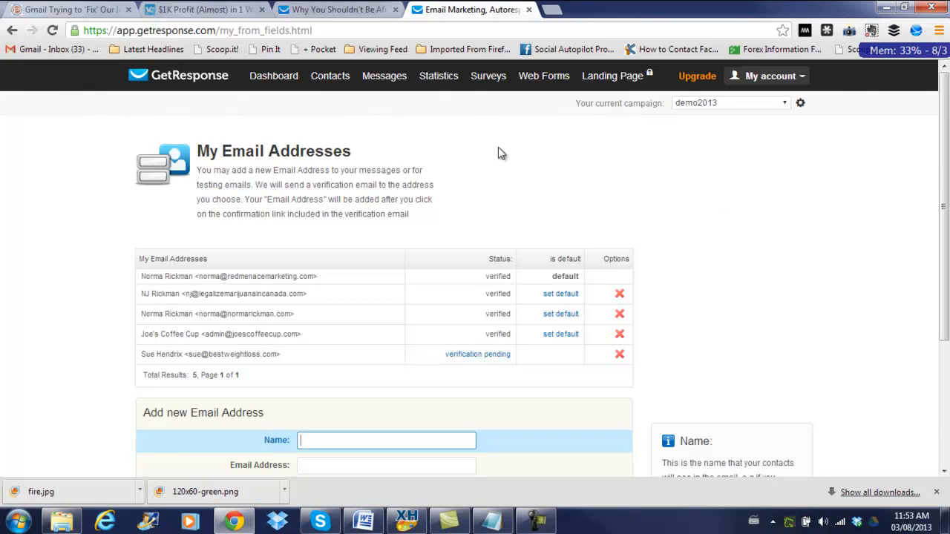
Return to the GetResponse dashboard.
{"action": "left_click", "coordinate": [273, 75]}
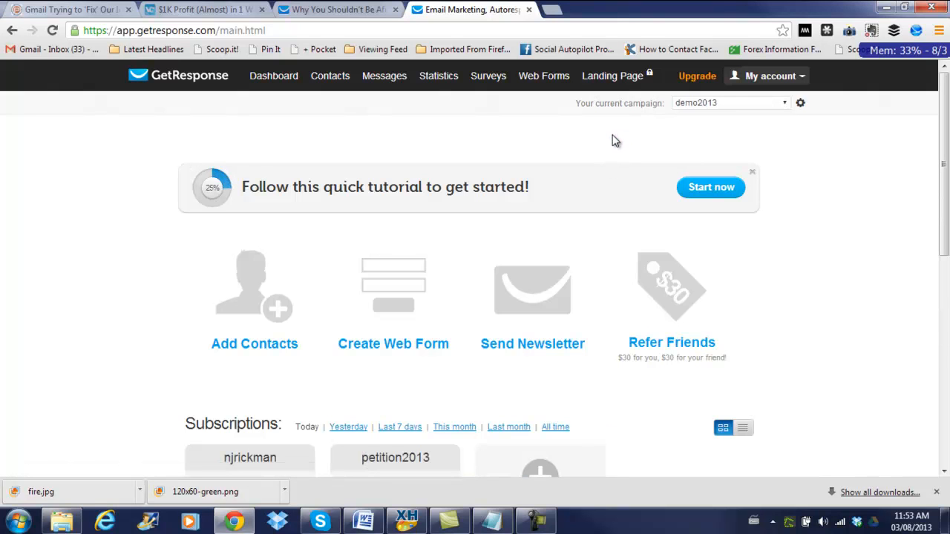
{"action": "mouse_move", "coordinate": [620, 141]}
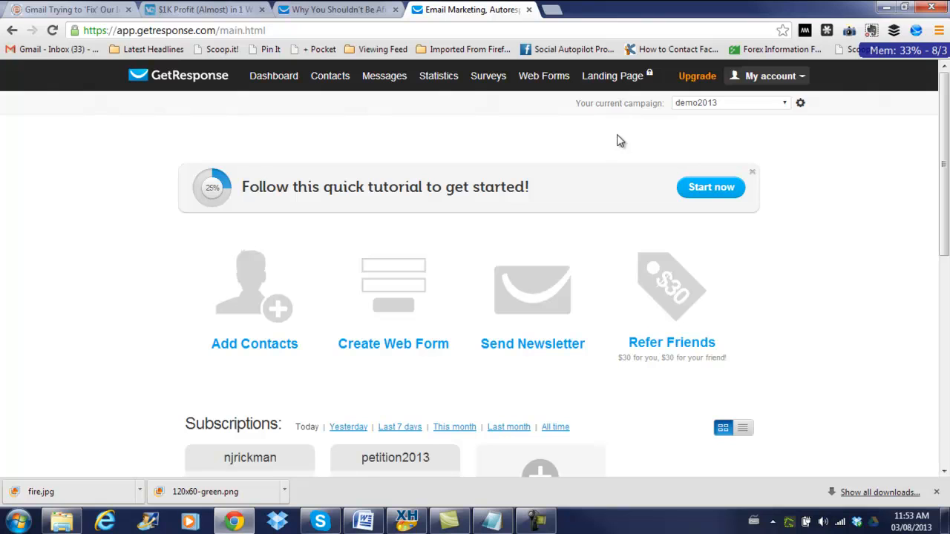
{"action": "mouse_move", "coordinate": [637, 137]}
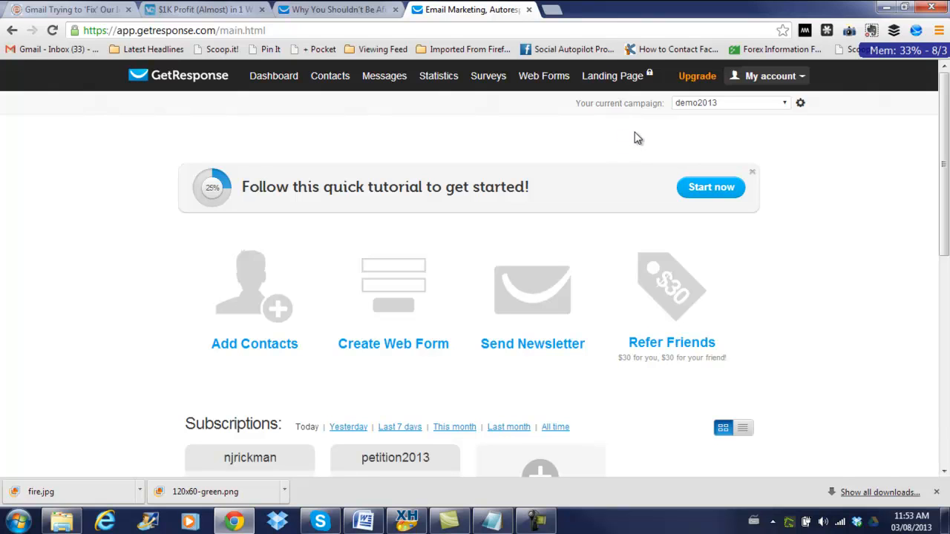
{"action": "mouse_move", "coordinate": [778, 153]}
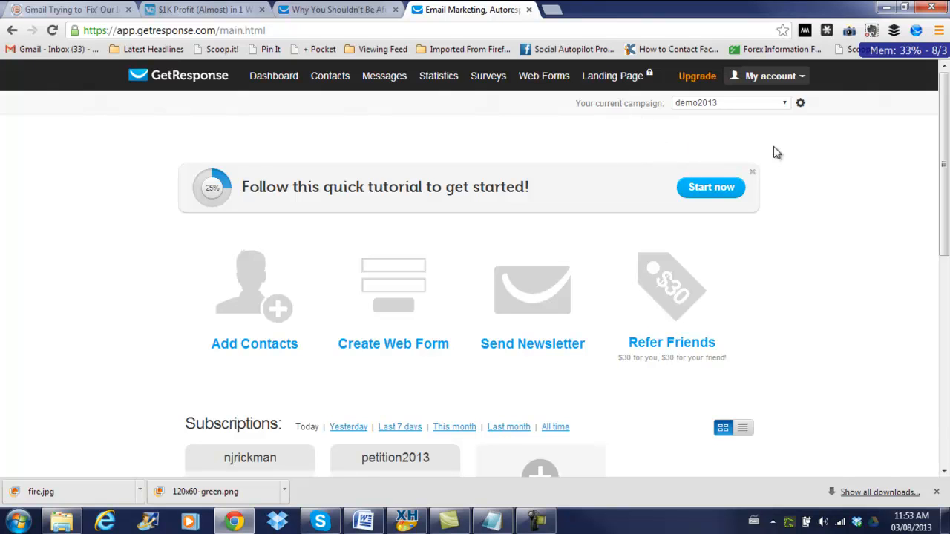
{"action": "mouse_move", "coordinate": [813, 144]}
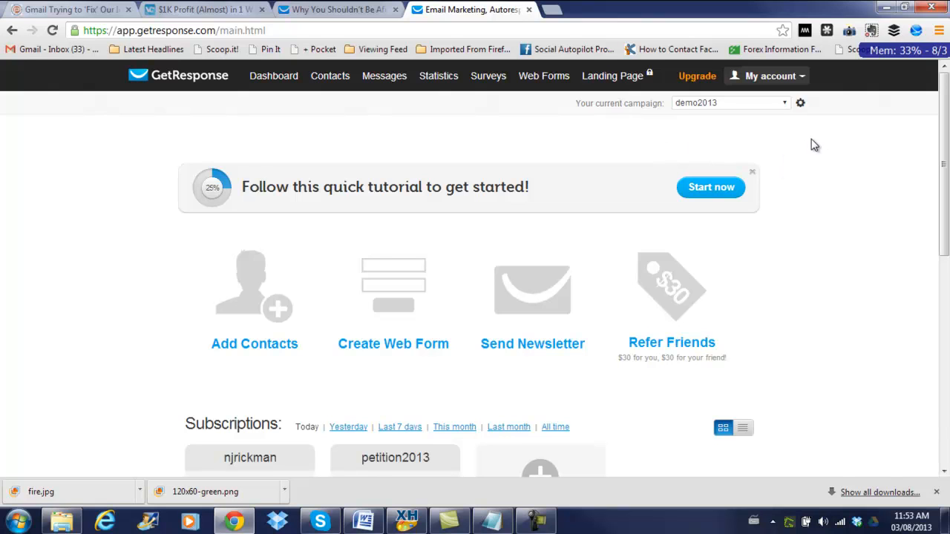
{"action": "mouse_move", "coordinate": [590, 116]}
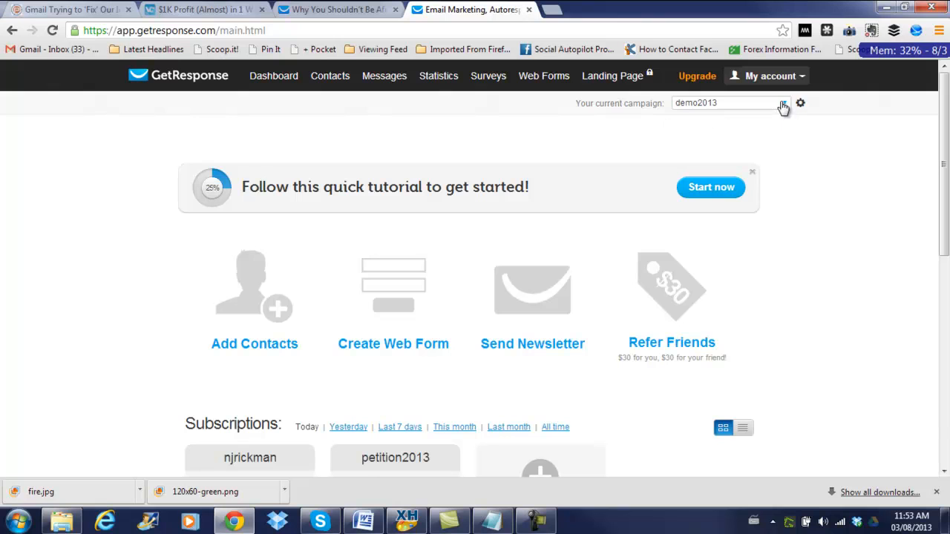
{"action": "left_click", "coordinate": [784, 104]}
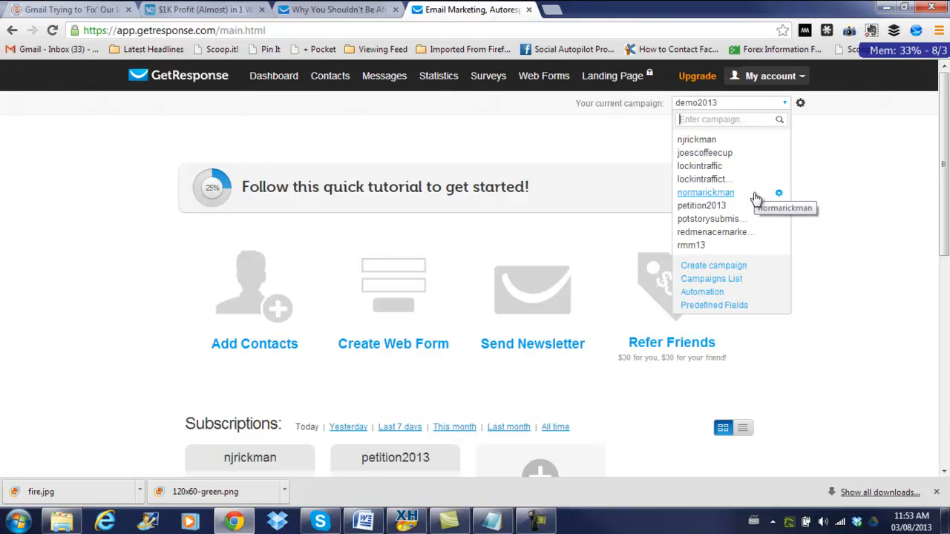
{"action": "mouse_move", "coordinate": [744, 267]}
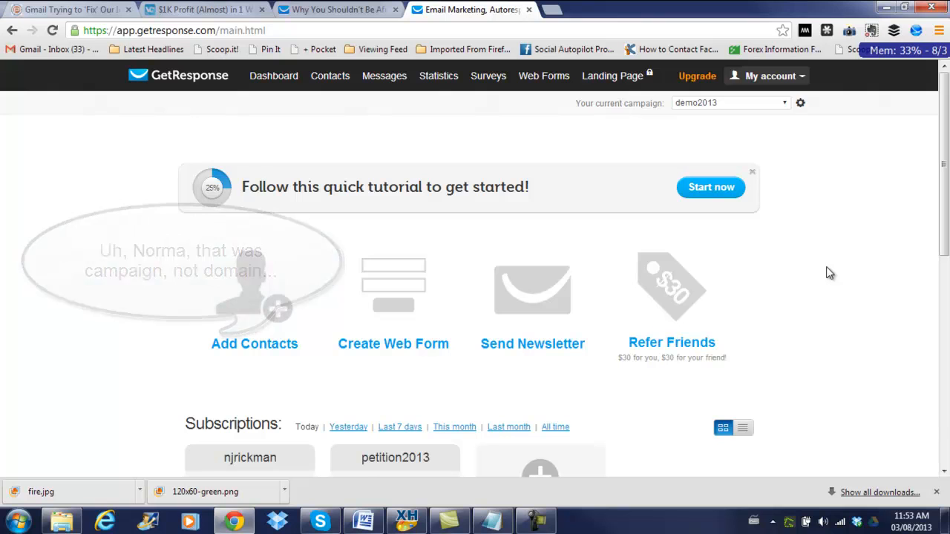
Start creating a new autoresponder from the Messages menu.
{"action": "left_click", "coordinate": [383, 76]}
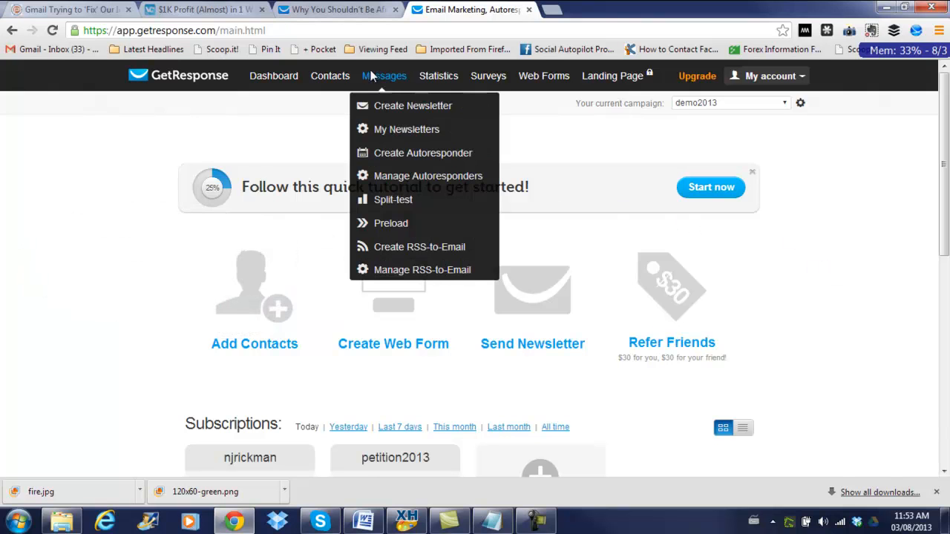
{"action": "mouse_move", "coordinate": [380, 89]}
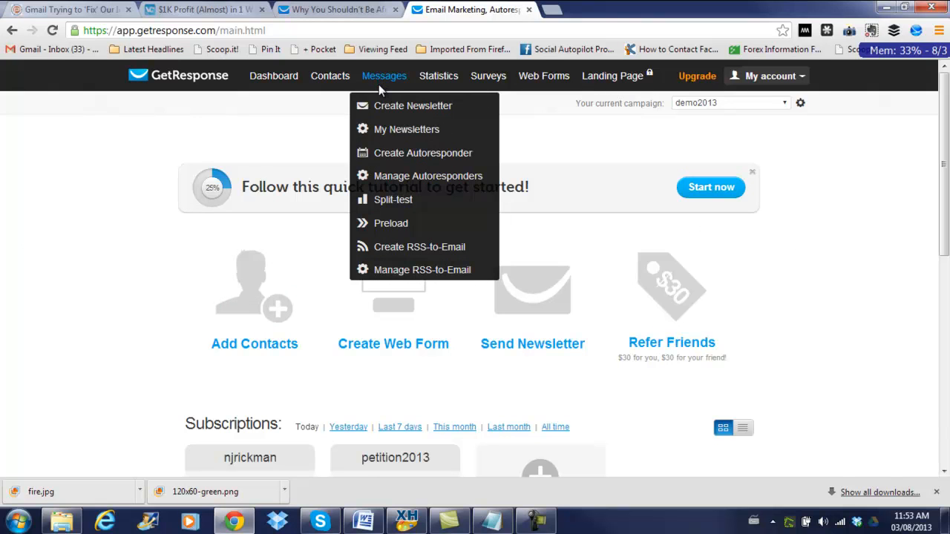
{"action": "left_click", "coordinate": [421, 153]}
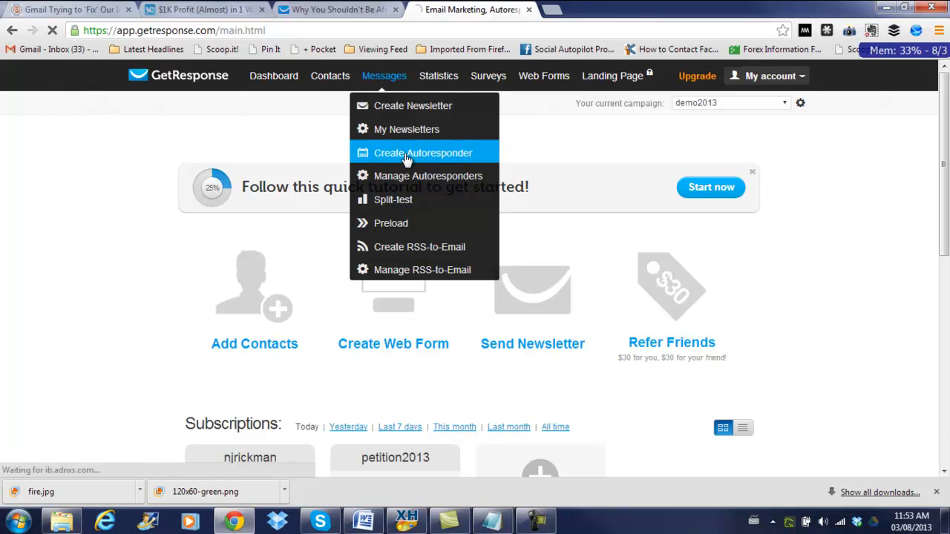
{"action": "left_click", "coordinate": [423, 153]}
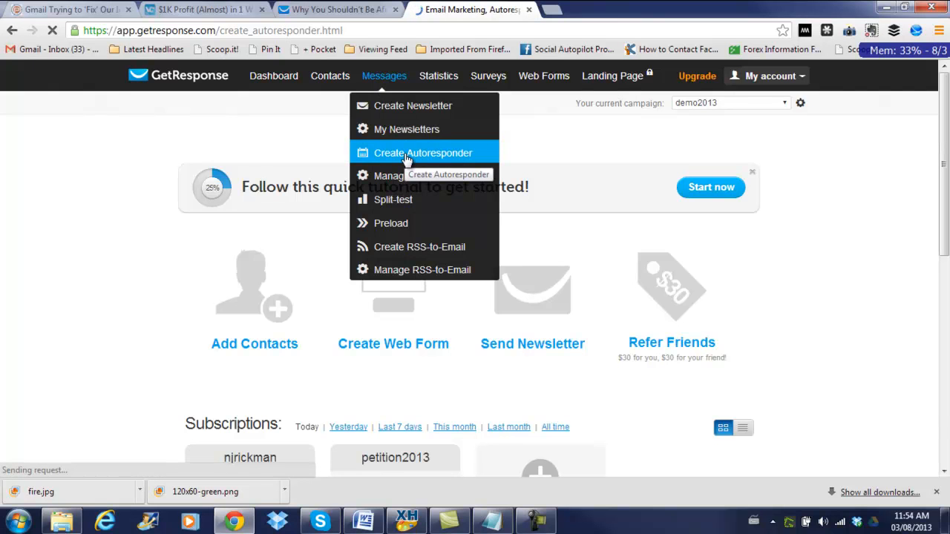
{"action": "left_click", "coordinate": [421, 152]}
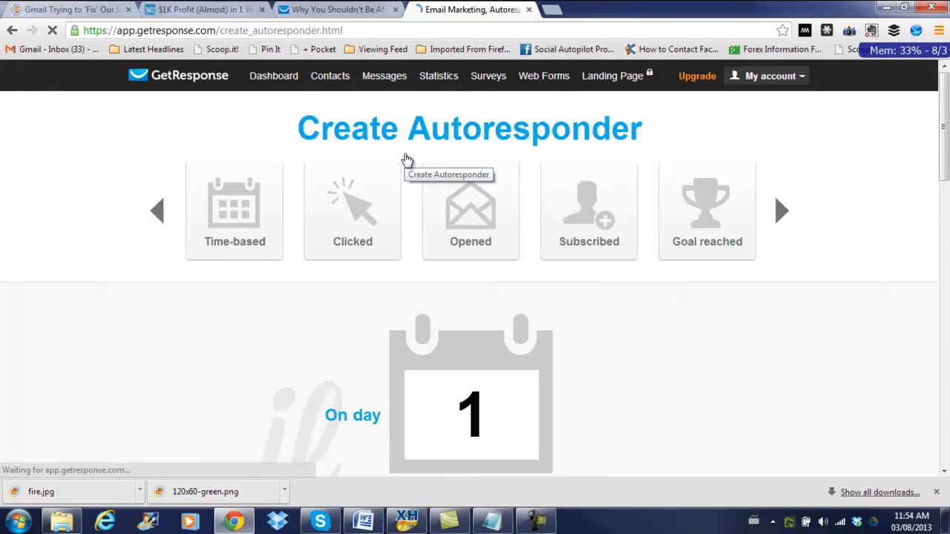
Make the autoresponder time-based on day 0, keeping Send message set to immediately.
{"action": "left_click", "coordinate": [235, 211]}
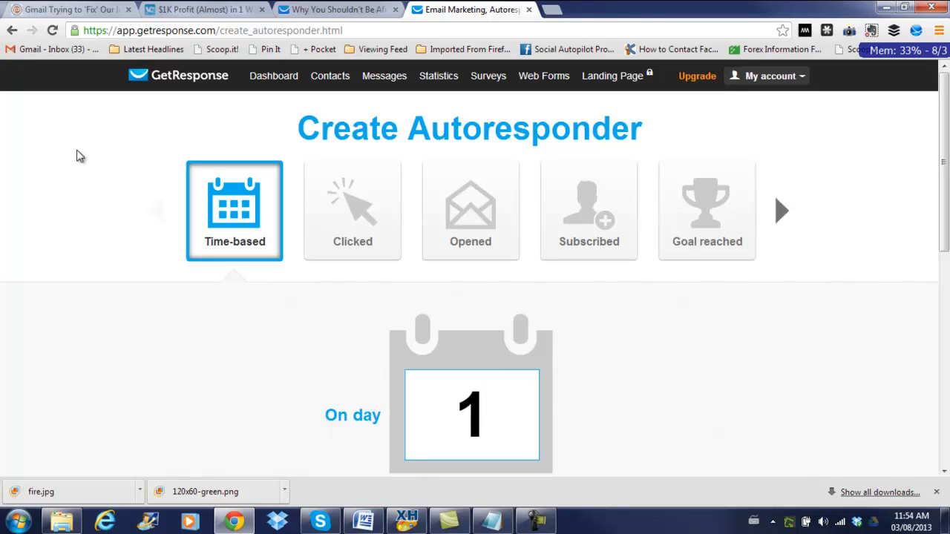
{"action": "left_click", "coordinate": [489, 414]}
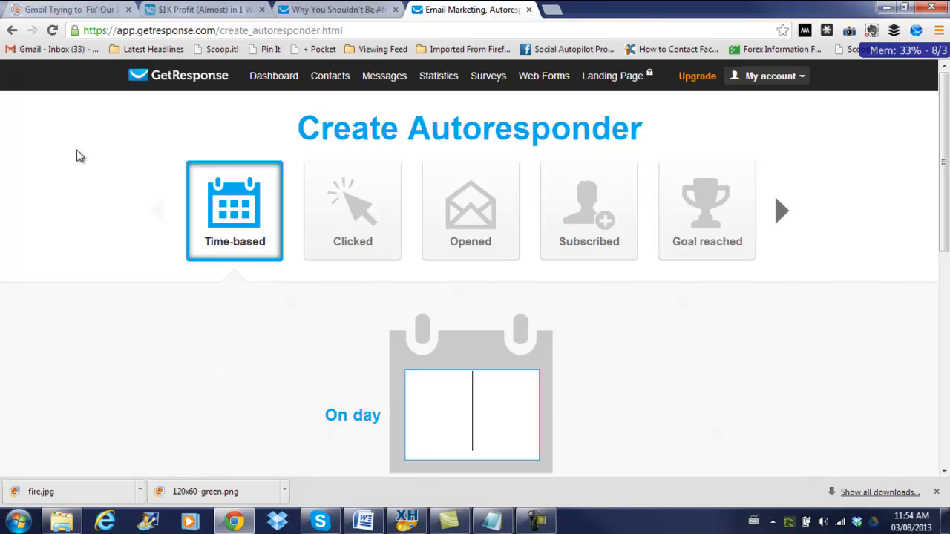
{"action": "type", "text": "0"}
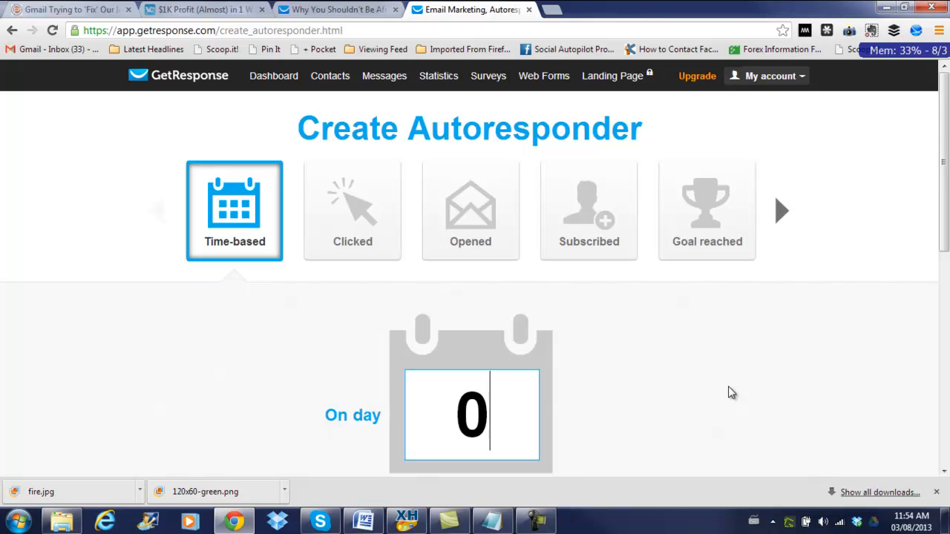
{"action": "scroll", "scroll_direction": "down", "scroll_amount": 3}
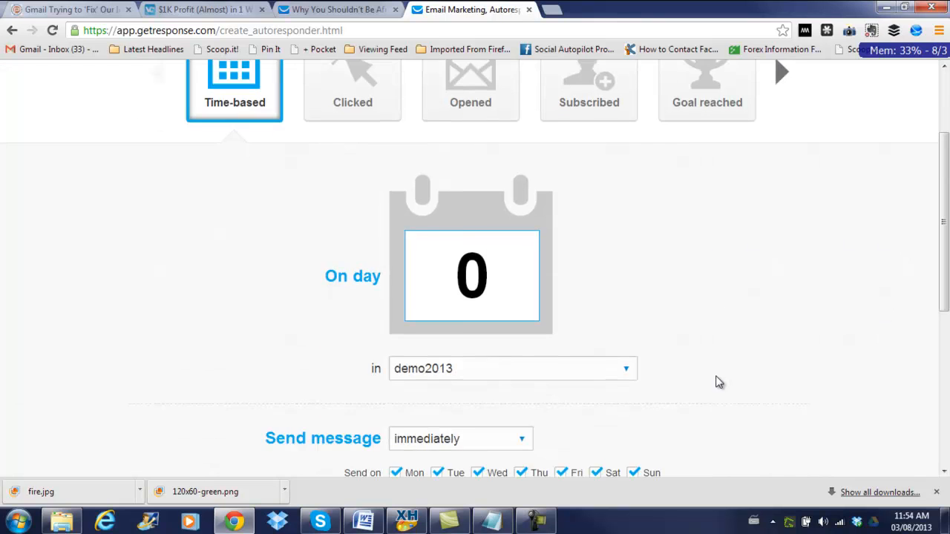
{"action": "scroll", "scroll_direction": "down", "scroll_amount": 3}
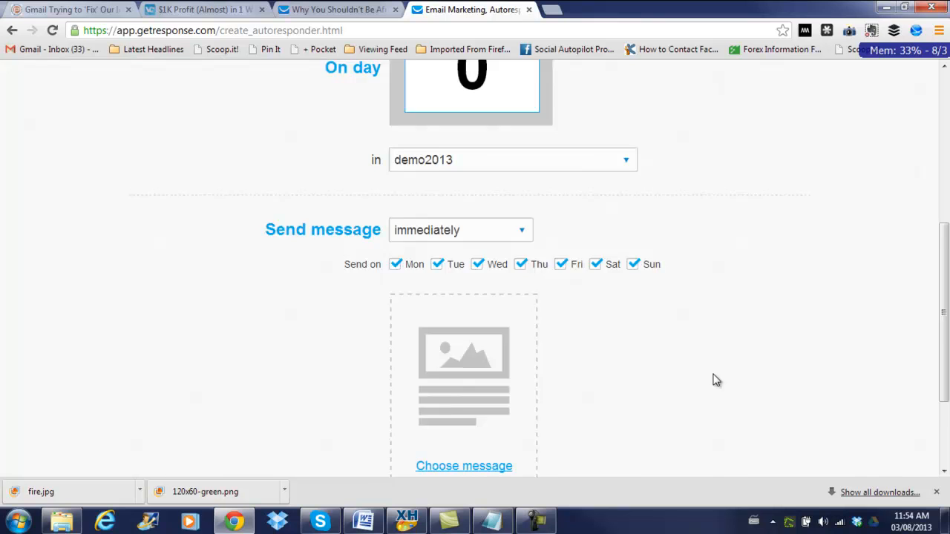
{"action": "scroll", "scroll_direction": "down", "scroll_amount": 3}
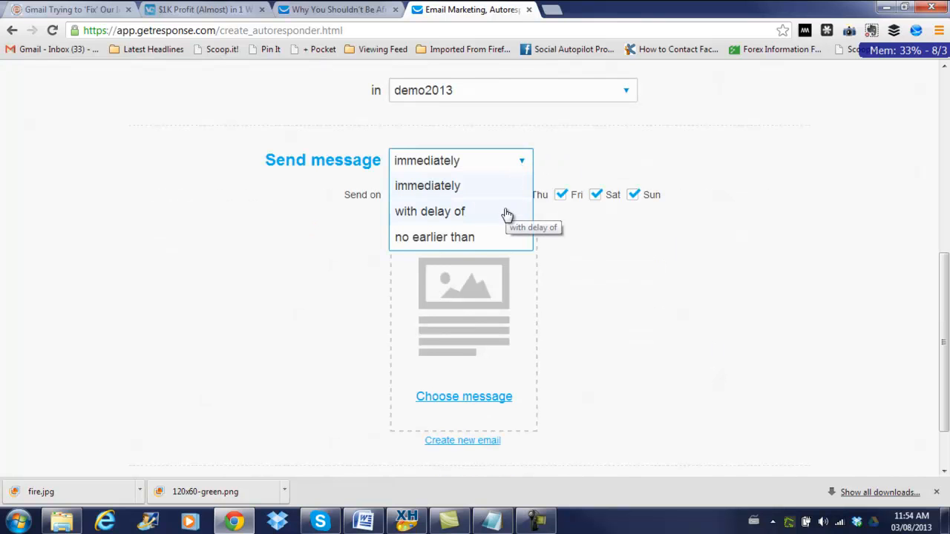
{"action": "mouse_move", "coordinate": [524, 246]}
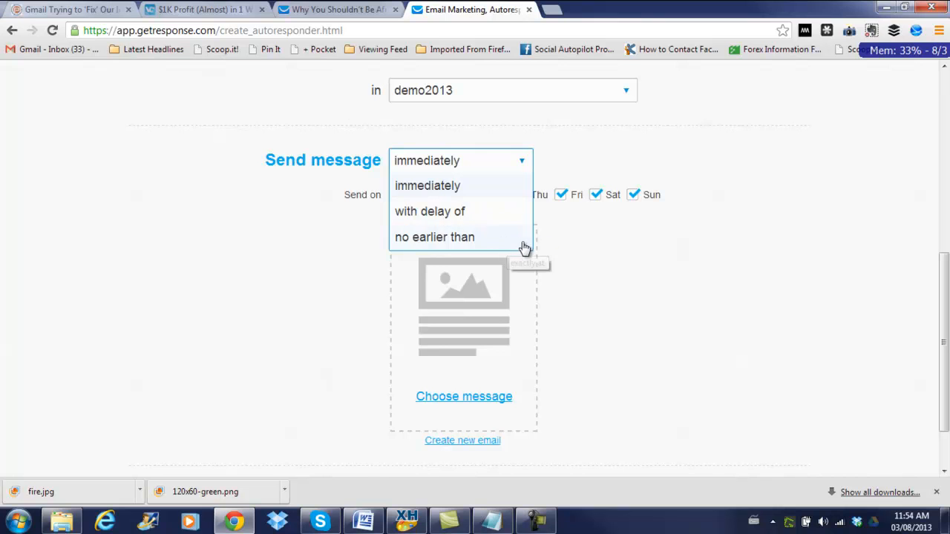
{"action": "left_click", "coordinate": [428, 185]}
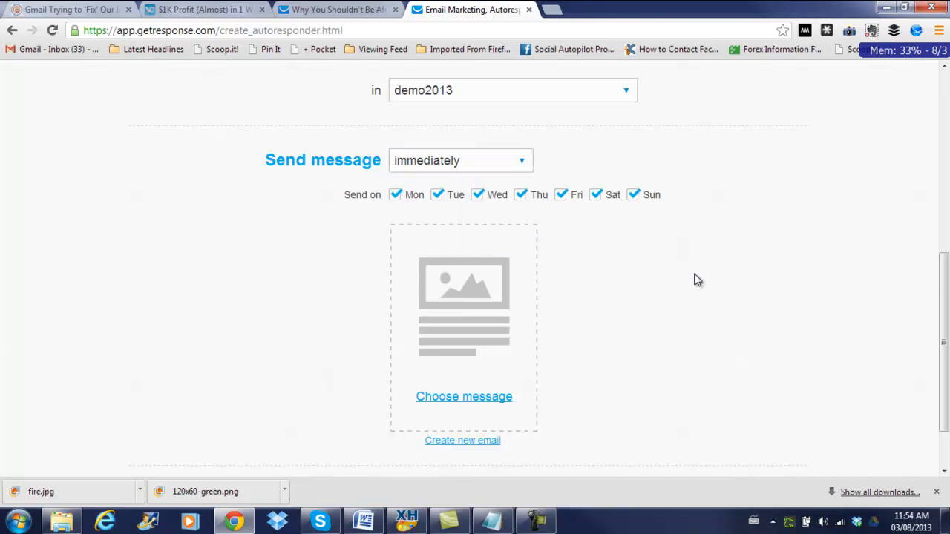
{"action": "scroll", "scroll_direction": "down", "scroll_amount": 3}
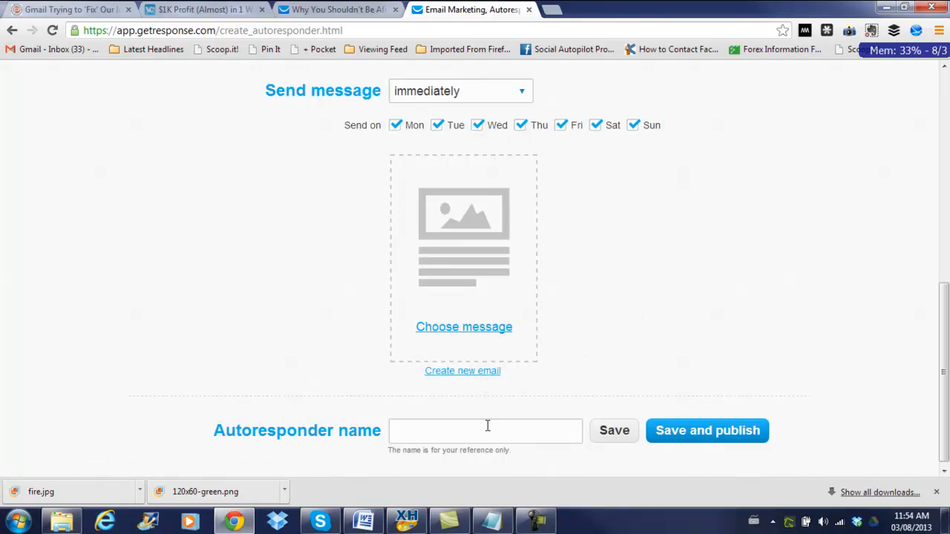
Name the autoresponder 'Day1' and start creating a new email for it.
{"action": "left_click", "coordinate": [485, 431]}
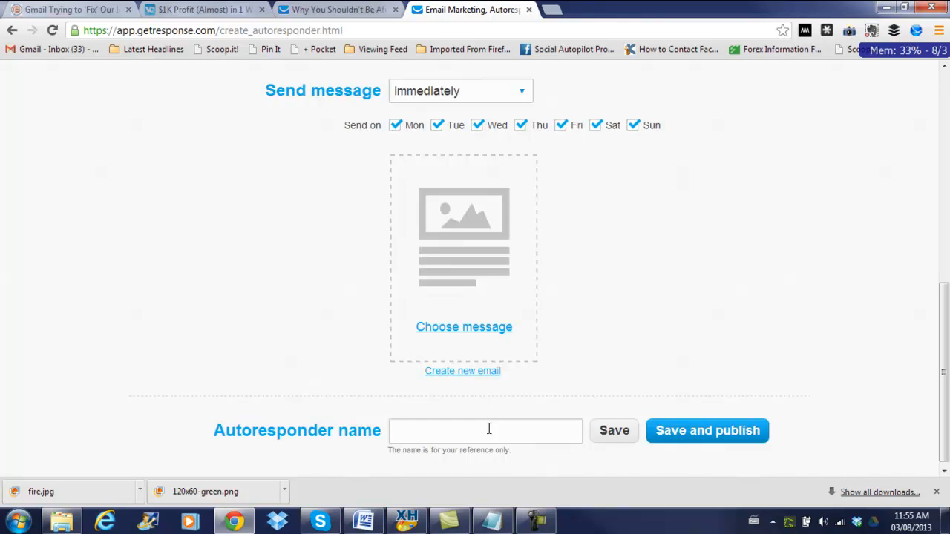
{"action": "type", "text": "D"}
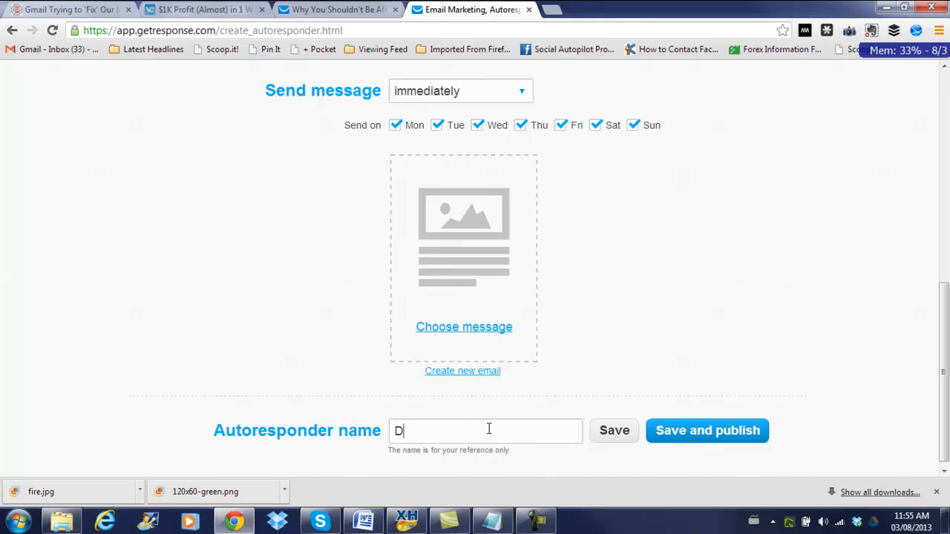
{"action": "type", "text": "ay1"}
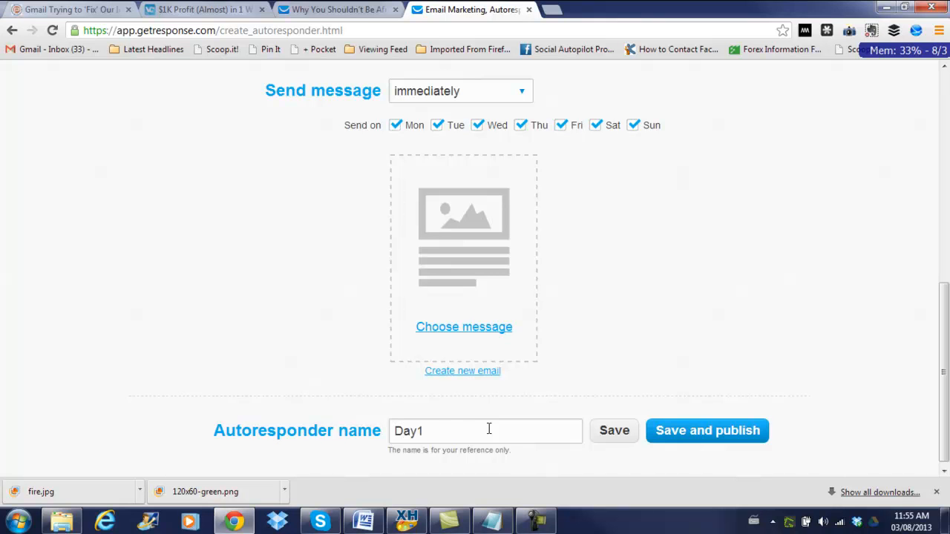
{"action": "mouse_move", "coordinate": [463, 364]}
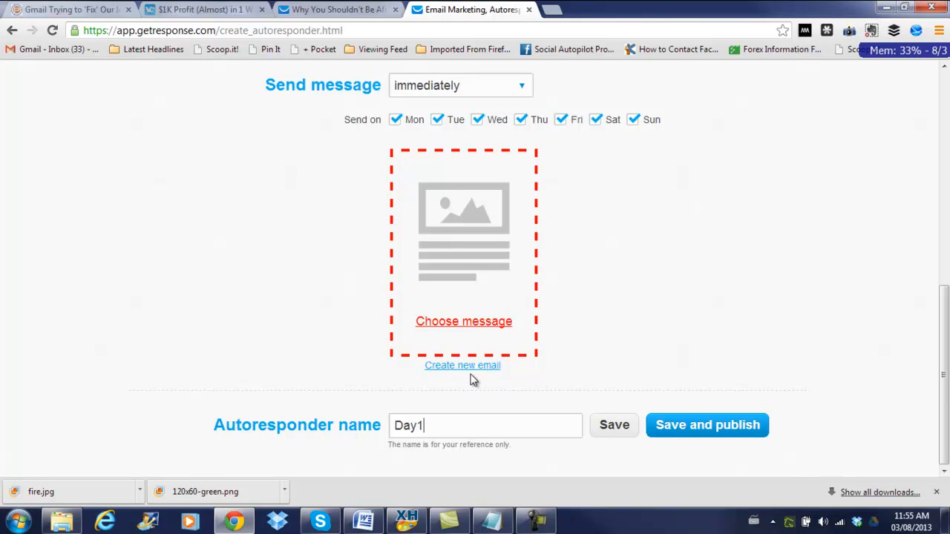
{"action": "left_click", "coordinate": [461, 365]}
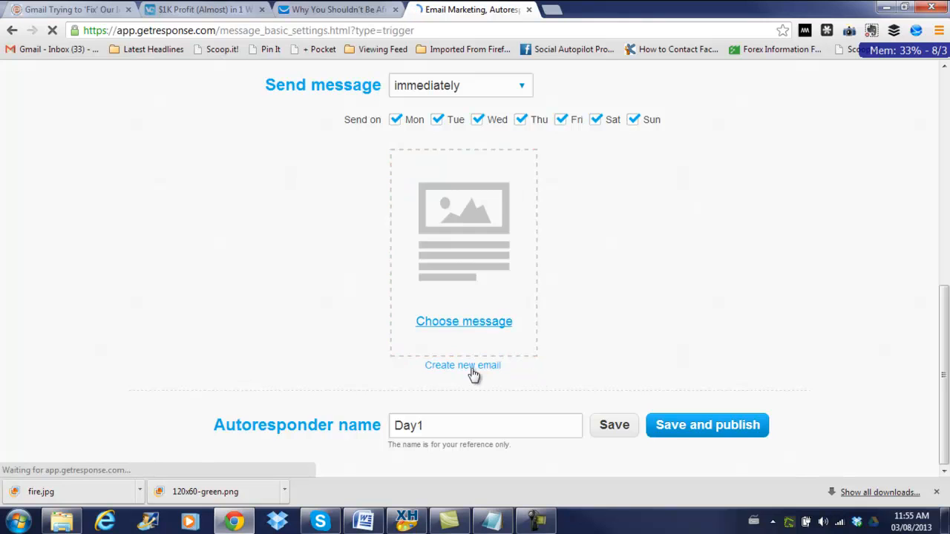
Name the message 'email 1' with subject 'Finding the Diet that Fit My Life'.
{"action": "left_click", "coordinate": [463, 365]}
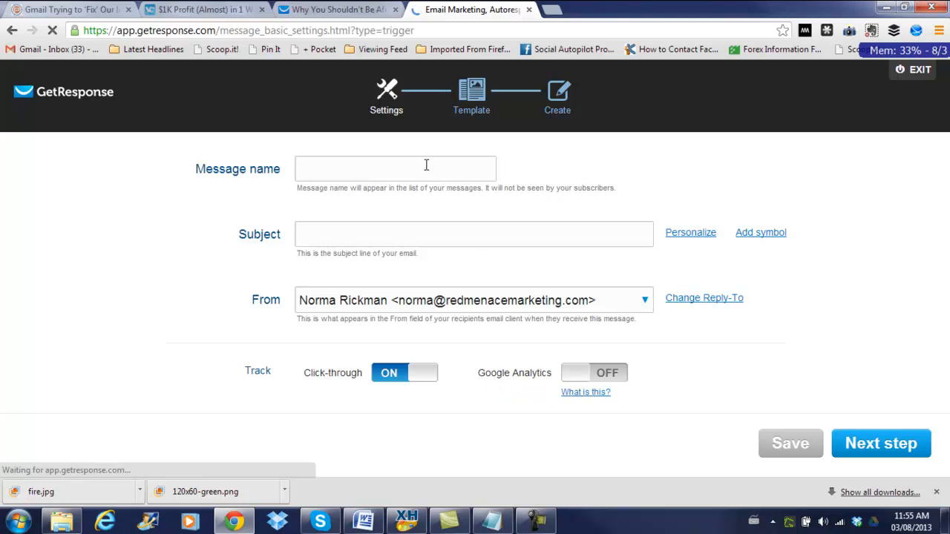
{"action": "left_click", "coordinate": [394, 169]}
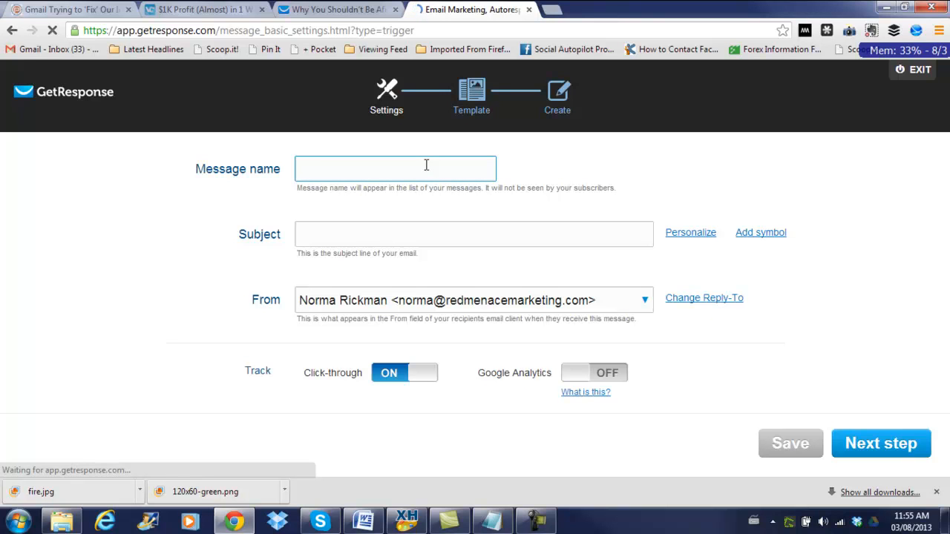
{"action": "type", "text": "em"}
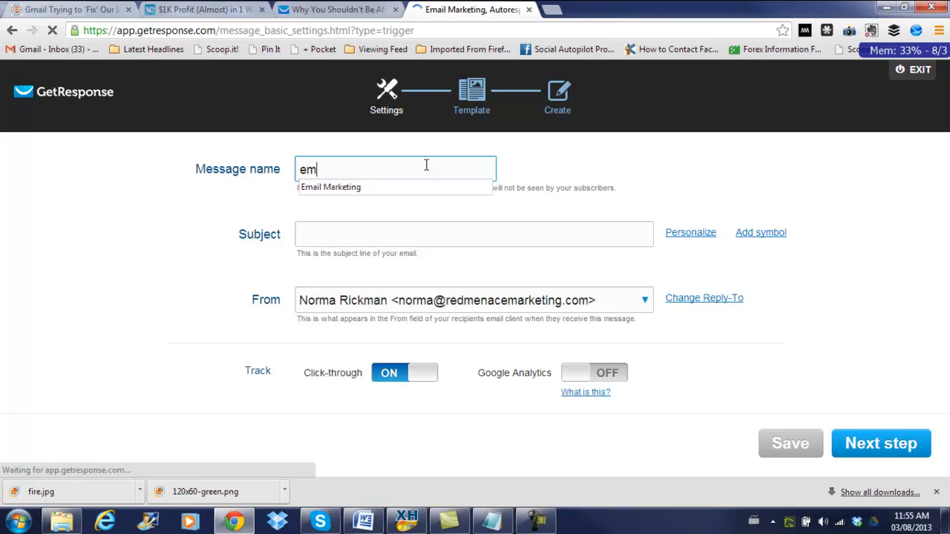
{"action": "type", "text": "ail"}
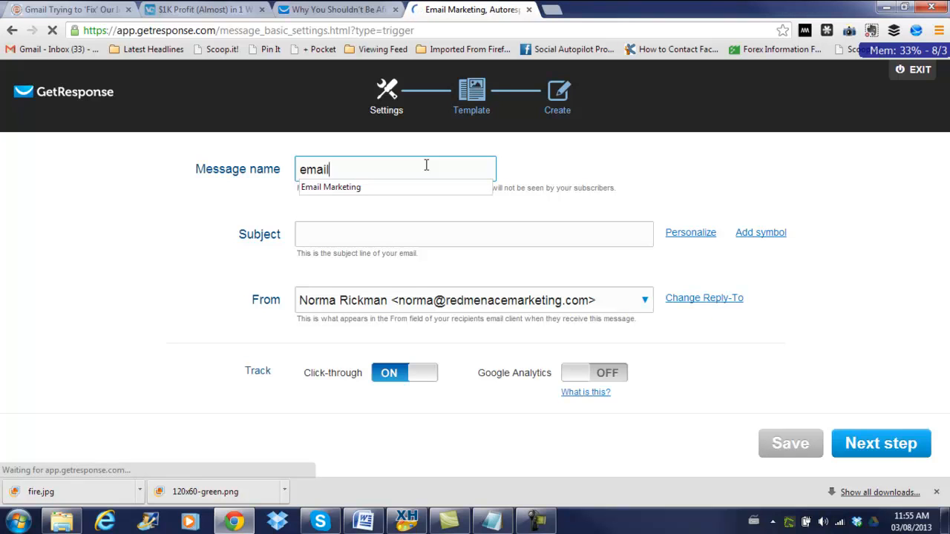
{"action": "type", "text": "1"}
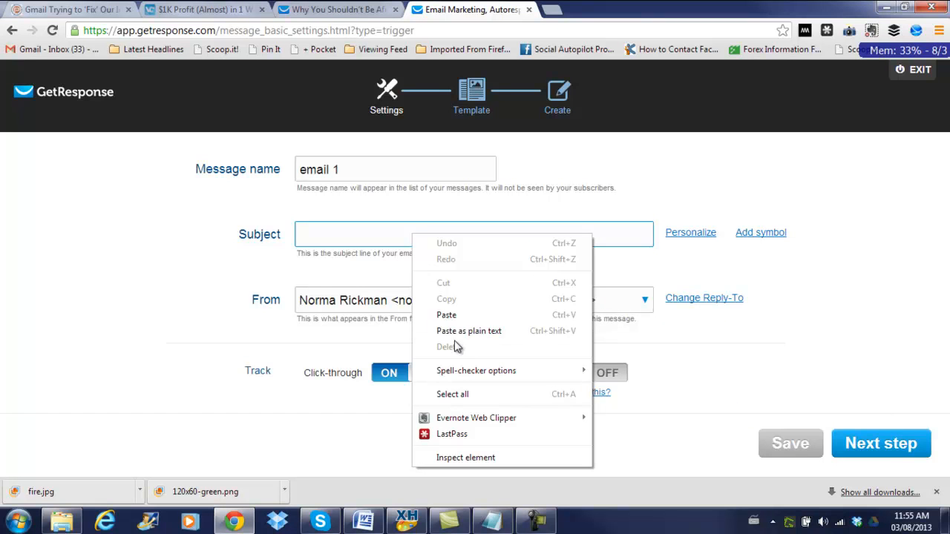
{"action": "type", "text": "Finding the Diet that Fit My Life"}
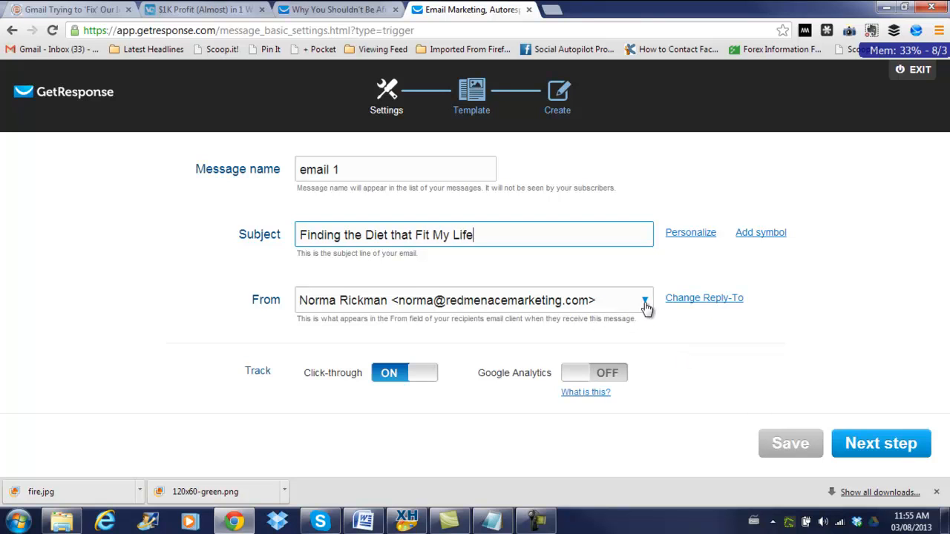
Switch the From address to another saved sender, save the settings and continue to templates.
{"action": "left_click", "coordinate": [644, 300]}
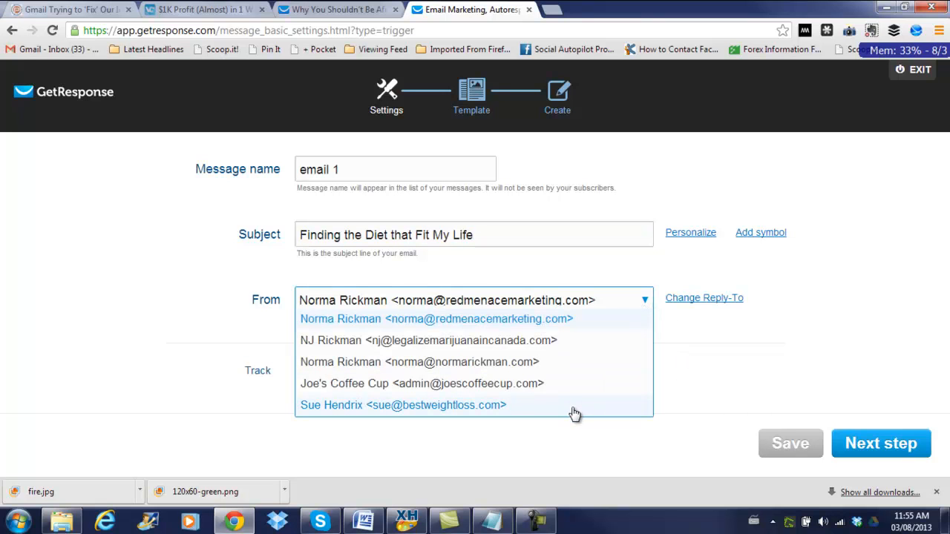
{"action": "left_click", "coordinate": [404, 403]}
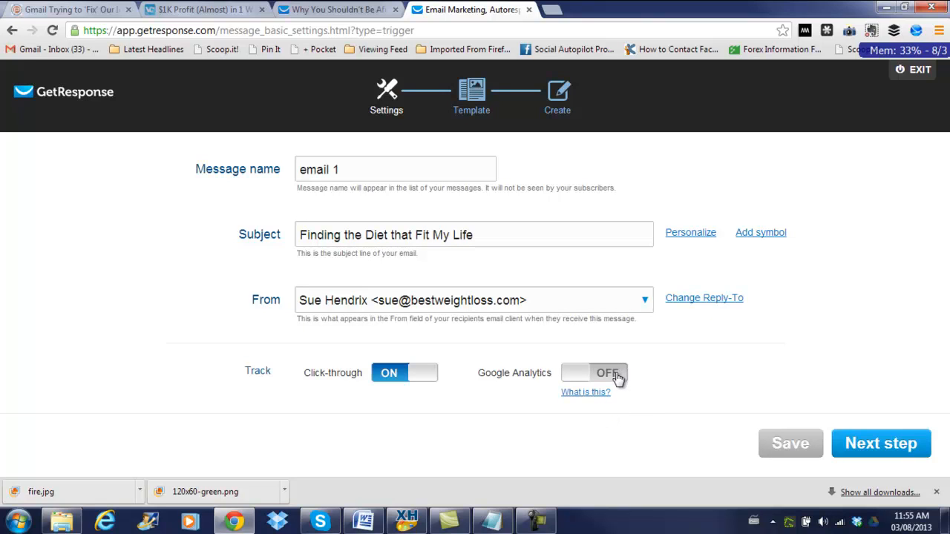
{"action": "mouse_move", "coordinate": [647, 397]}
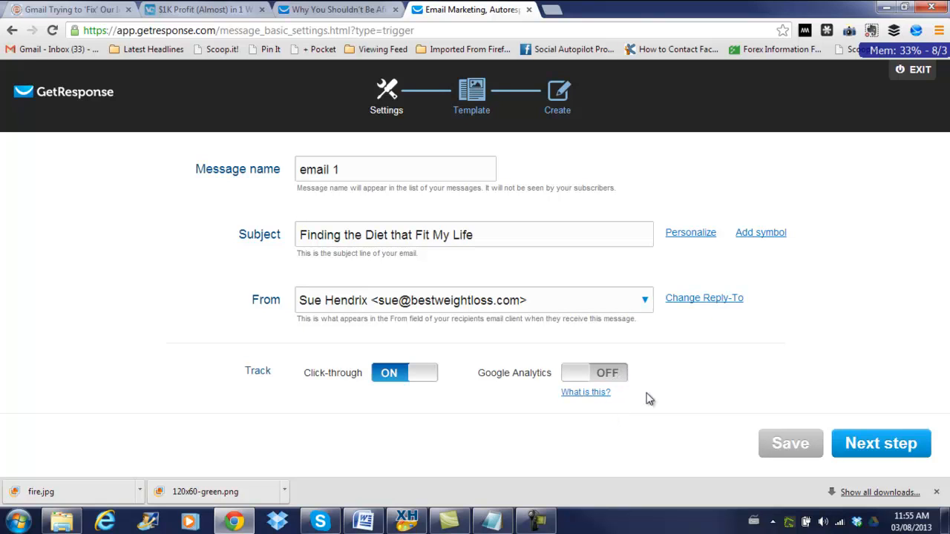
{"action": "mouse_move", "coordinate": [671, 398]}
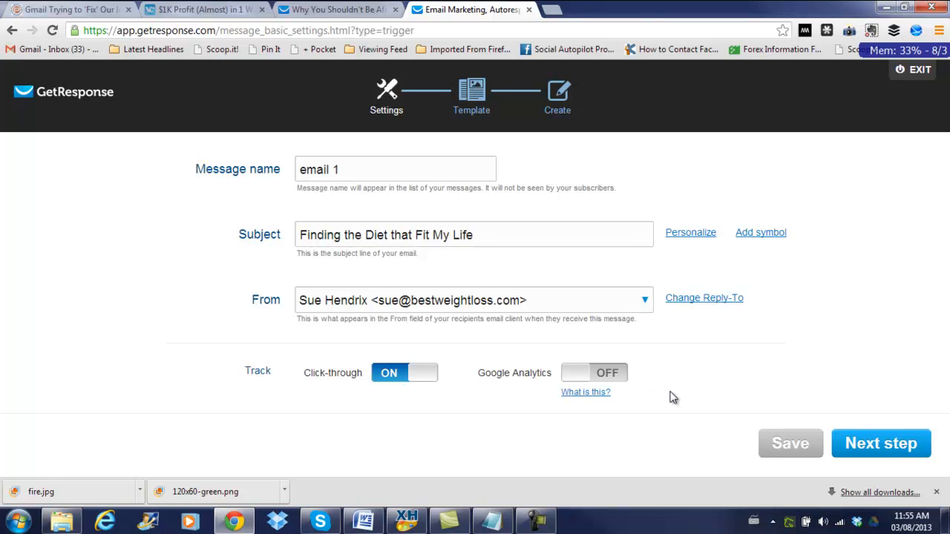
{"action": "mouse_move", "coordinate": [434, 393]}
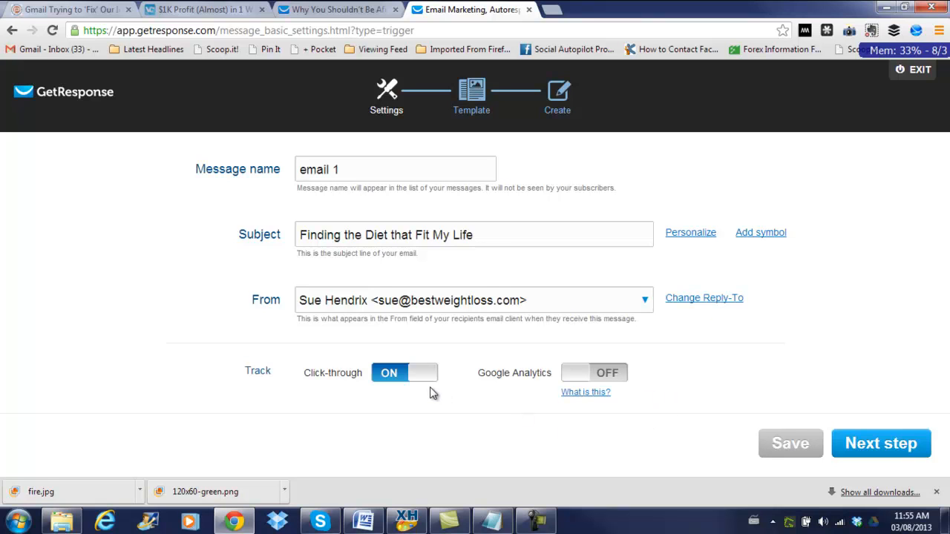
{"action": "mouse_move", "coordinate": [421, 380]}
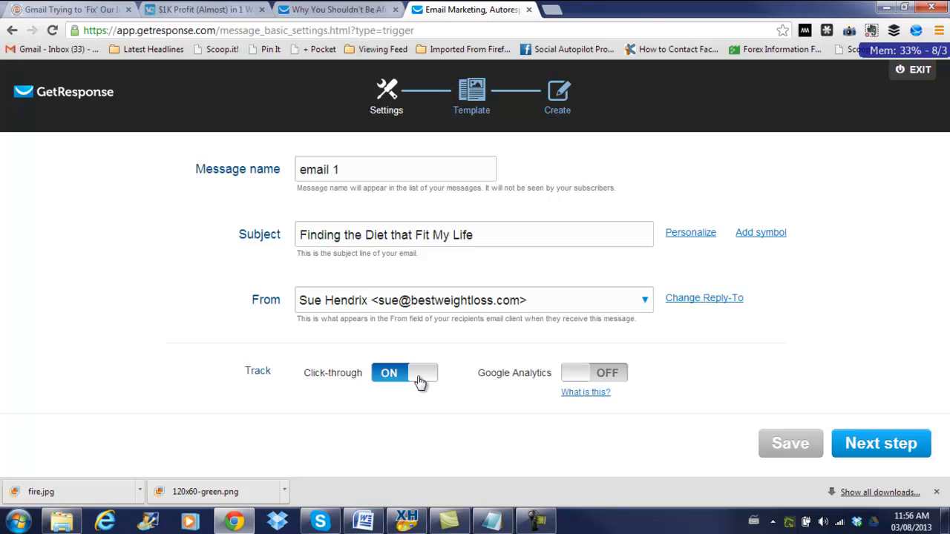
{"action": "mouse_move", "coordinate": [883, 402]}
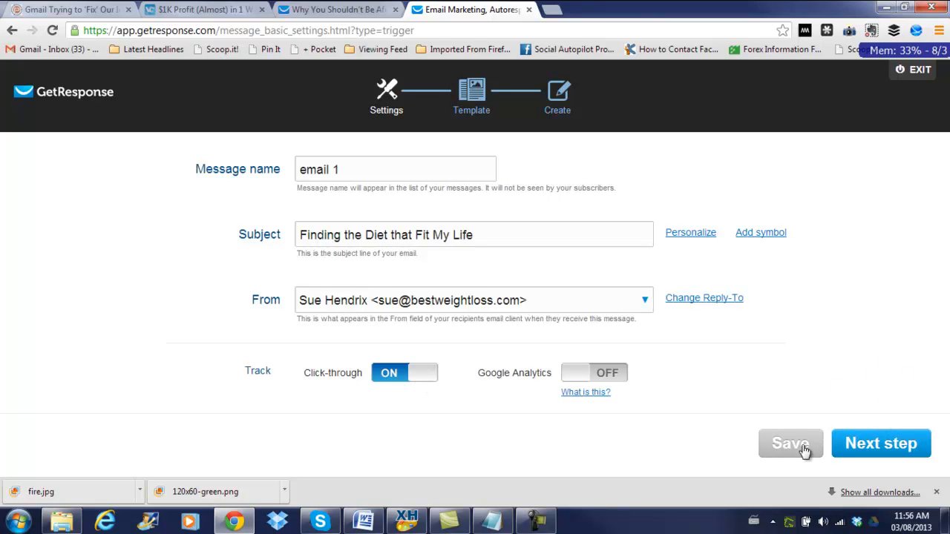
{"action": "left_click", "coordinate": [789, 442]}
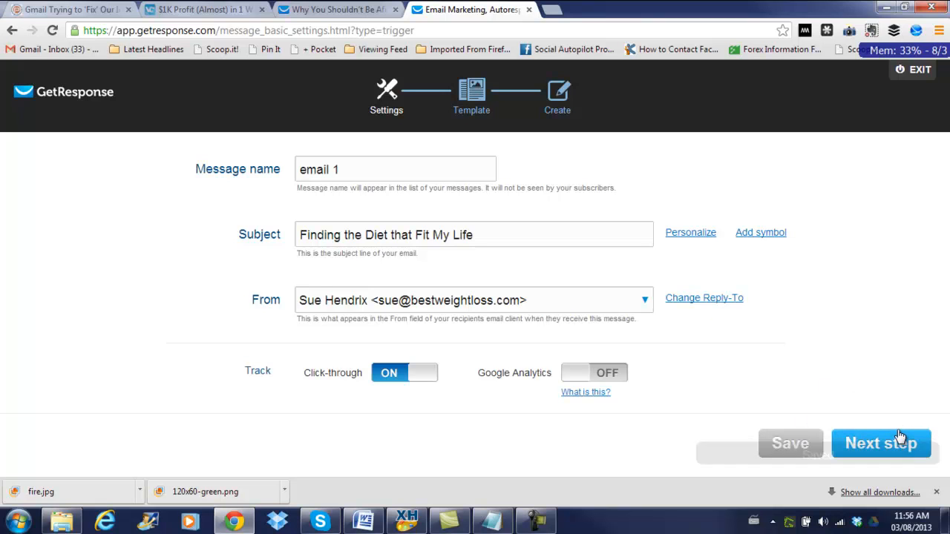
{"action": "left_click", "coordinate": [880, 442]}
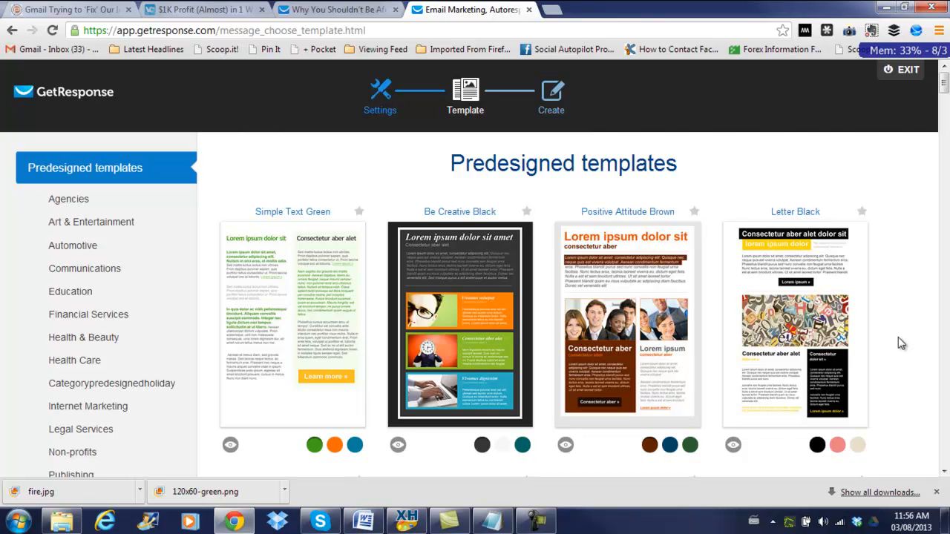
Show the Start from scratch blank layouts instead of predesigned templates.
{"action": "scroll", "scroll_direction": "down", "scroll_amount": 3}
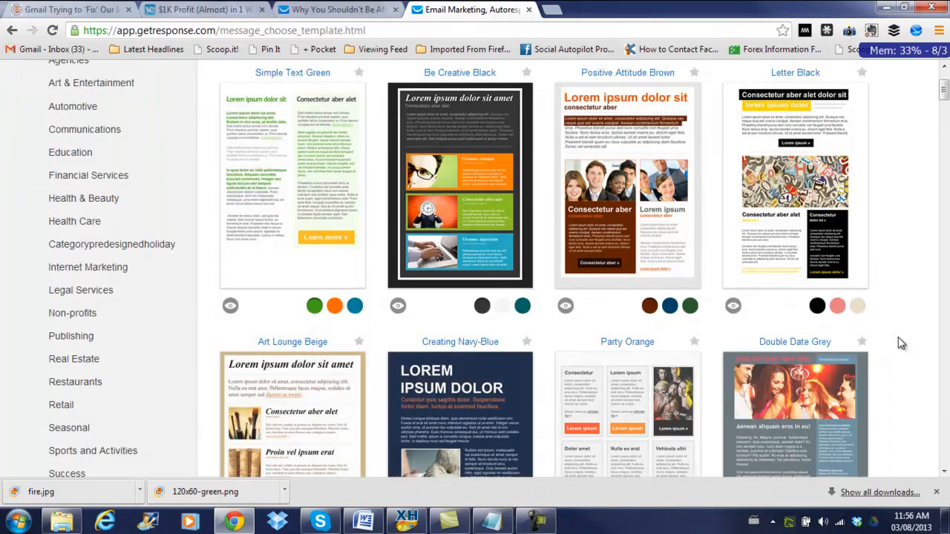
{"action": "scroll", "scroll_direction": "down", "scroll_amount": 3}
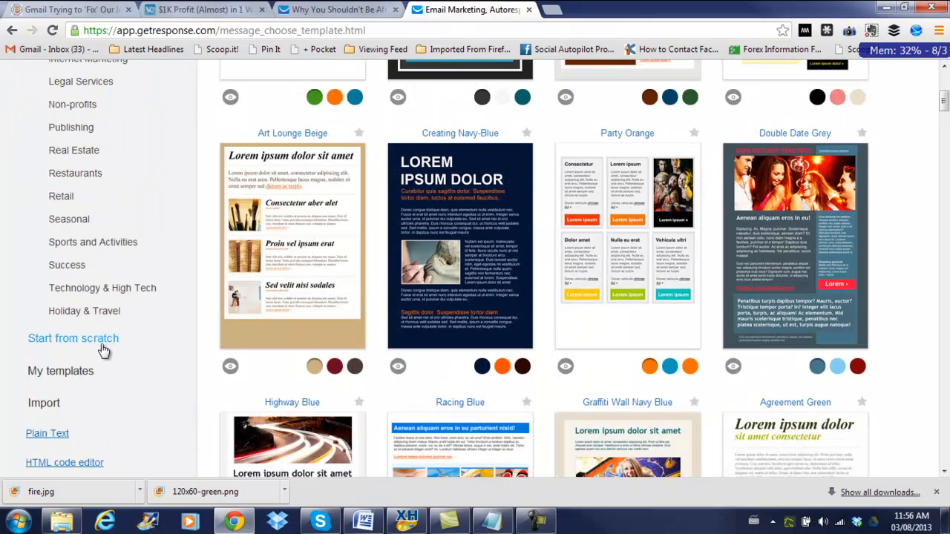
{"action": "left_click", "coordinate": [73, 338]}
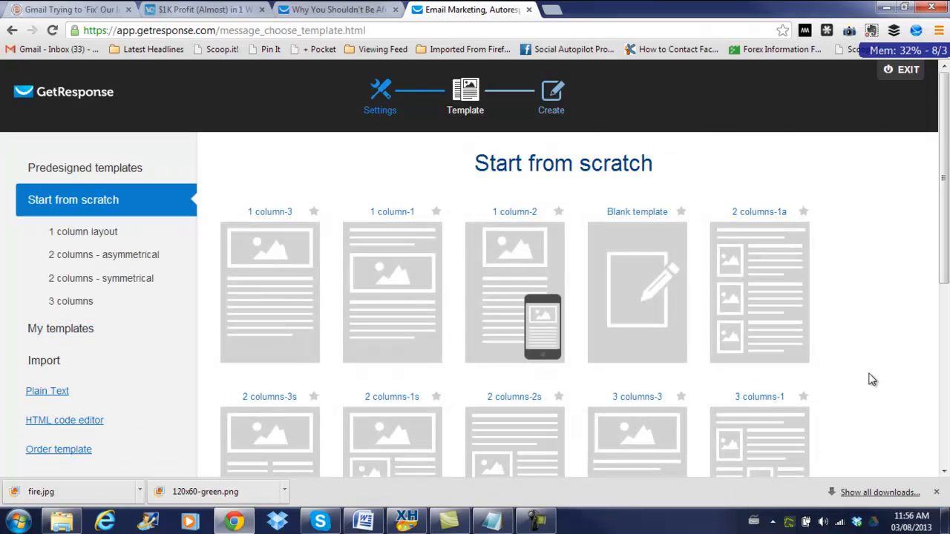
{"action": "mouse_move", "coordinate": [816, 371]}
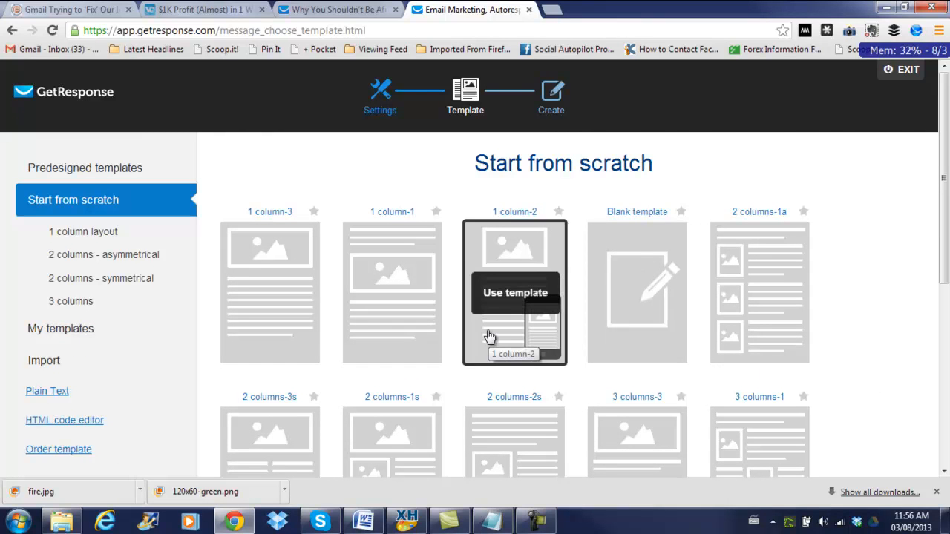
Start the email from the blank '1 column-2' layout under Start from scratch.
{"action": "left_click", "coordinate": [515, 292]}
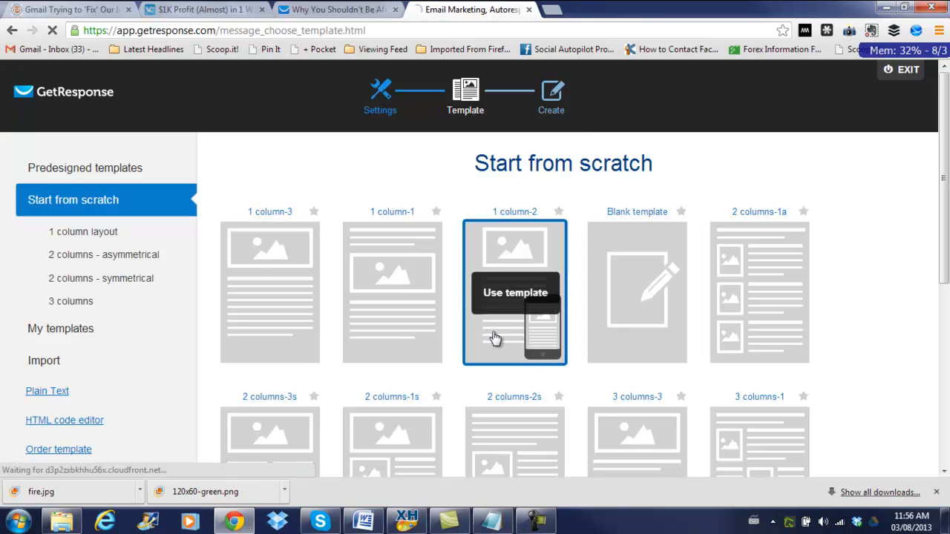
{"action": "left_click", "coordinate": [515, 292]}
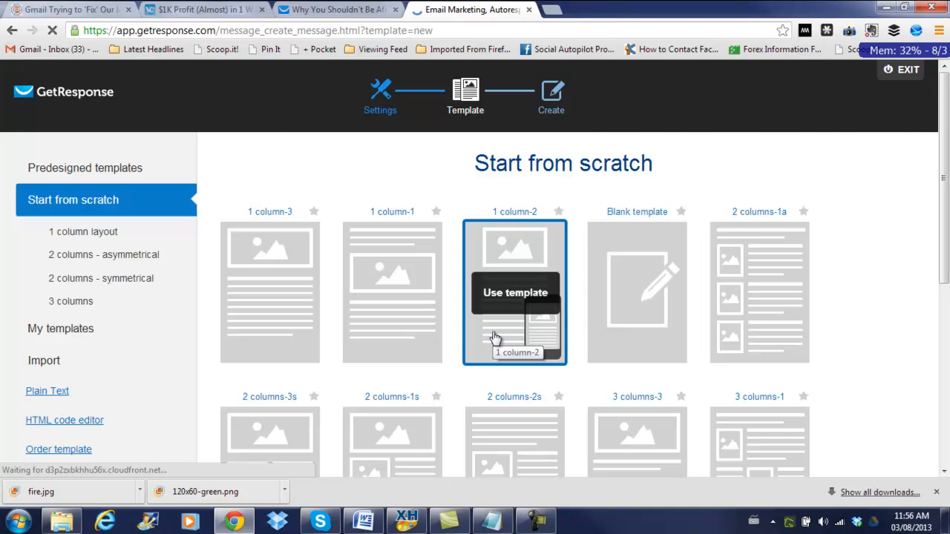
{"action": "left_click", "coordinate": [515, 293]}
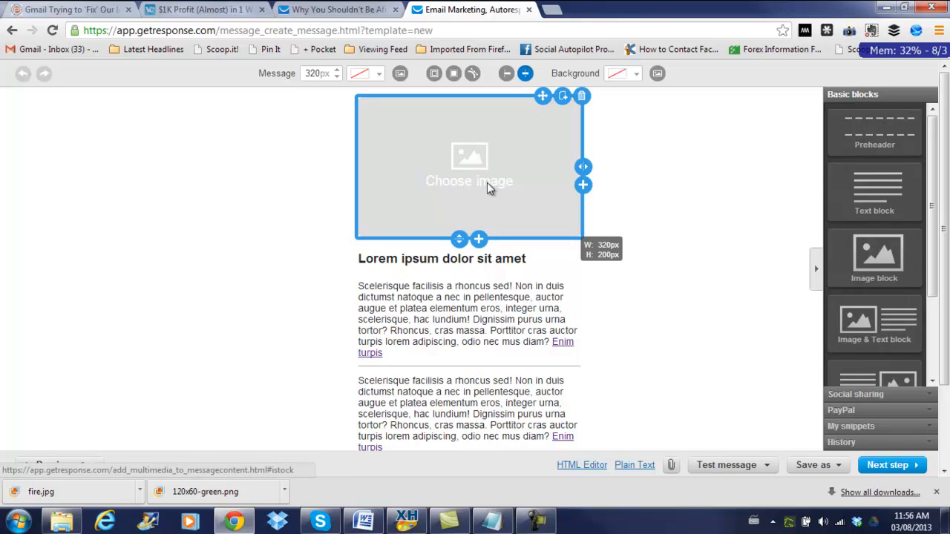
{"action": "mouse_move", "coordinate": [484, 189]}
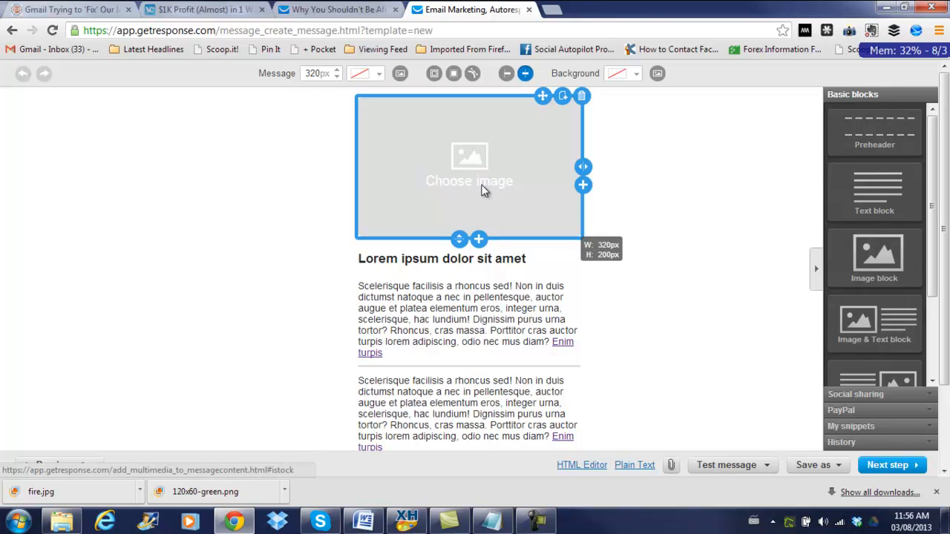
{"action": "mouse_move", "coordinate": [484, 185]}
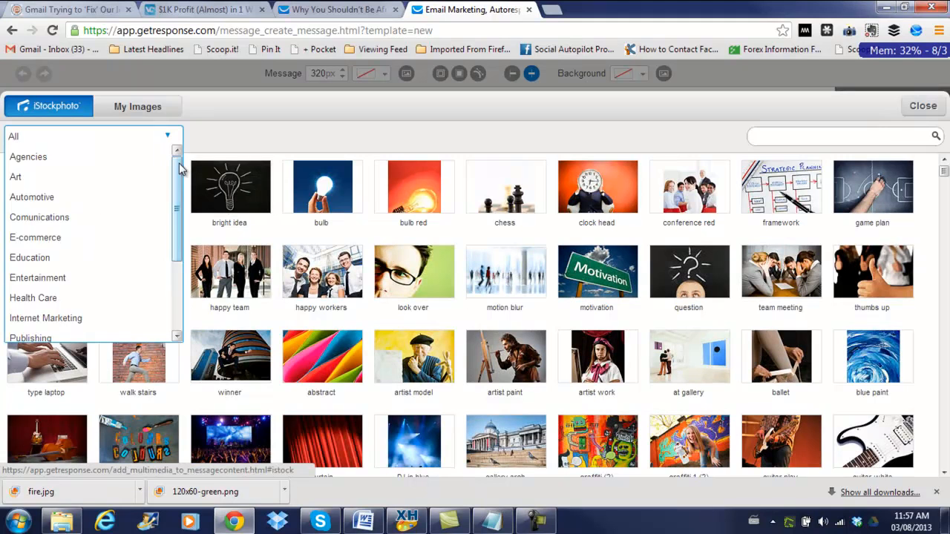
Fill the top image block with the 'doctor 3' stock photo from the Health Care category.
{"action": "scroll", "scroll_direction": "down", "scroll_amount": 3}
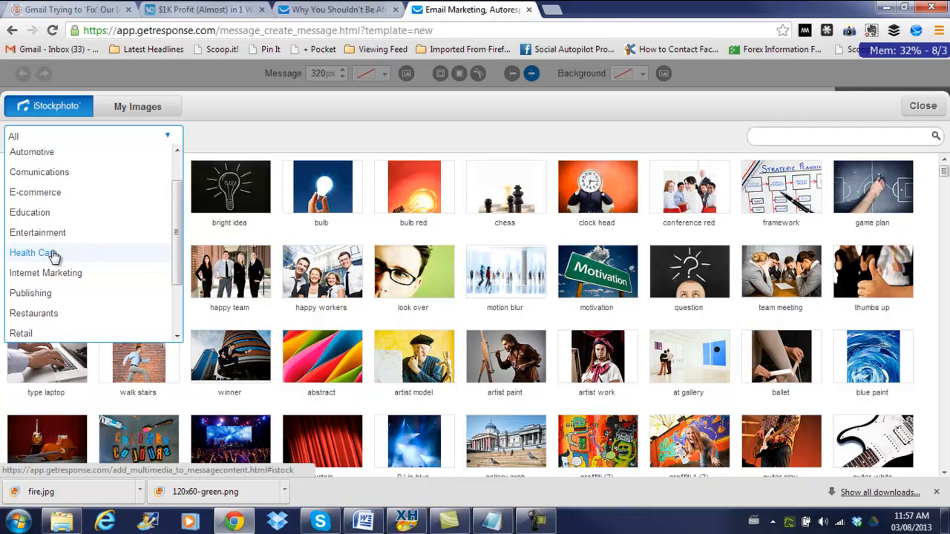
{"action": "left_click", "coordinate": [33, 252]}
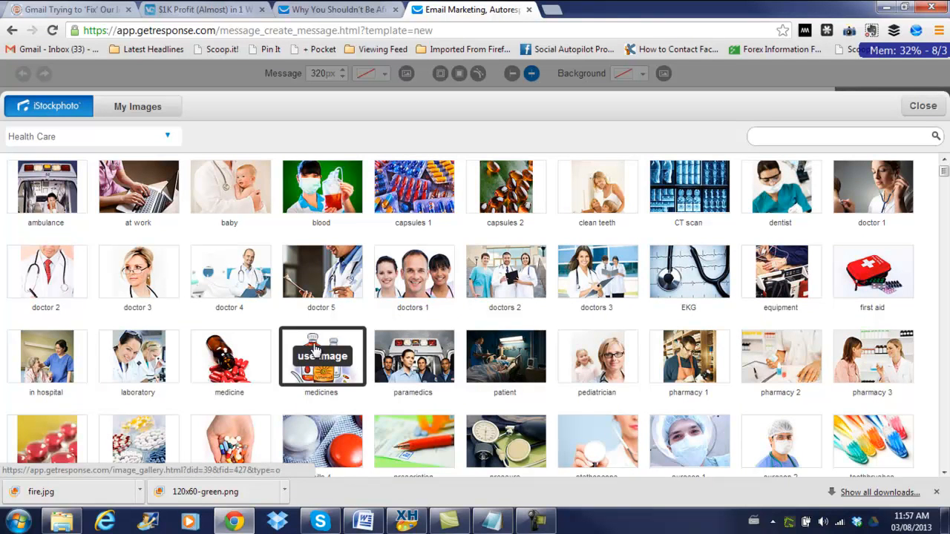
{"action": "mouse_move", "coordinate": [138, 279]}
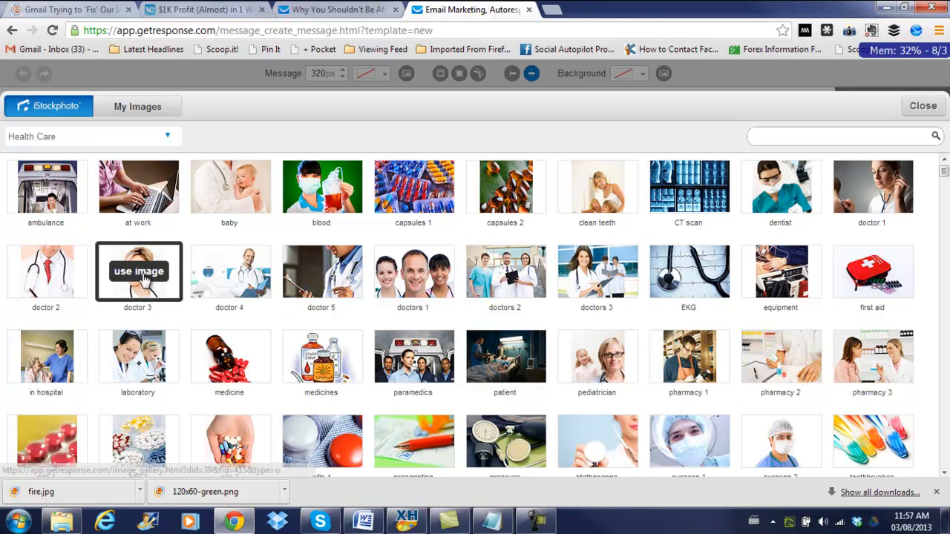
{"action": "left_click", "coordinate": [138, 270]}
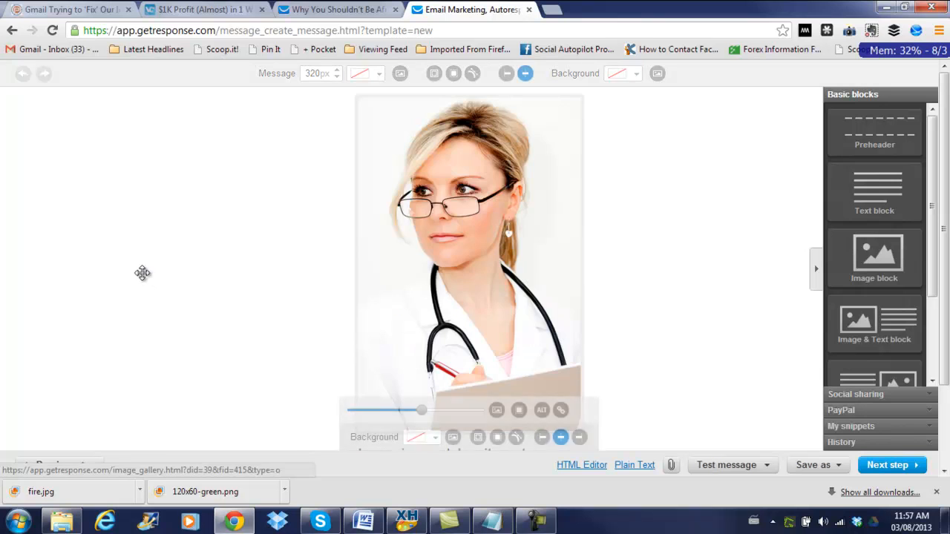
Remove the placeholder heading and second text block, leaving one text block ready to edit.
{"action": "scroll", "scroll_direction": "down", "scroll_amount": 3}
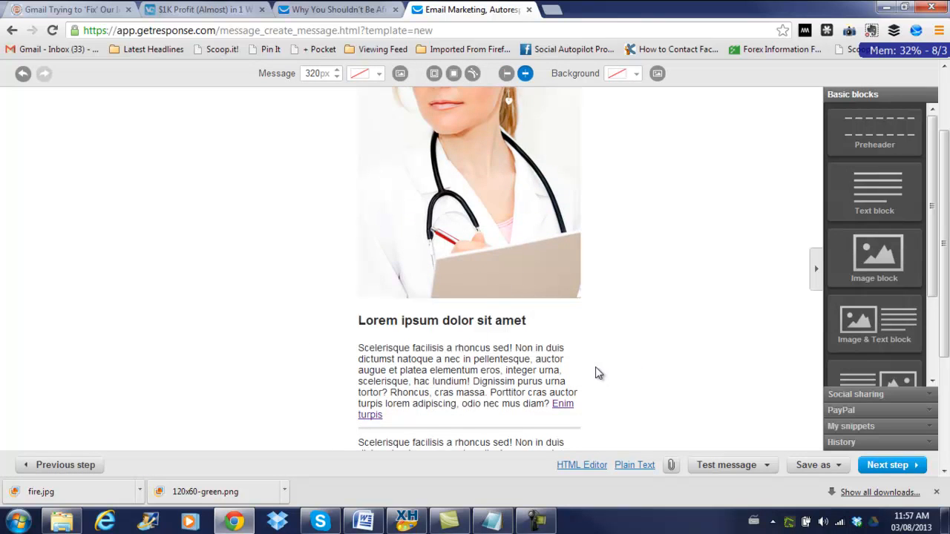
{"action": "left_click", "coordinate": [443, 321]}
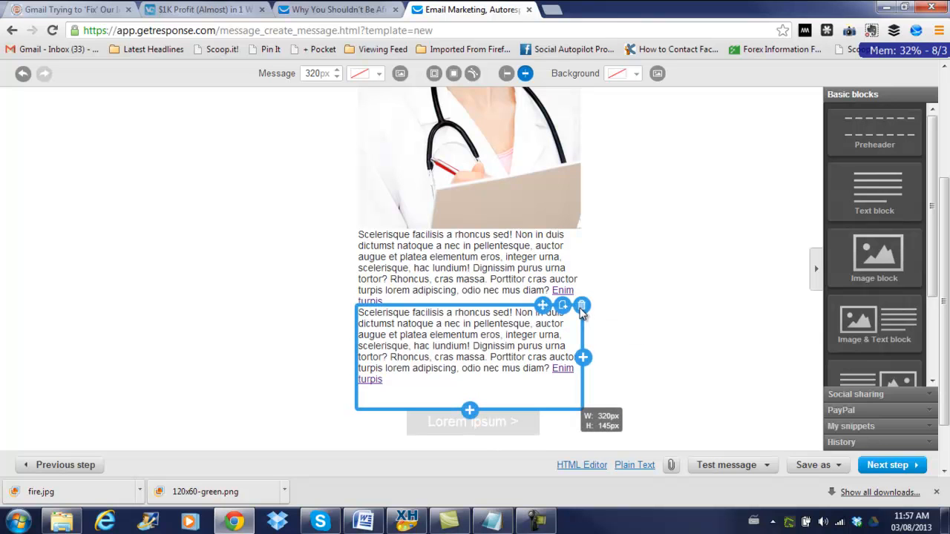
{"action": "mouse_move", "coordinate": [582, 306]}
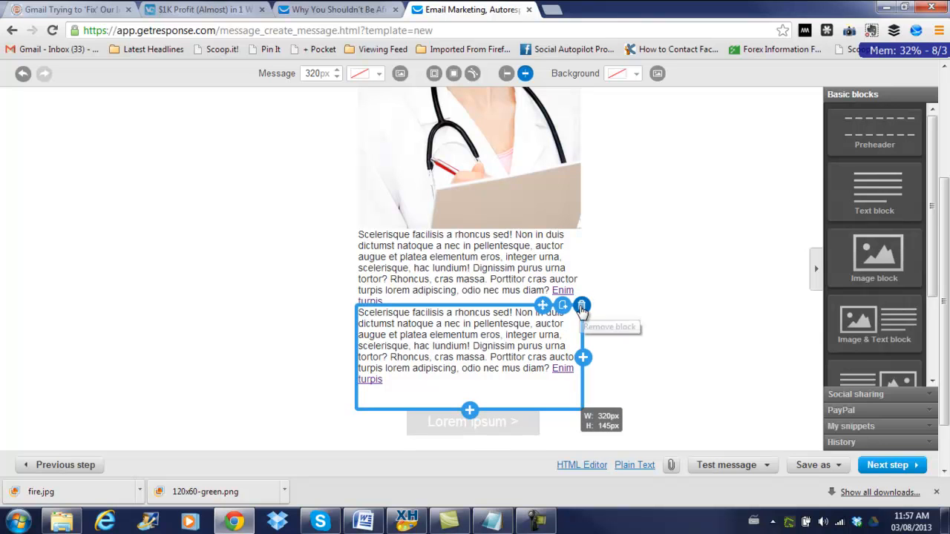
{"action": "left_click", "coordinate": [582, 305]}
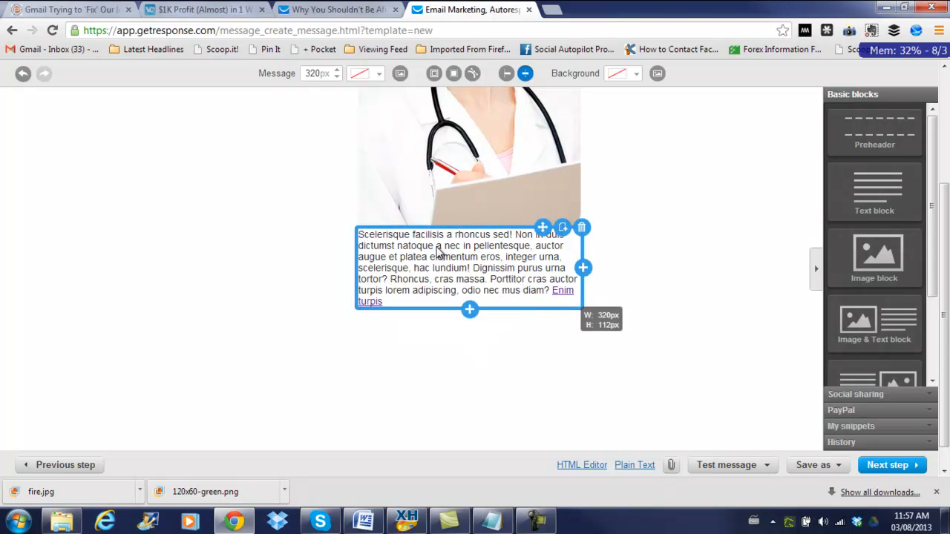
{"action": "left_click", "coordinate": [460, 256]}
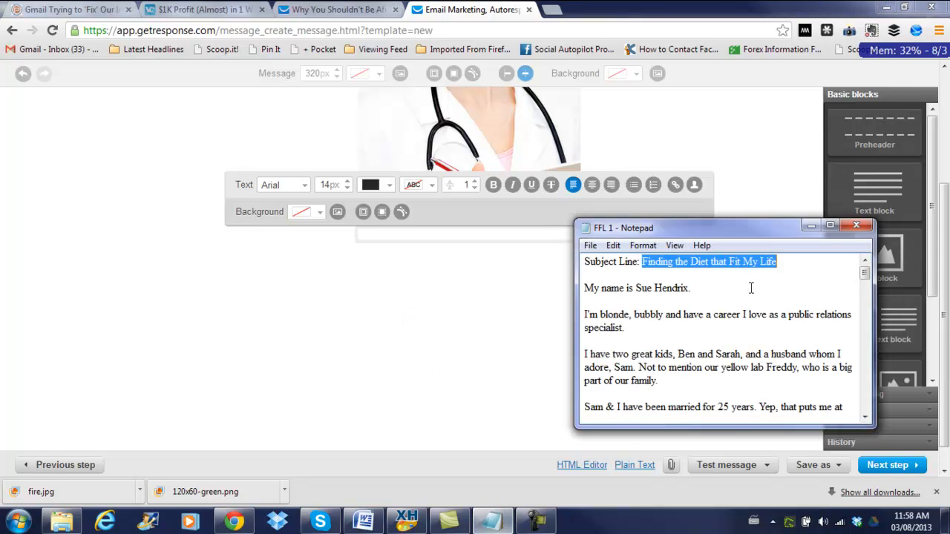
Copy the whole email draft from Notepad and close the note.
{"action": "left_click", "coordinate": [691, 288]}
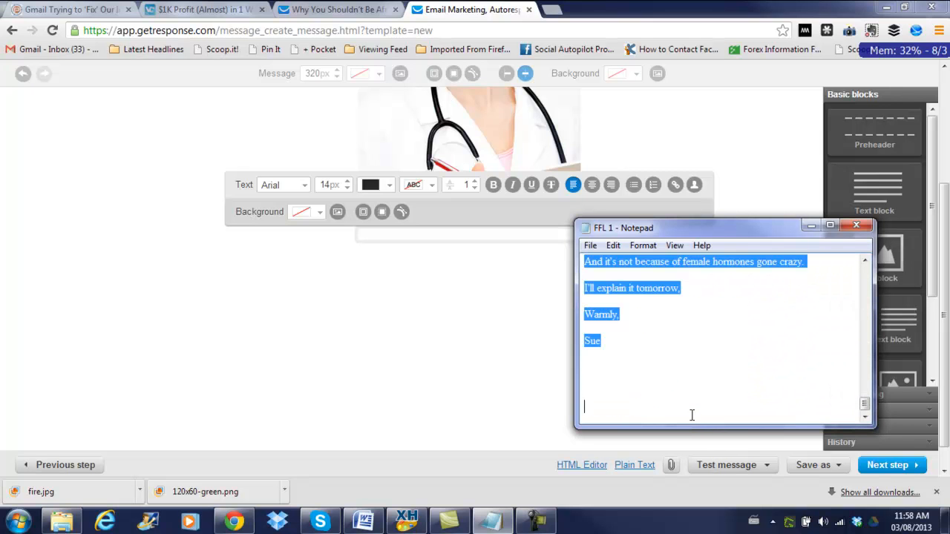
{"action": "right_click", "coordinate": [644, 289]}
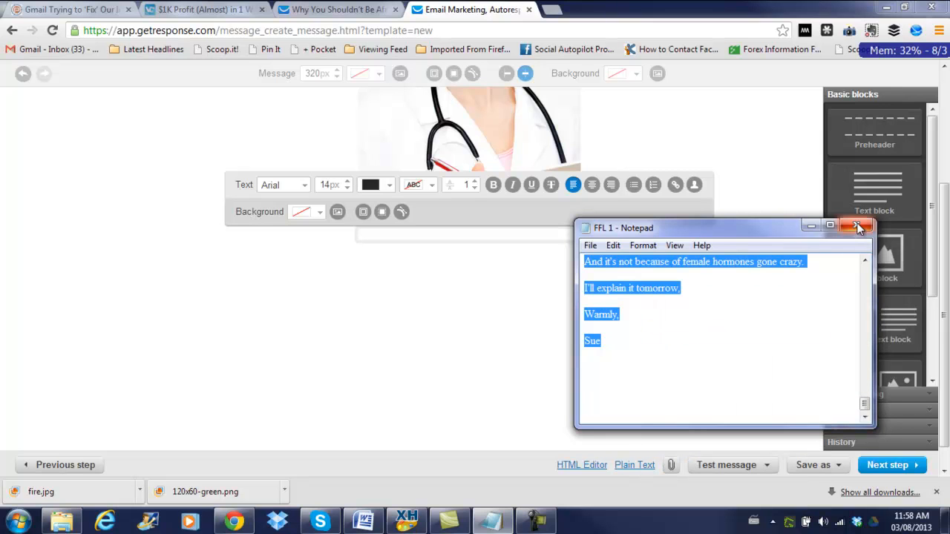
{"action": "left_click", "coordinate": [857, 227]}
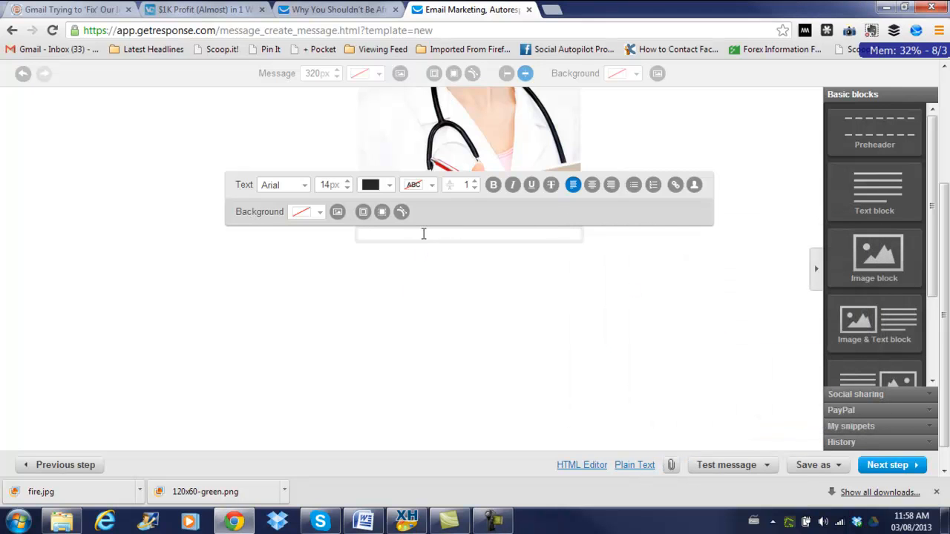
{"action": "right_click", "coordinate": [423, 234]}
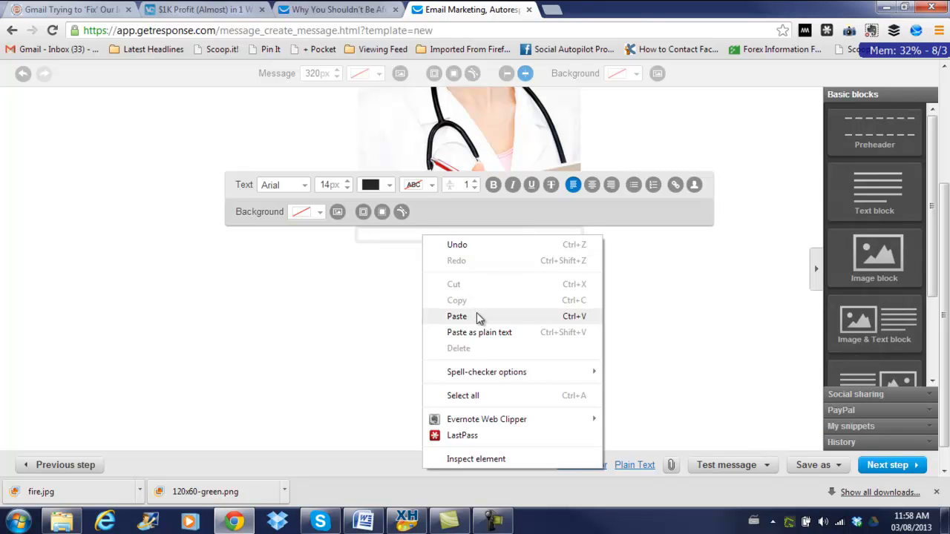
{"action": "left_click", "coordinate": [457, 316]}
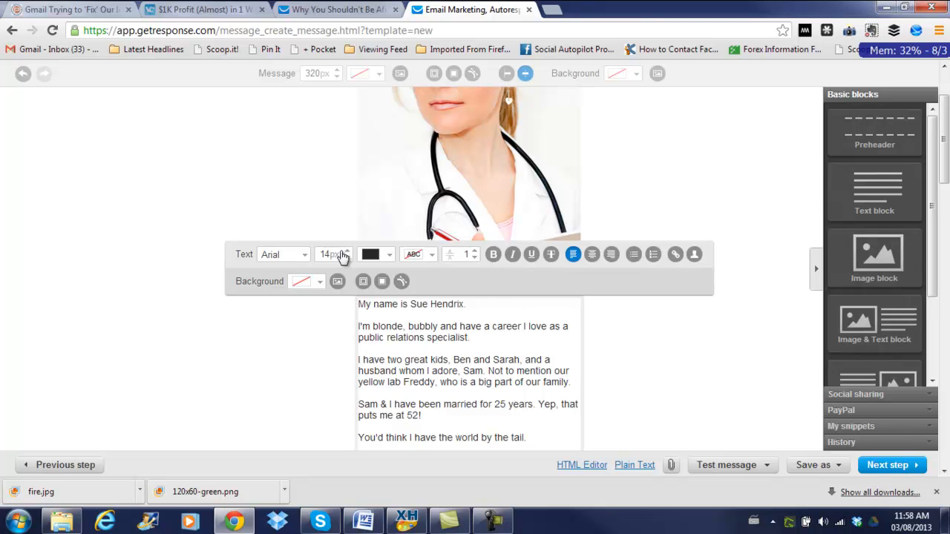
{"action": "left_click", "coordinate": [344, 251]}
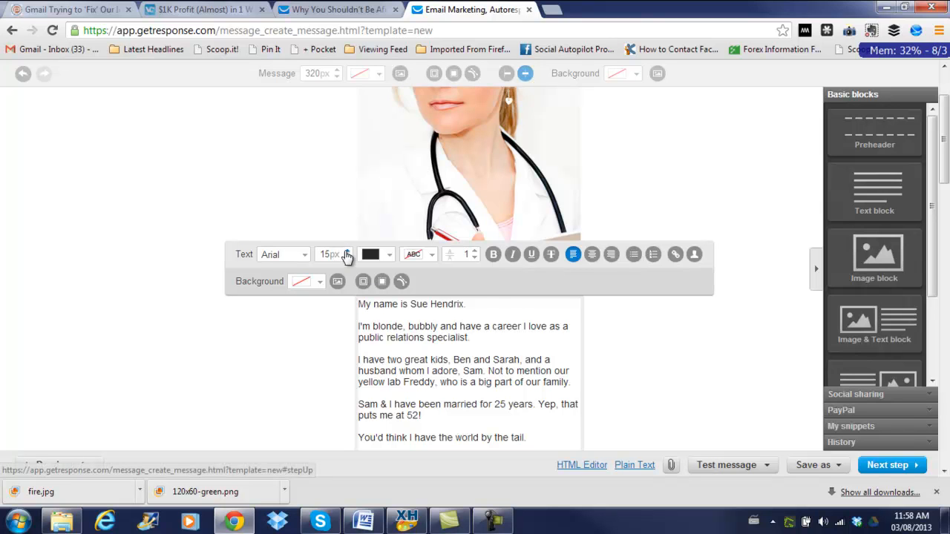
{"action": "left_click", "coordinate": [347, 250]}
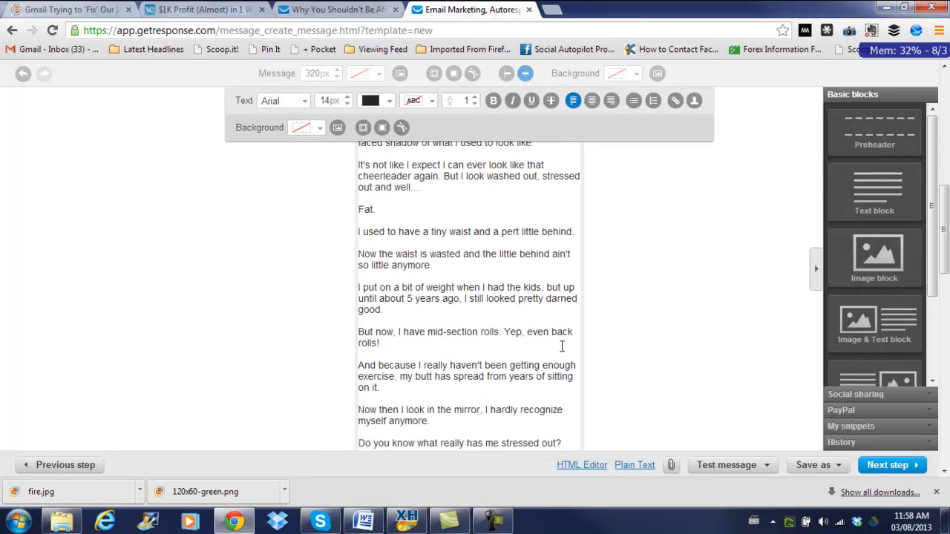
{"action": "scroll", "scroll_direction": "down", "scroll_amount": 3}
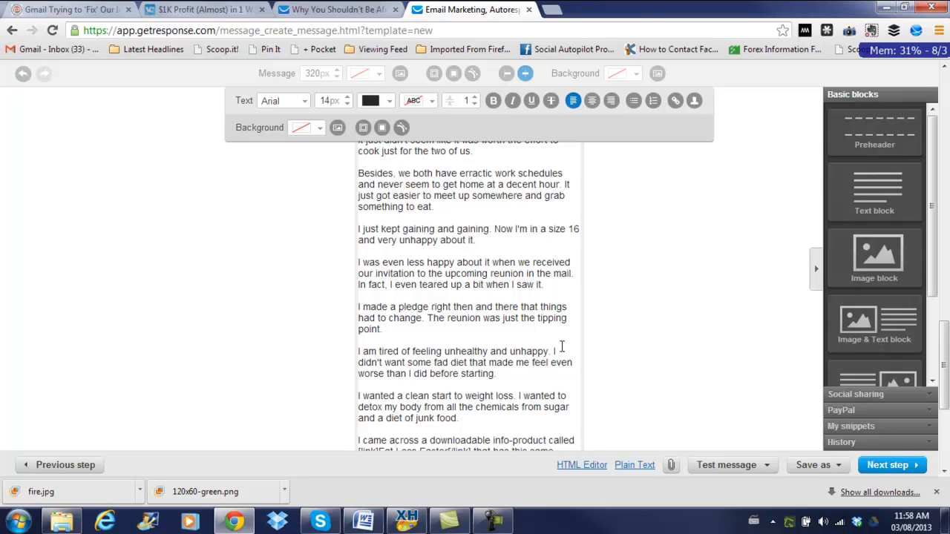
{"action": "scroll", "scroll_direction": "down", "scroll_amount": 3}
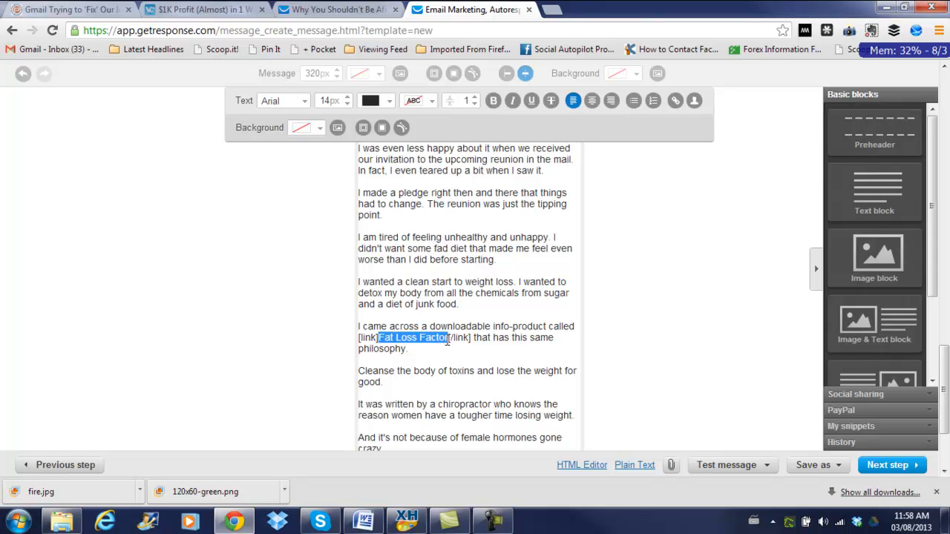
{"action": "mouse_move", "coordinate": [653, 241]}
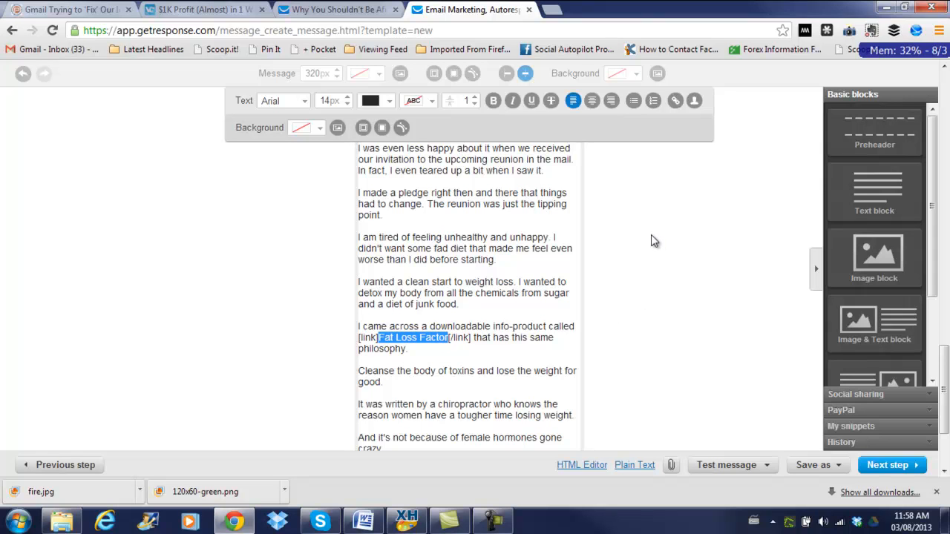
{"action": "mouse_move", "coordinate": [347, 101]}
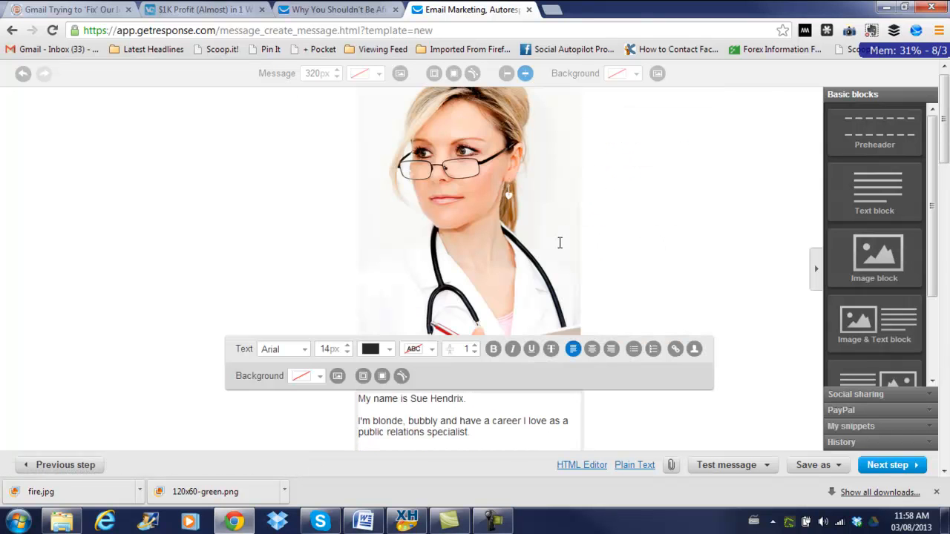
{"action": "scroll", "scroll_direction": "down", "scroll_amount": 3}
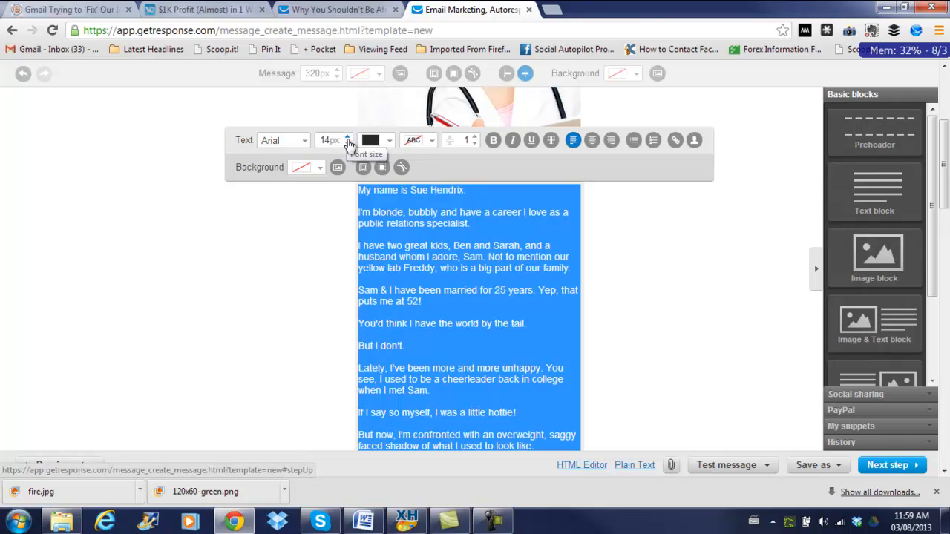
Enlarge the whole body text to 17px and check it through the story.
{"action": "left_click", "coordinate": [348, 136]}
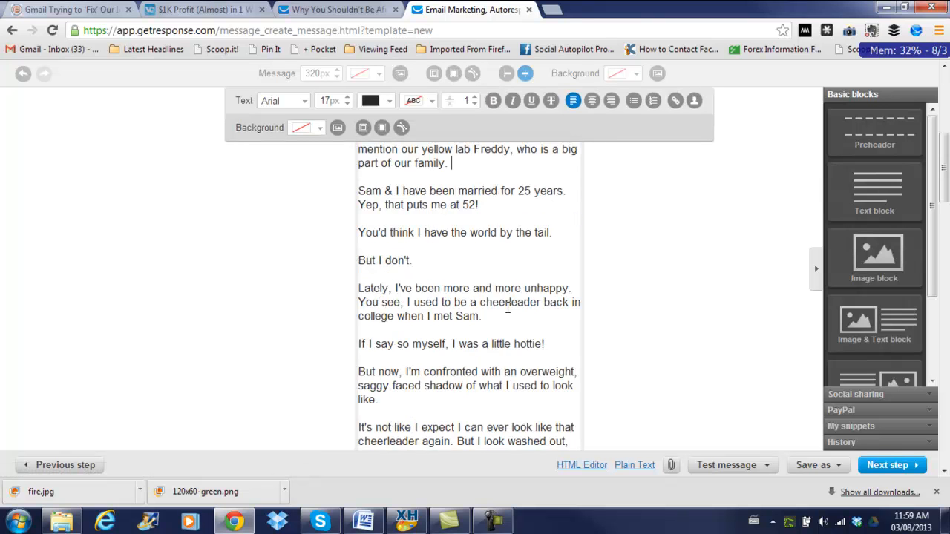
{"action": "scroll", "scroll_direction": "down", "scroll_amount": 3}
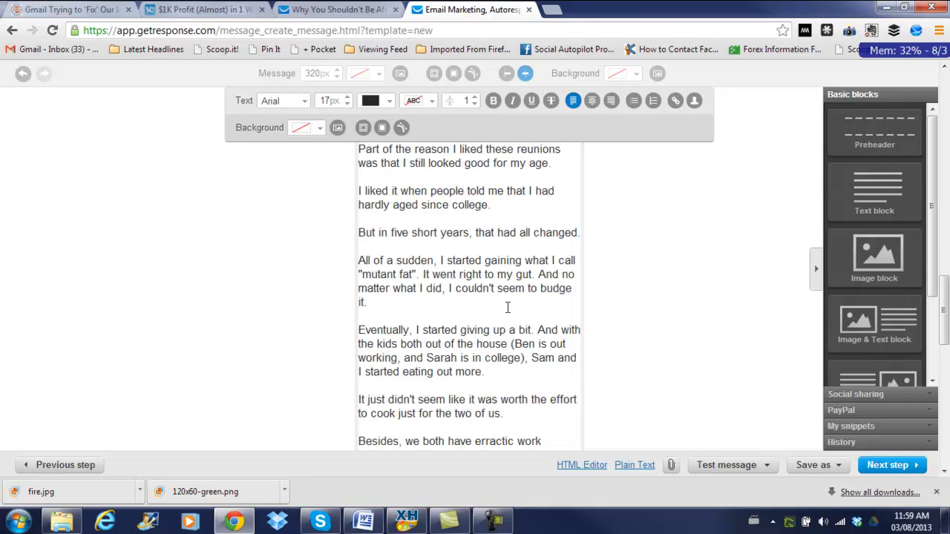
{"action": "scroll", "scroll_direction": "down", "scroll_amount": 3}
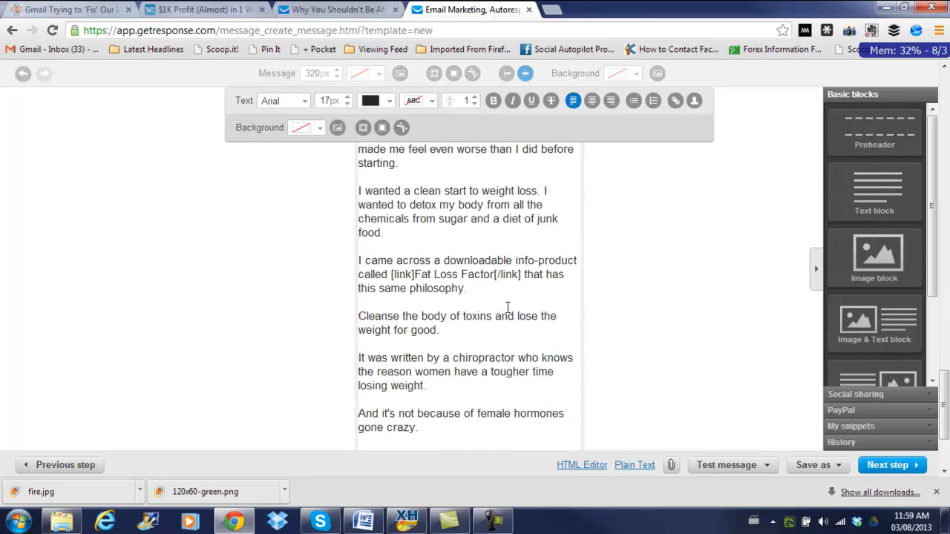
{"action": "scroll", "scroll_direction": "up", "scroll_amount": 3}
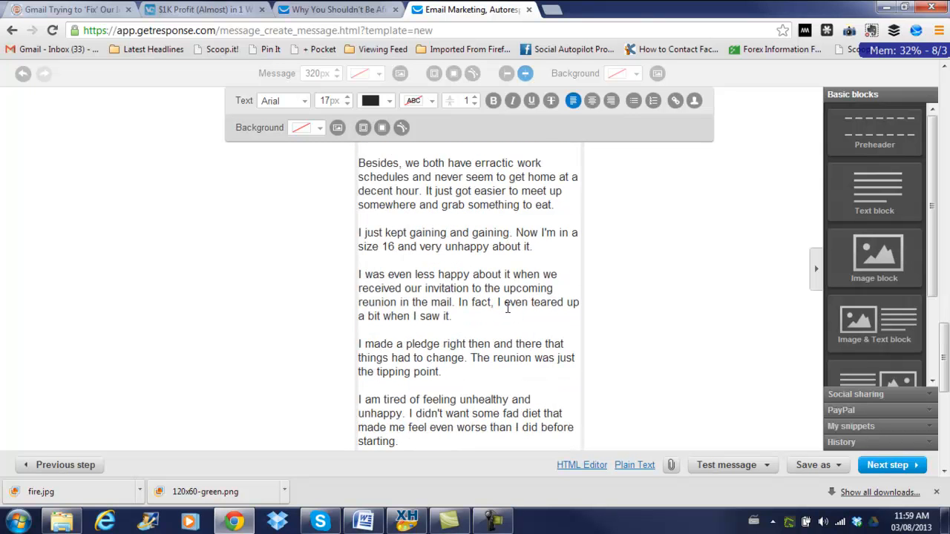
{"action": "scroll", "scroll_direction": "down", "scroll_amount": 3}
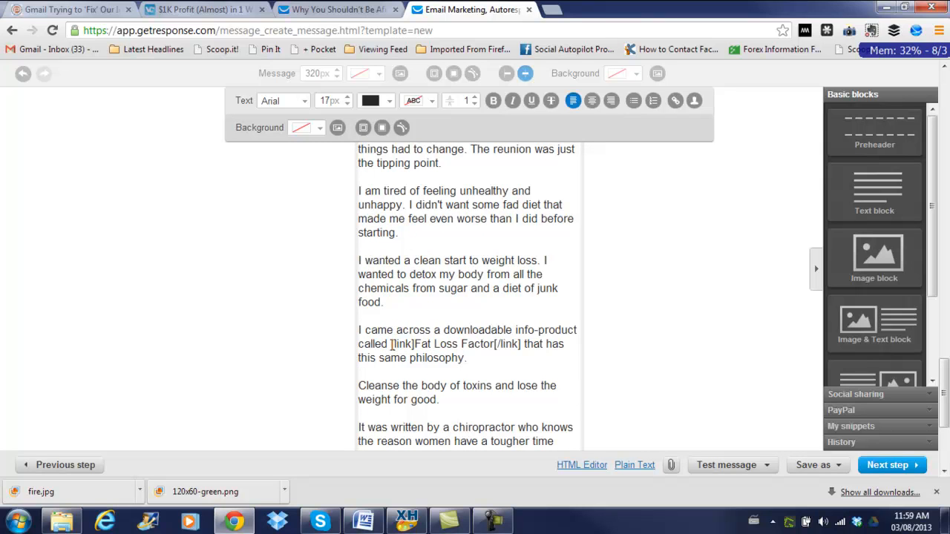
Delete the [link] and [/link] markers around 'Fat Loss Factor'.
{"action": "double_click", "coordinate": [403, 344]}
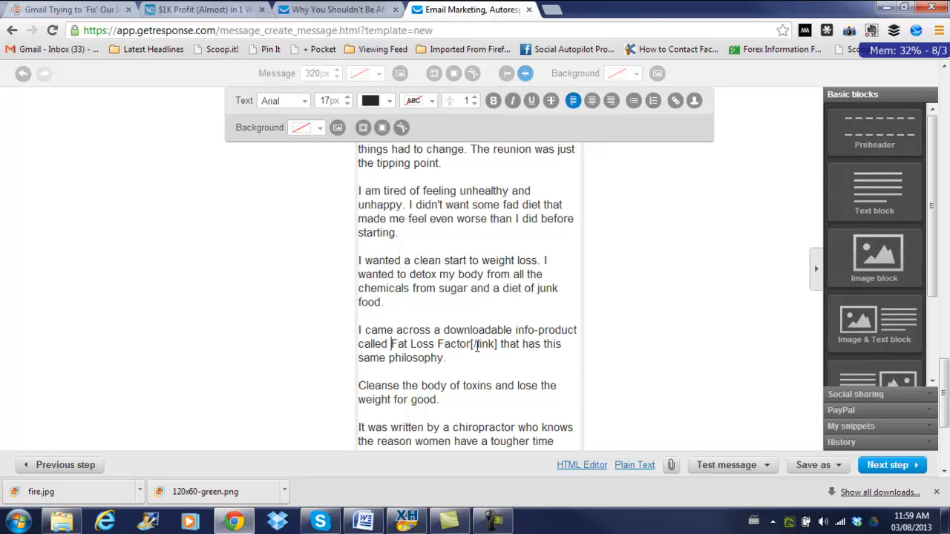
{"action": "double_click", "coordinate": [483, 344]}
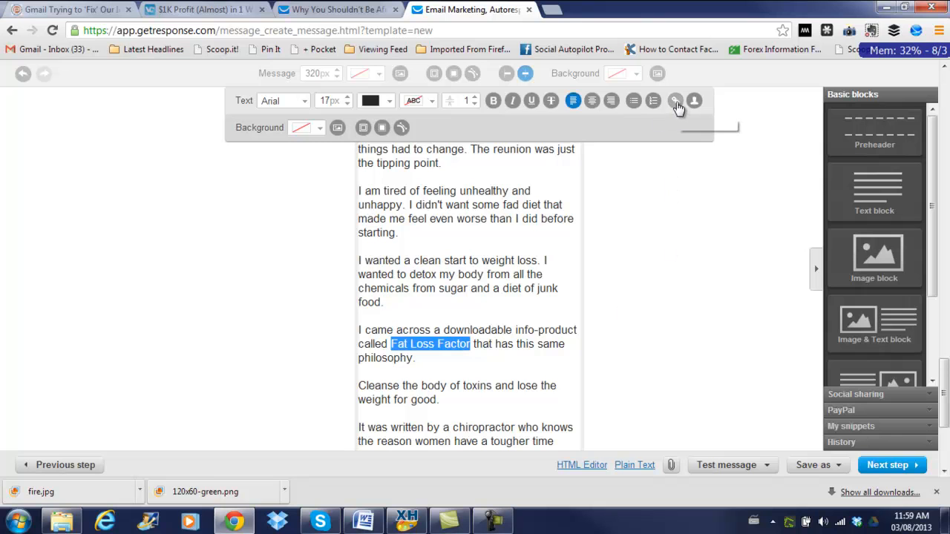
{"action": "left_click", "coordinate": [674, 101]}
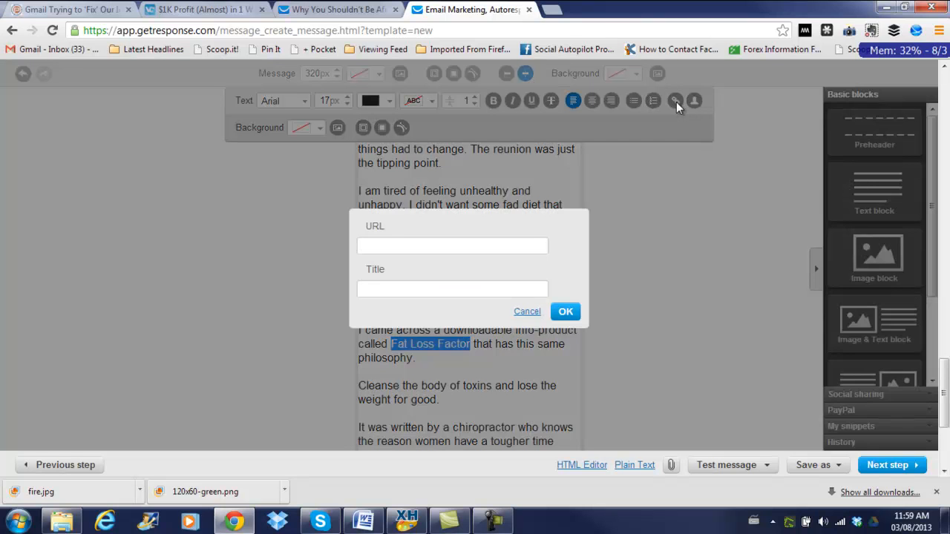
{"action": "left_click", "coordinate": [451, 247]}
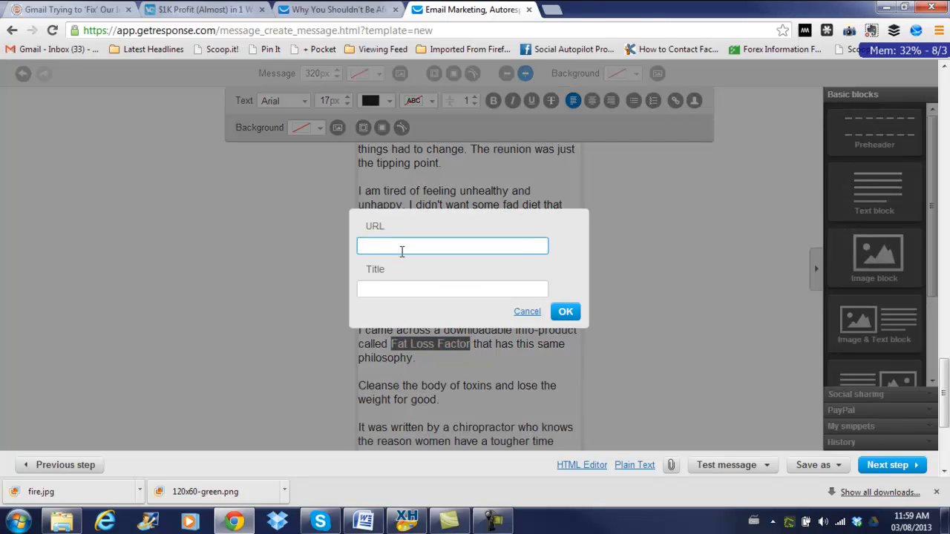
{"action": "type", "text": "www."}
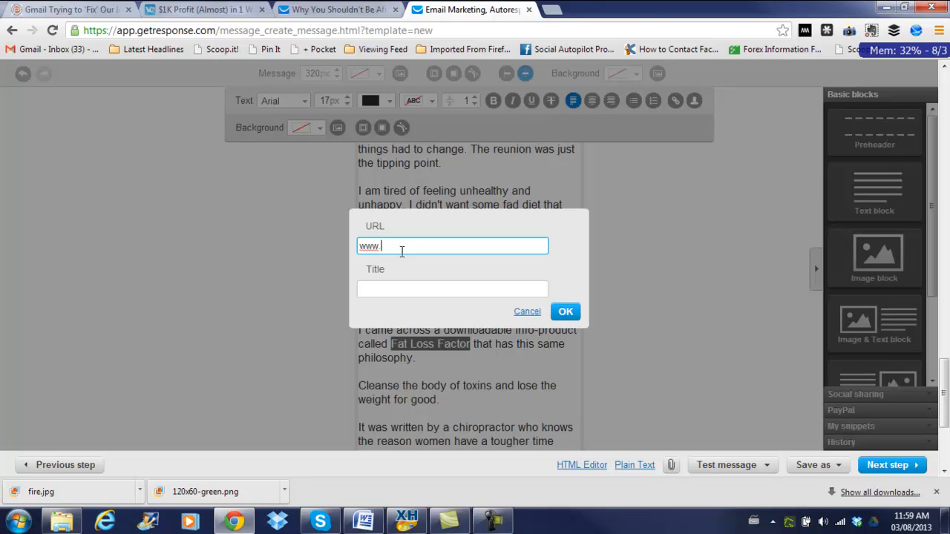
{"action": "type", "text": "fat"}
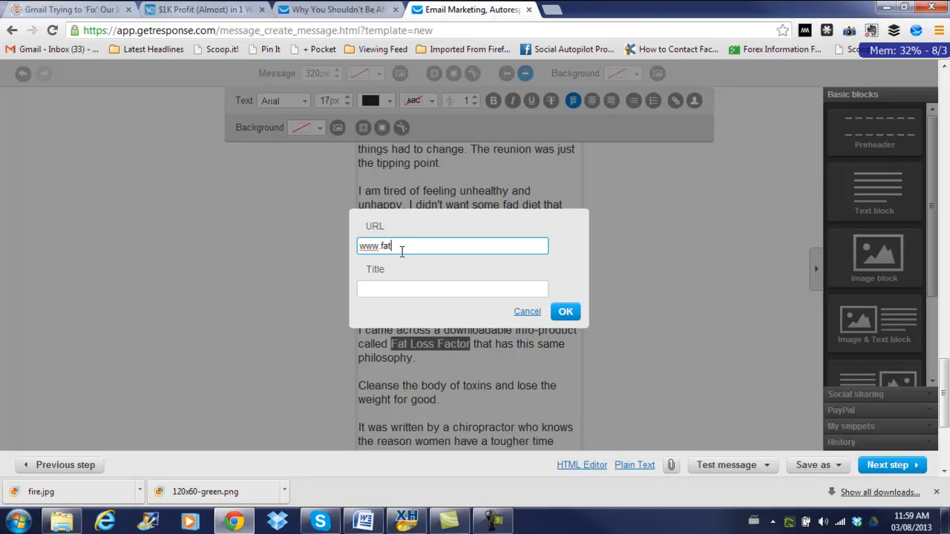
{"action": "type", "text": "loss"}
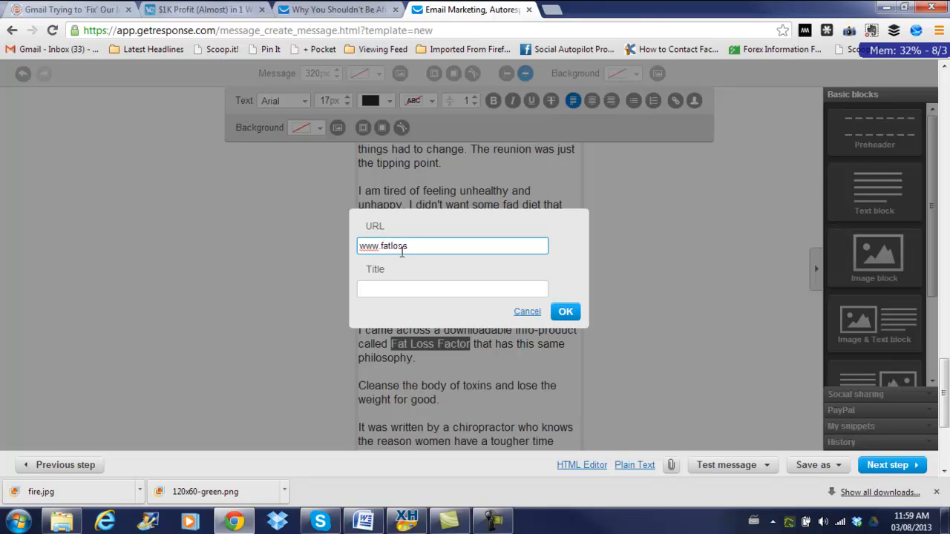
{"action": "type", "text": "fact"}
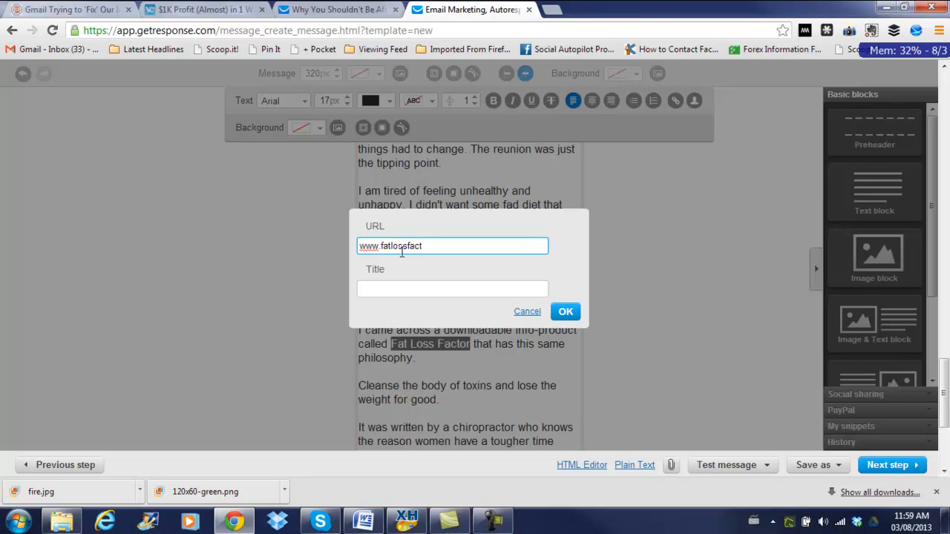
{"action": "type", "text": "or"}
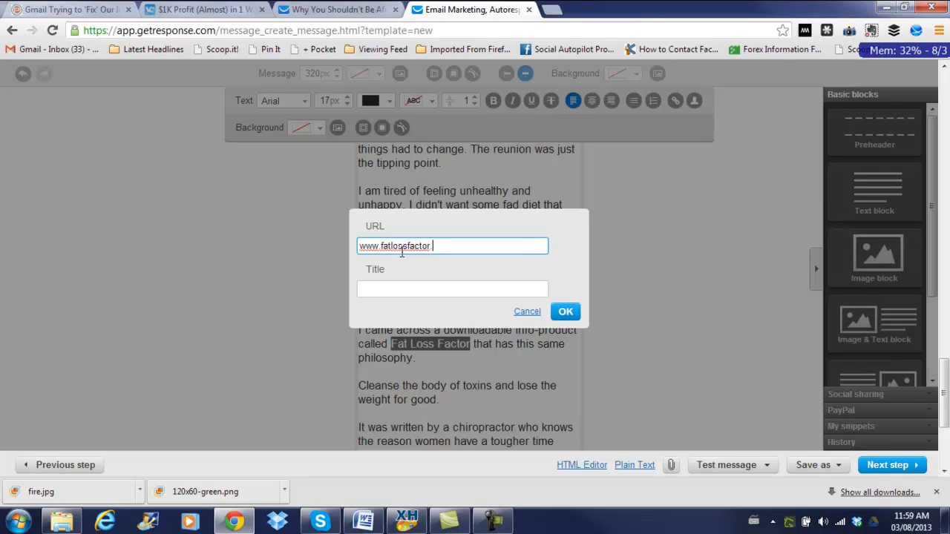
{"action": "type", "text": "com"}
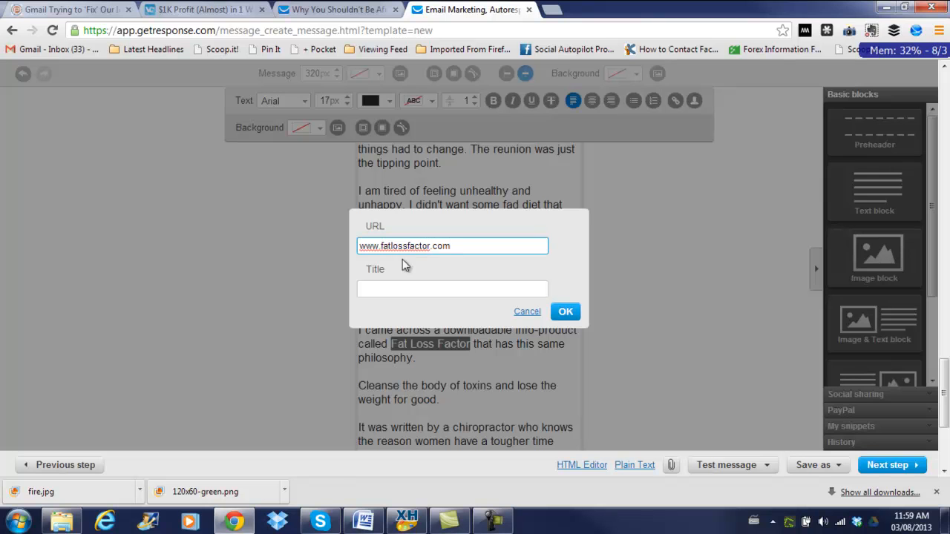
{"action": "left_click", "coordinate": [564, 312]}
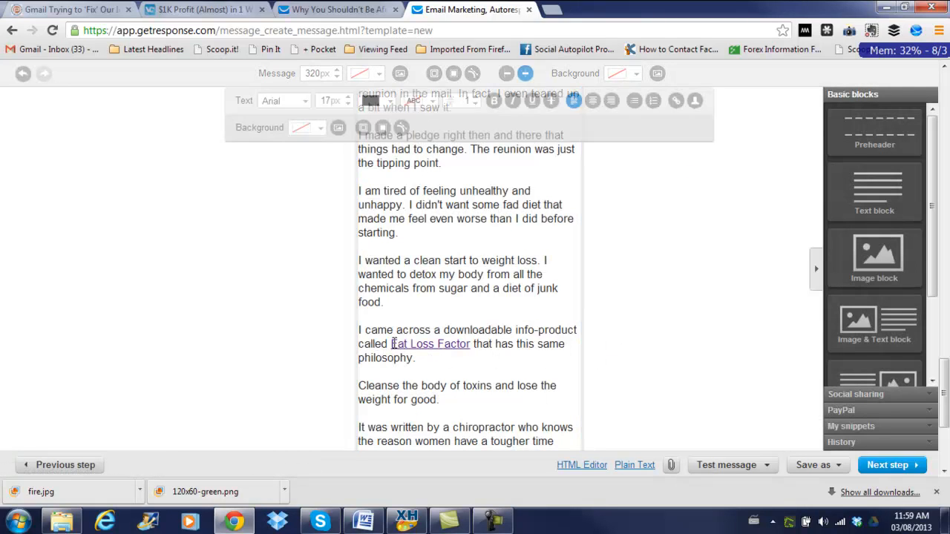
Enlarge the 'Fat Loss Factor' link text to 18px.
{"action": "left_click_drag", "start_coordinate": [392, 344], "coordinate": [419, 358]}
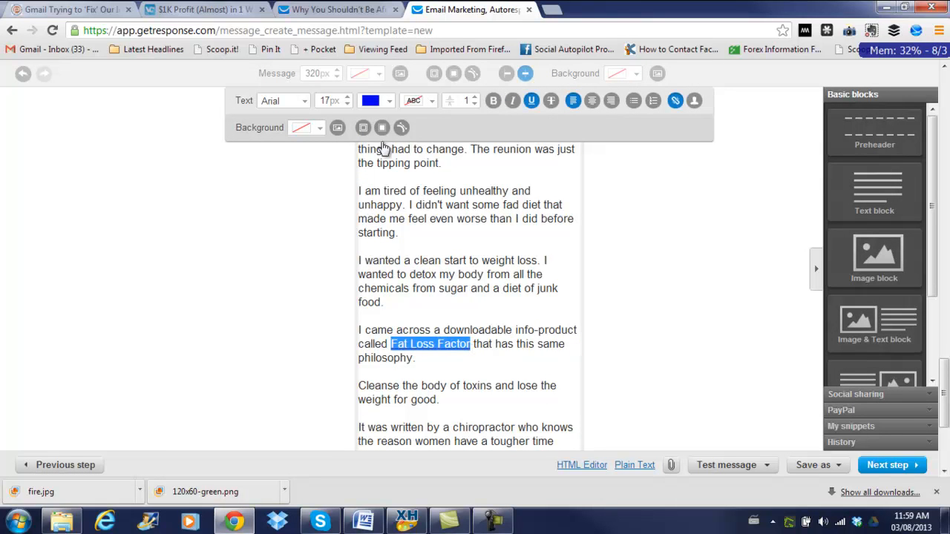
{"action": "left_click", "coordinate": [347, 98]}
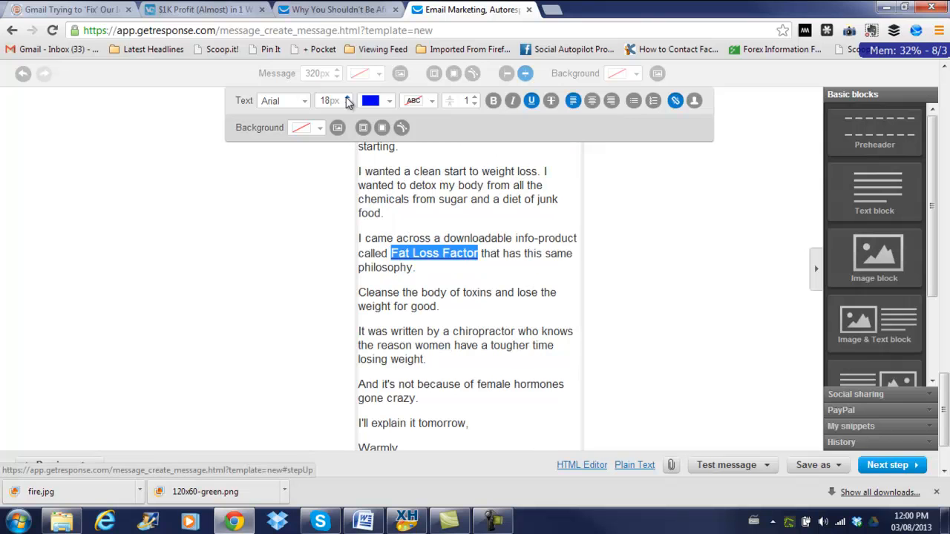
{"action": "left_click", "coordinate": [347, 97]}
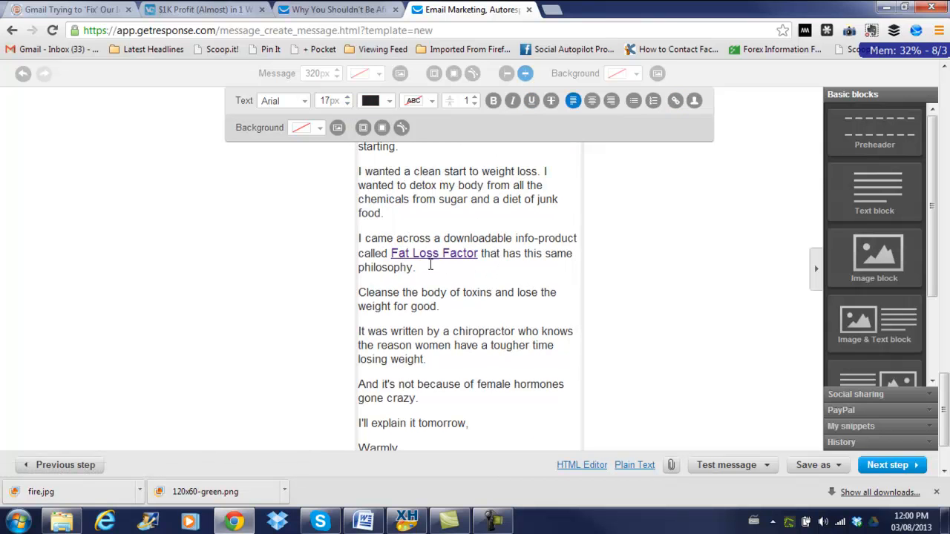
Colour the 'Fat Loss Factor' link text red.
{"action": "double_click", "coordinate": [433, 252]}
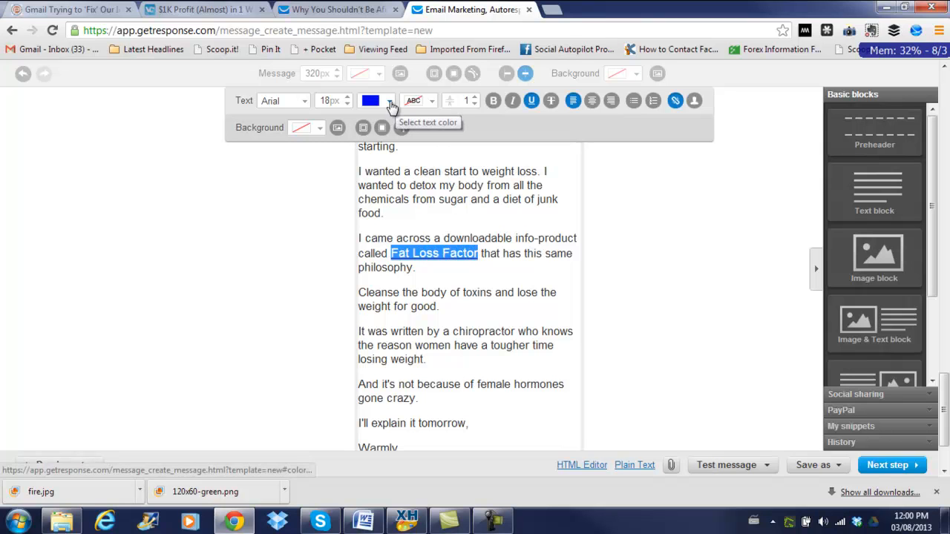
{"action": "left_click", "coordinate": [386, 101]}
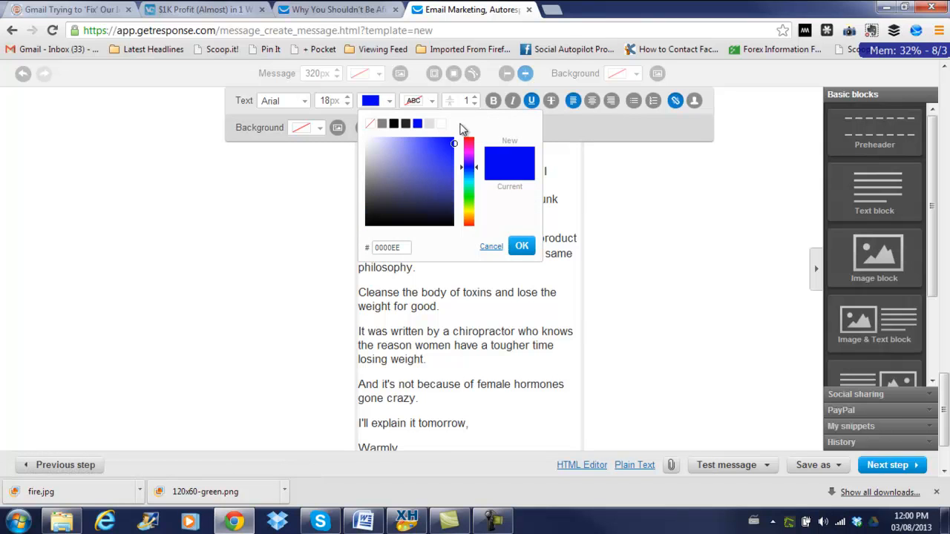
{"action": "left_click", "coordinate": [469, 141]}
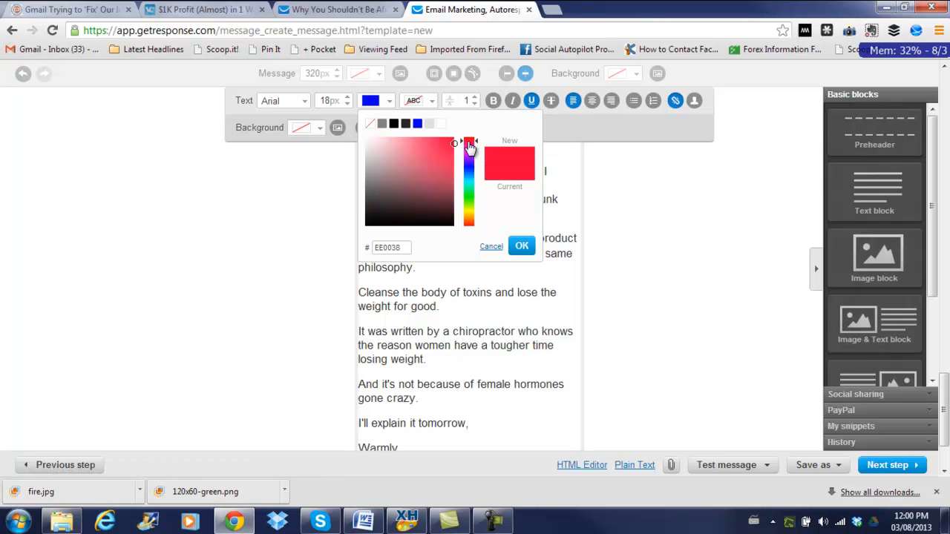
{"action": "left_click", "coordinate": [522, 246]}
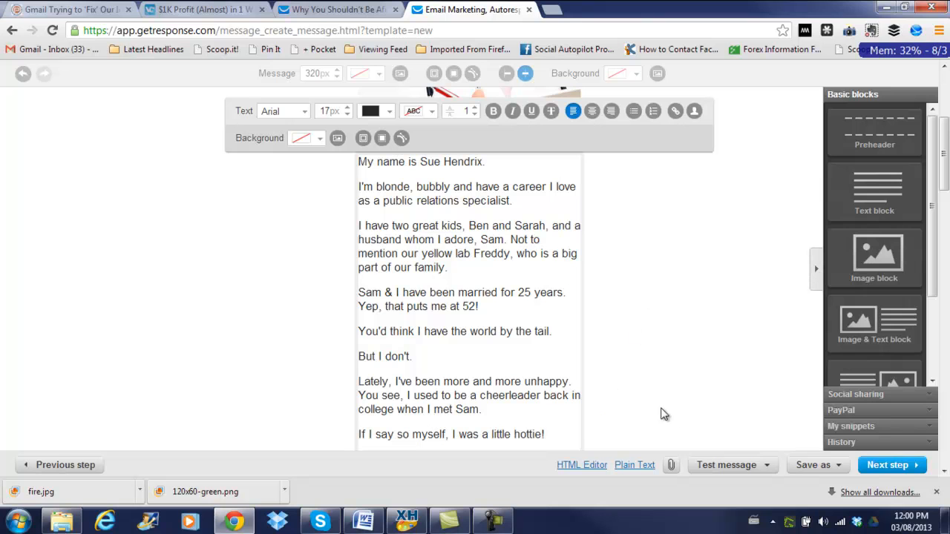
{"action": "left_click", "coordinate": [727, 465]}
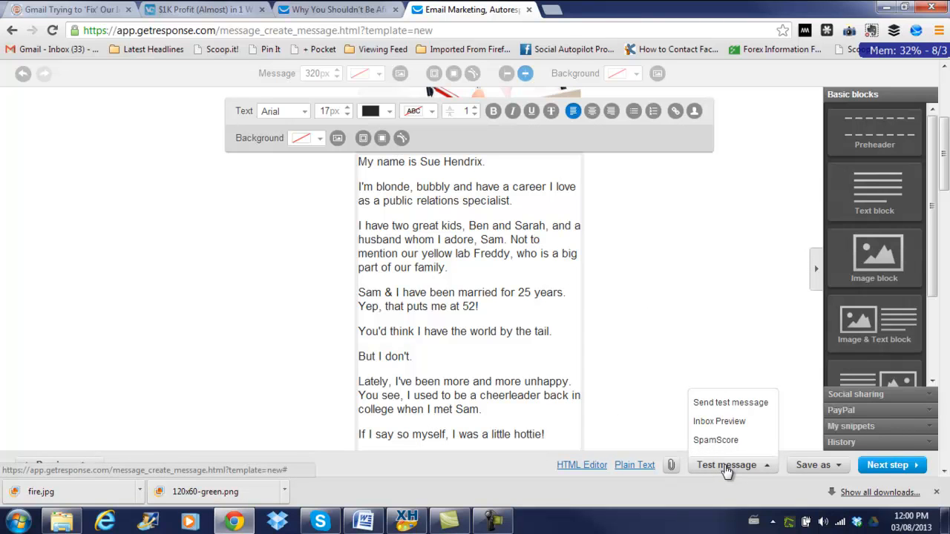
{"action": "left_click", "coordinate": [730, 402]}
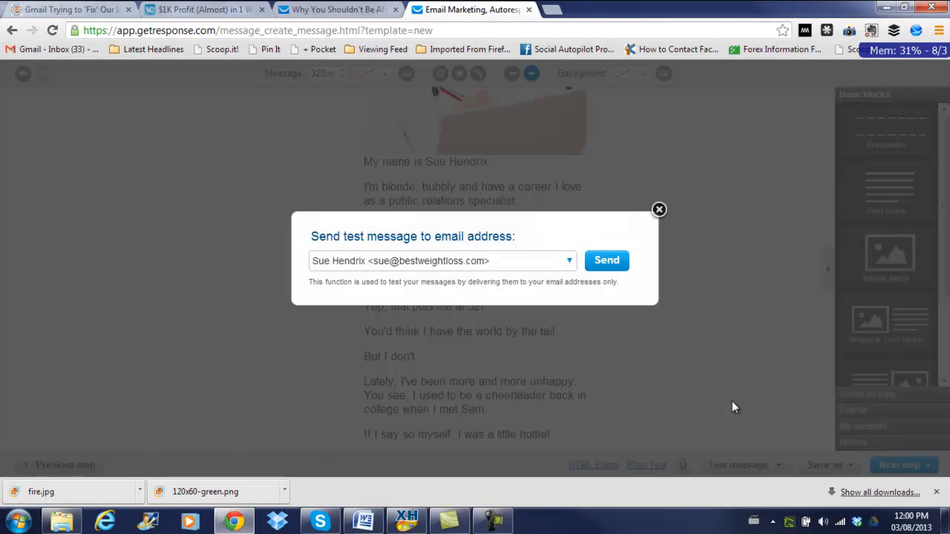
{"action": "left_click", "coordinate": [570, 261]}
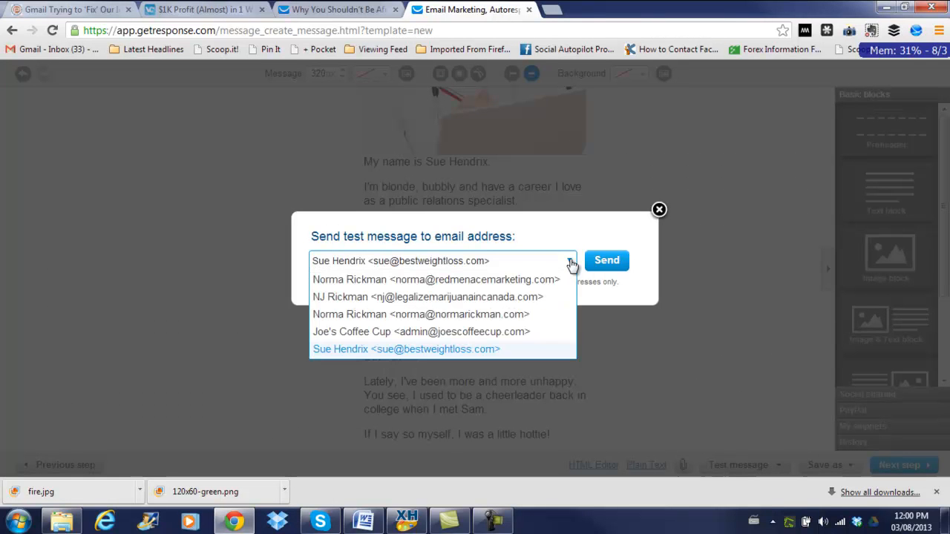
{"action": "left_click", "coordinate": [435, 279]}
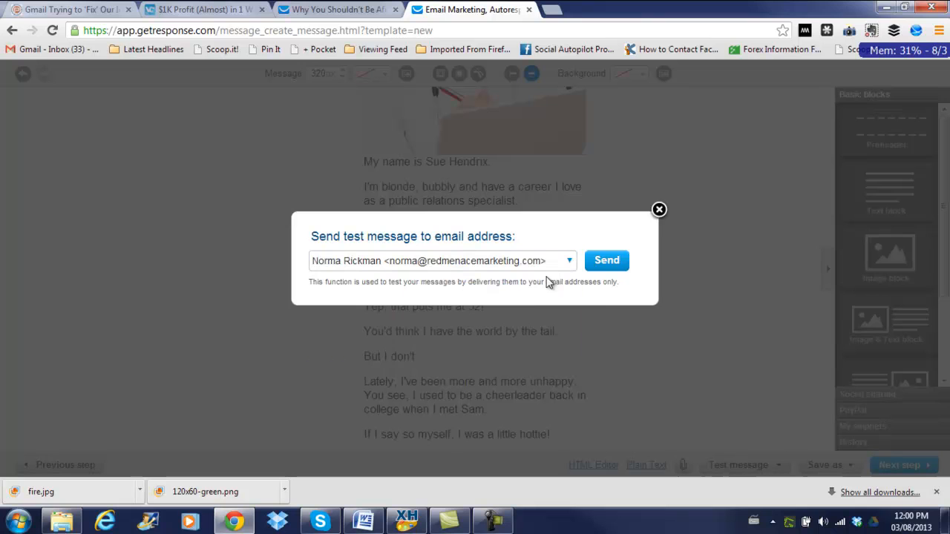
{"action": "mouse_move", "coordinate": [594, 300]}
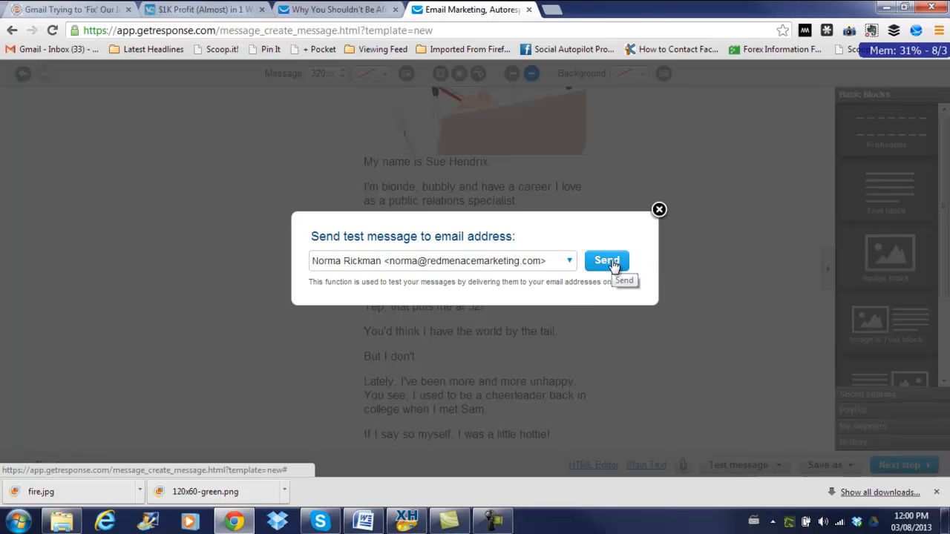
{"action": "left_click", "coordinate": [606, 261]}
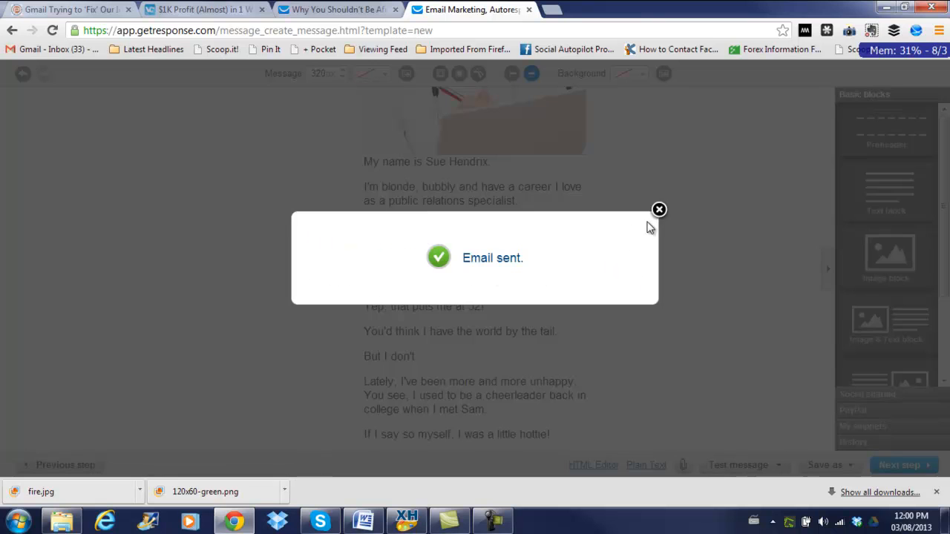
{"action": "left_click", "coordinate": [658, 209]}
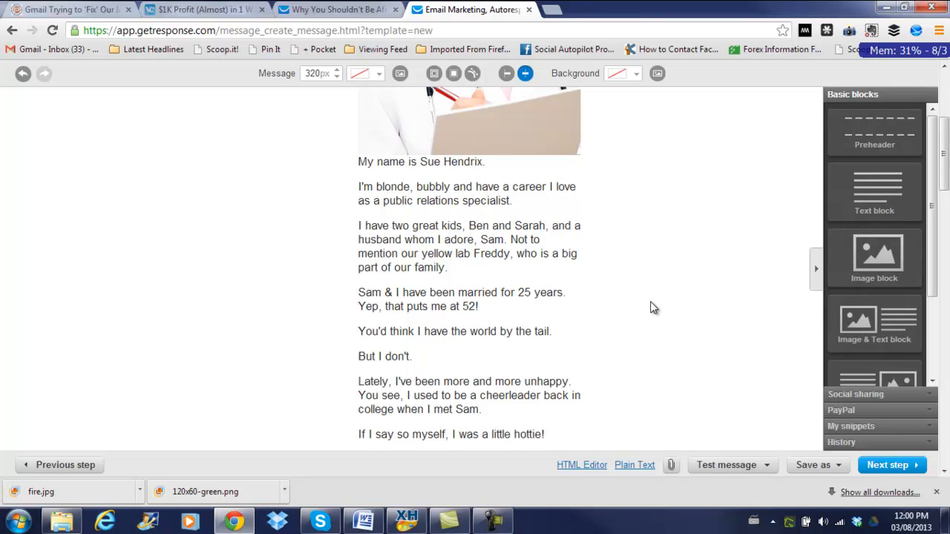
{"action": "mouse_move", "coordinate": [651, 324]}
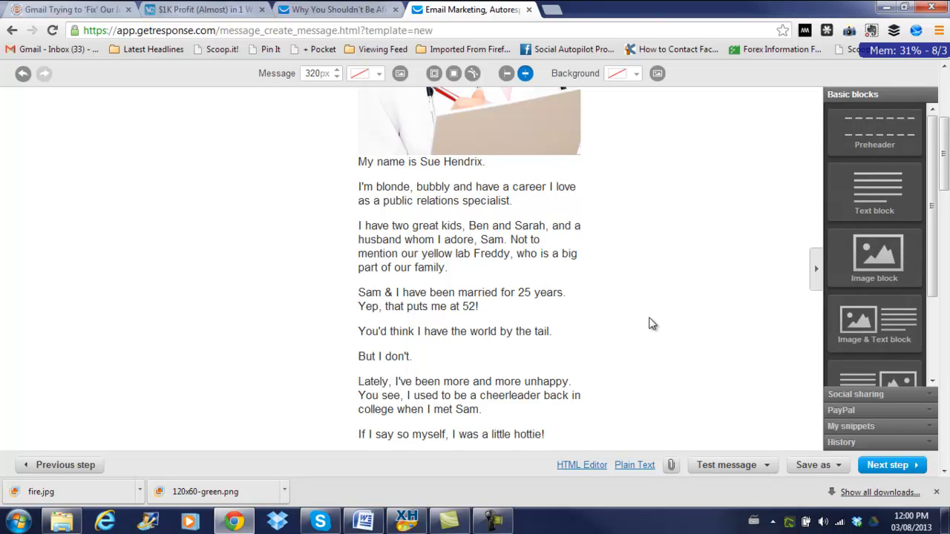
{"action": "mouse_move", "coordinate": [665, 350]}
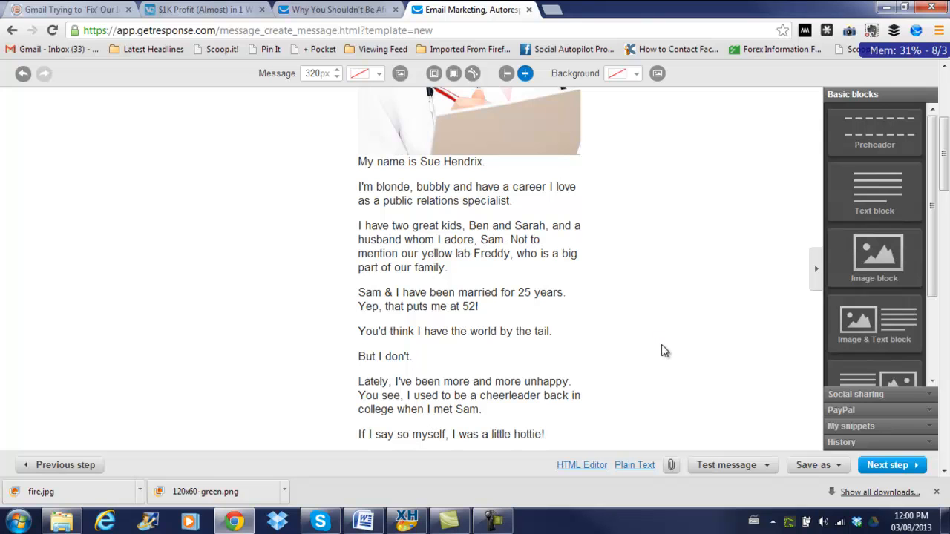
Run the inbox preview test to render the email across web and desktop clients.
{"action": "left_click", "coordinate": [727, 465]}
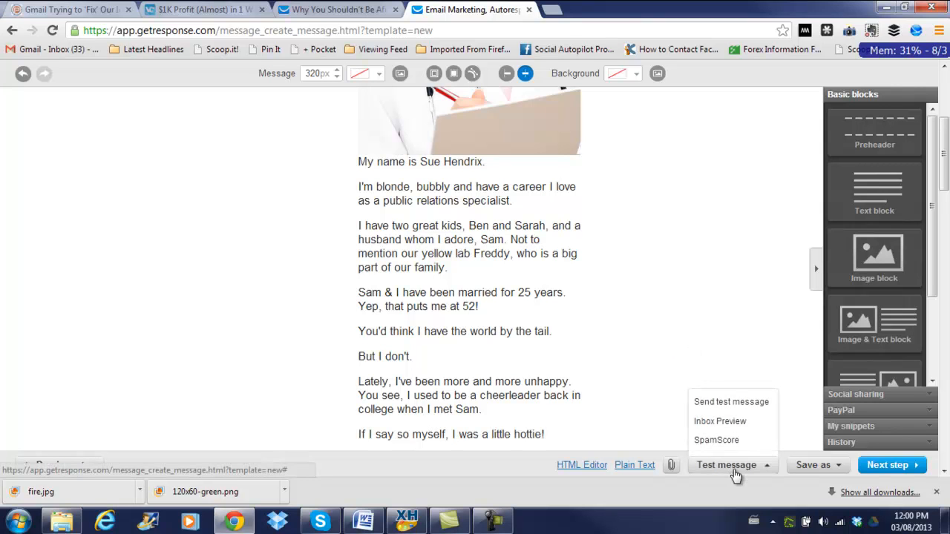
{"action": "mouse_move", "coordinate": [718, 422]}
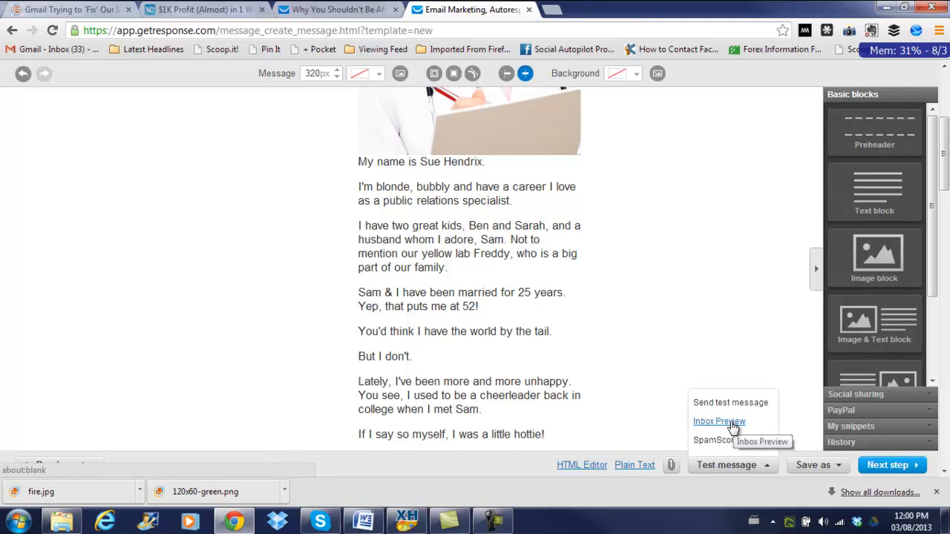
{"action": "left_click", "coordinate": [718, 422]}
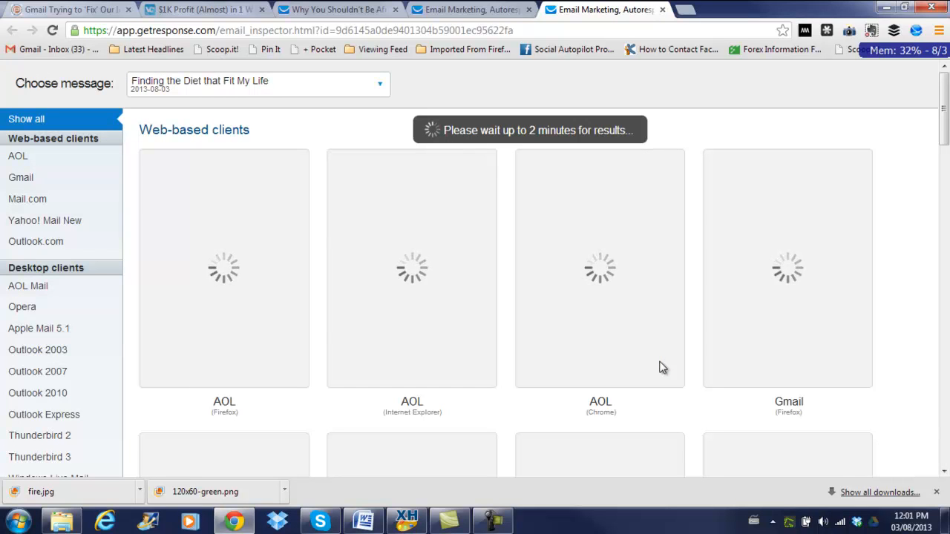
{"action": "mouse_move", "coordinate": [611, 296]}
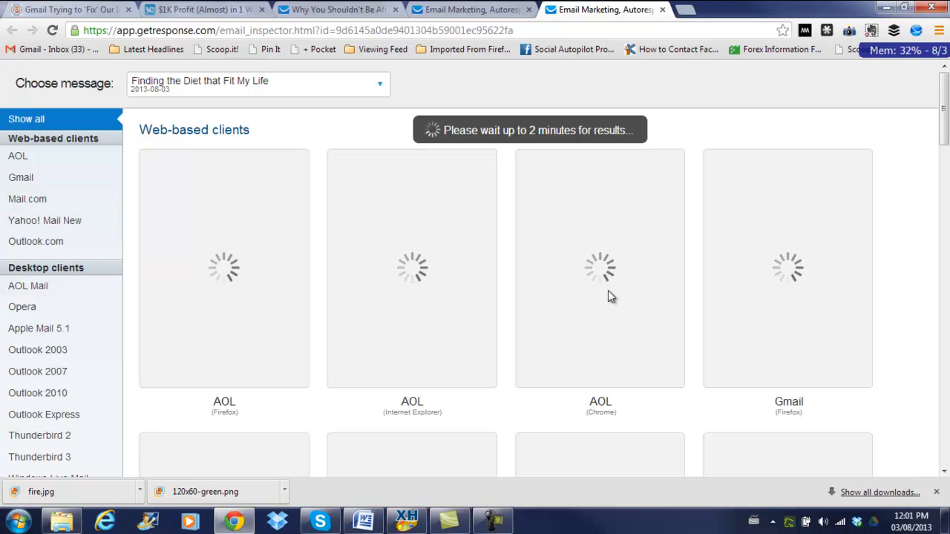
{"action": "mouse_move", "coordinate": [620, 281]}
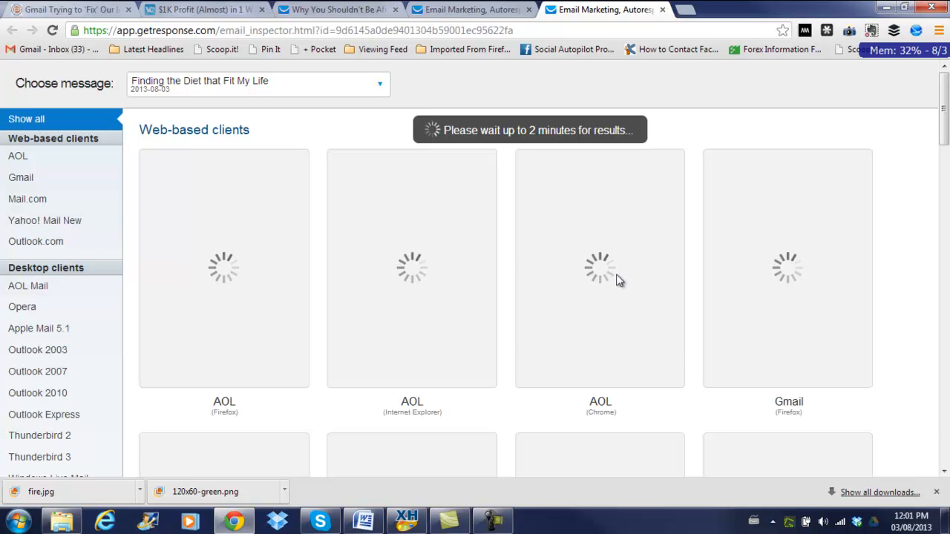
{"action": "mouse_move", "coordinate": [588, 305]}
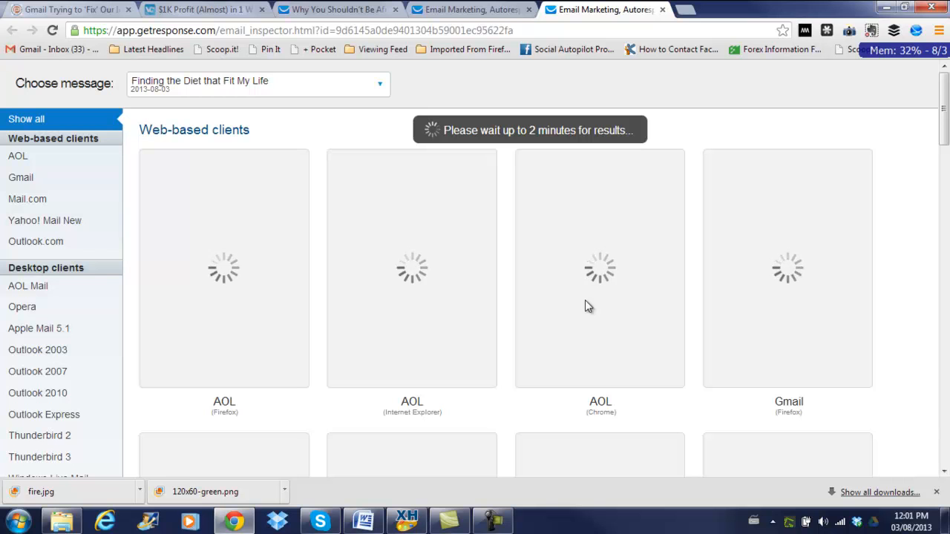
{"action": "mouse_move", "coordinate": [646, 8]}
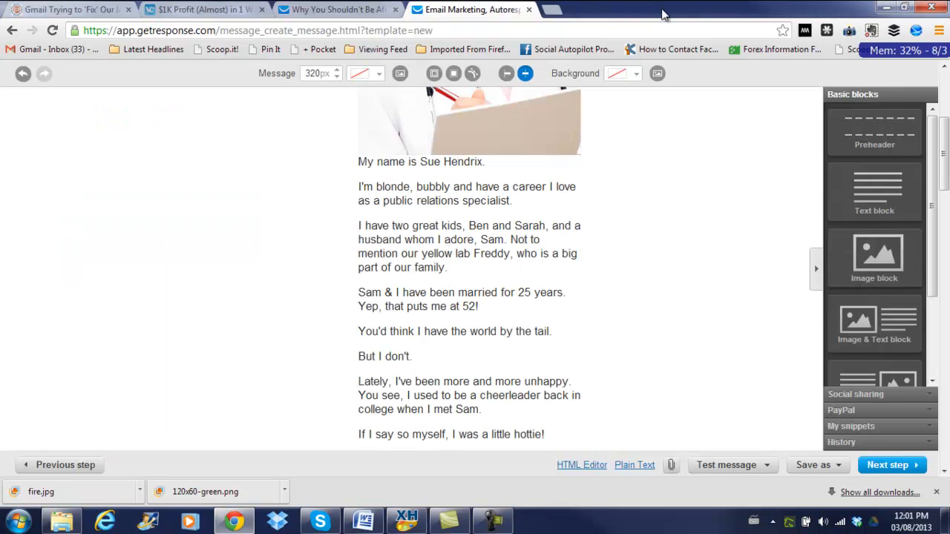
Run the spam check, see a 0 of 5 score, and dismiss the results.
{"action": "left_click", "coordinate": [727, 464]}
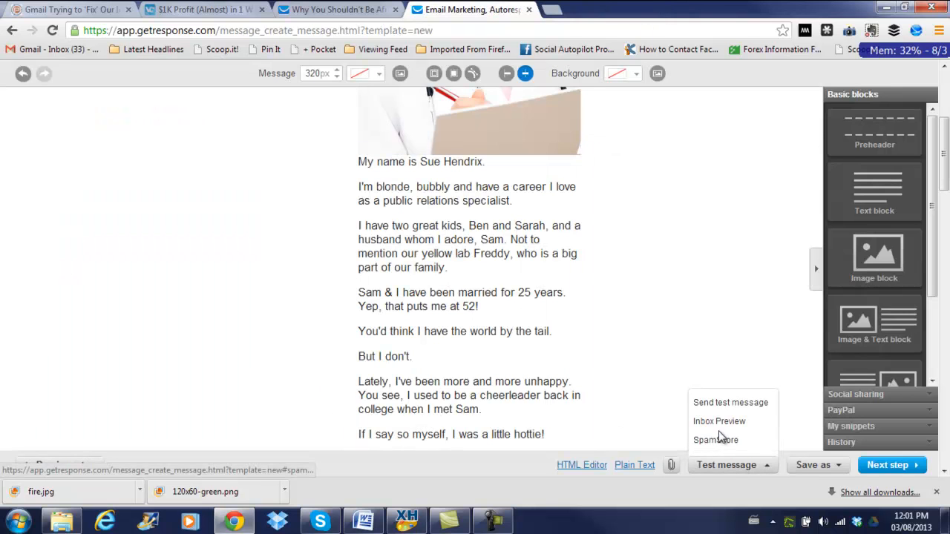
{"action": "left_click", "coordinate": [715, 439]}
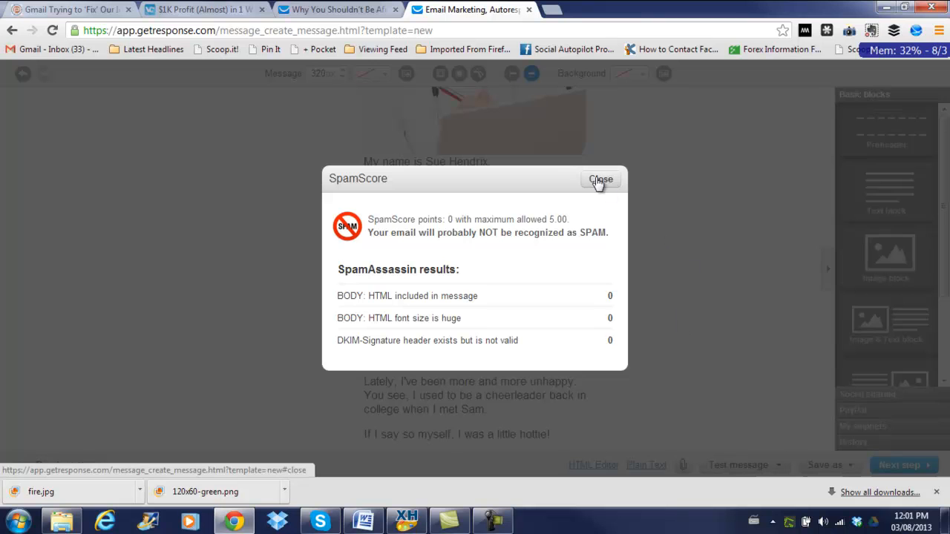
{"action": "left_click", "coordinate": [599, 180]}
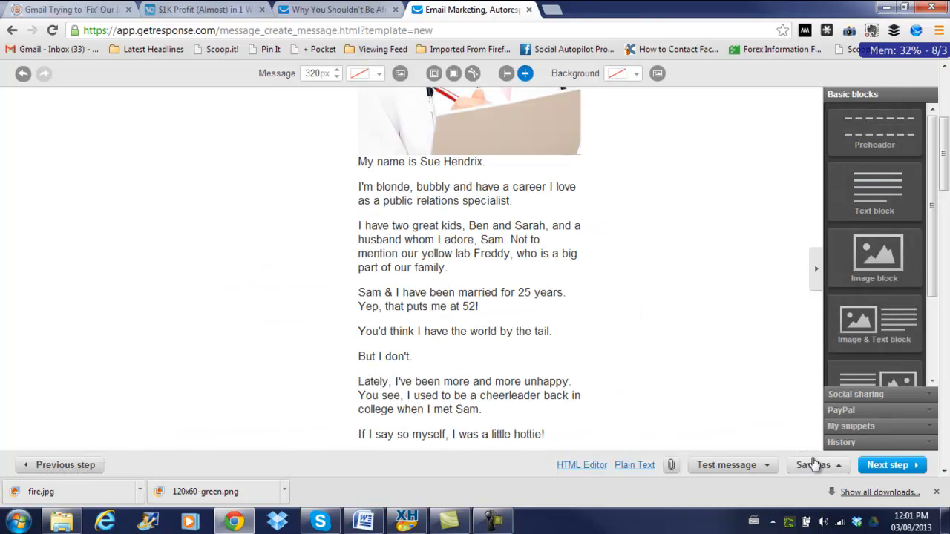
Save the email as a draft and continue to the next setup step.
{"action": "left_click", "coordinate": [813, 465]}
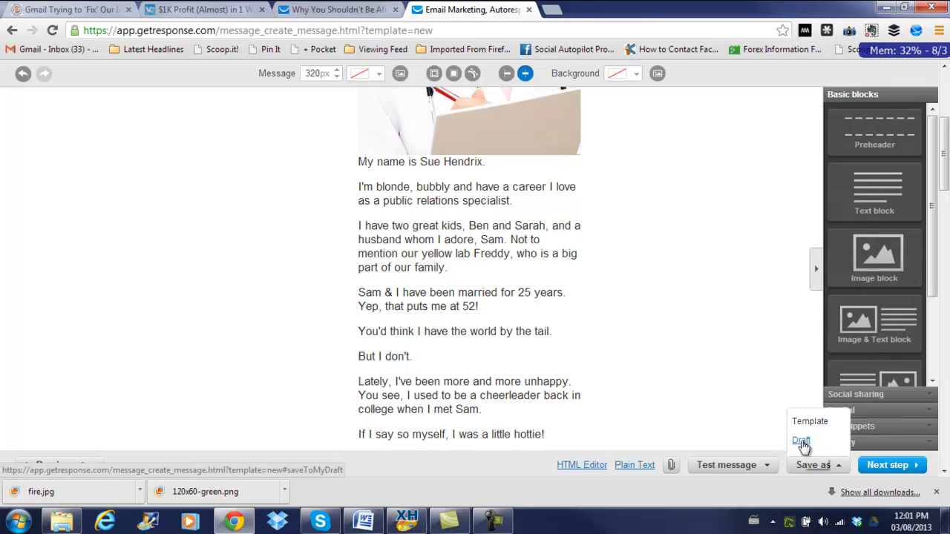
{"action": "left_click", "coordinate": [802, 439]}
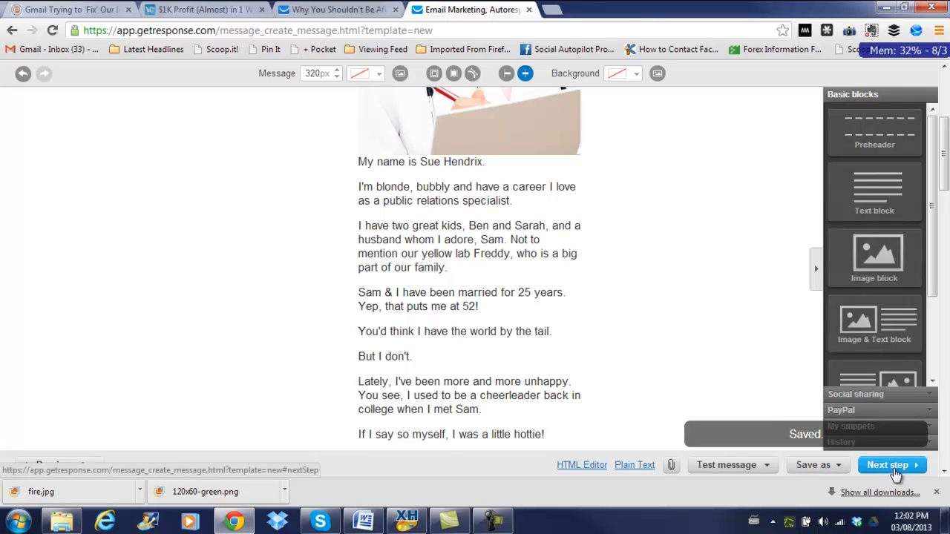
{"action": "left_click", "coordinate": [887, 465]}
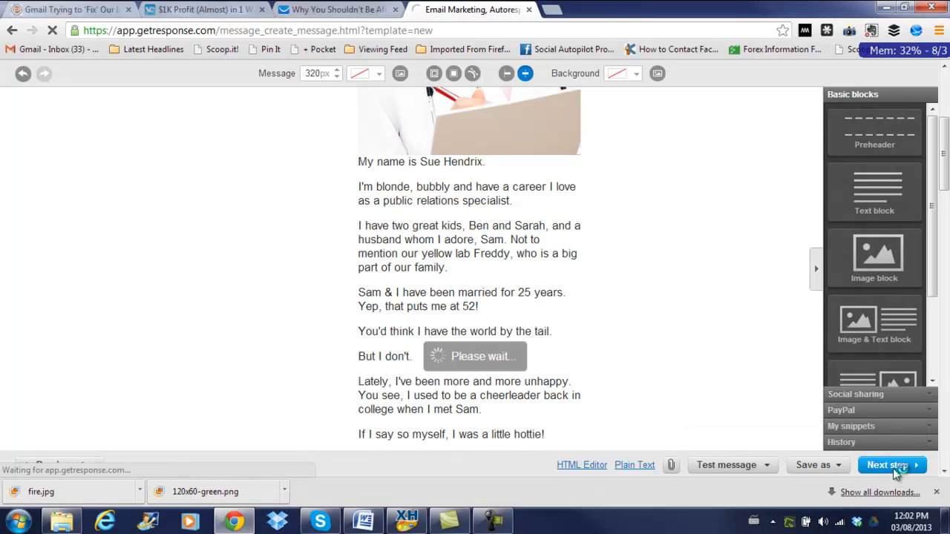
Return to the autoresponder settings and save Day1 with email 1 attached.
{"action": "left_click", "coordinate": [888, 465]}
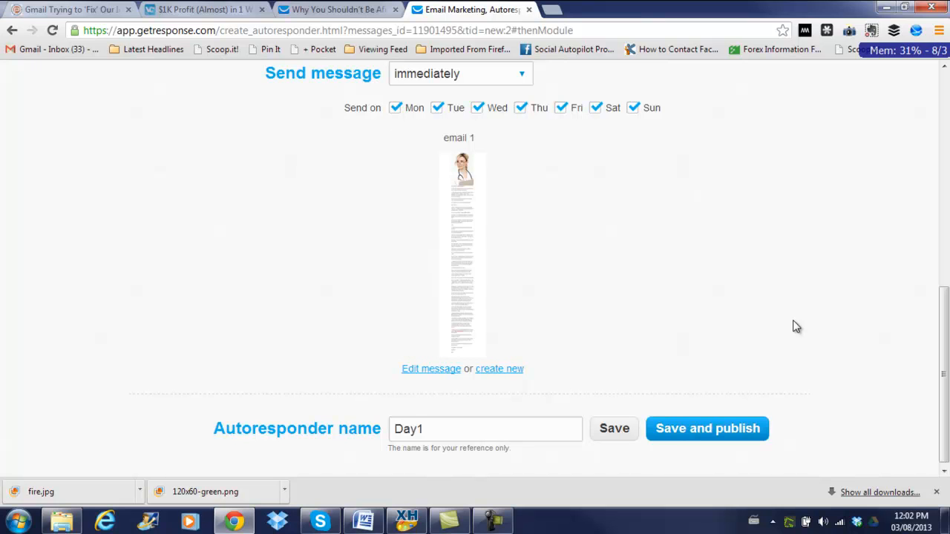
{"action": "mouse_move", "coordinate": [670, 324]}
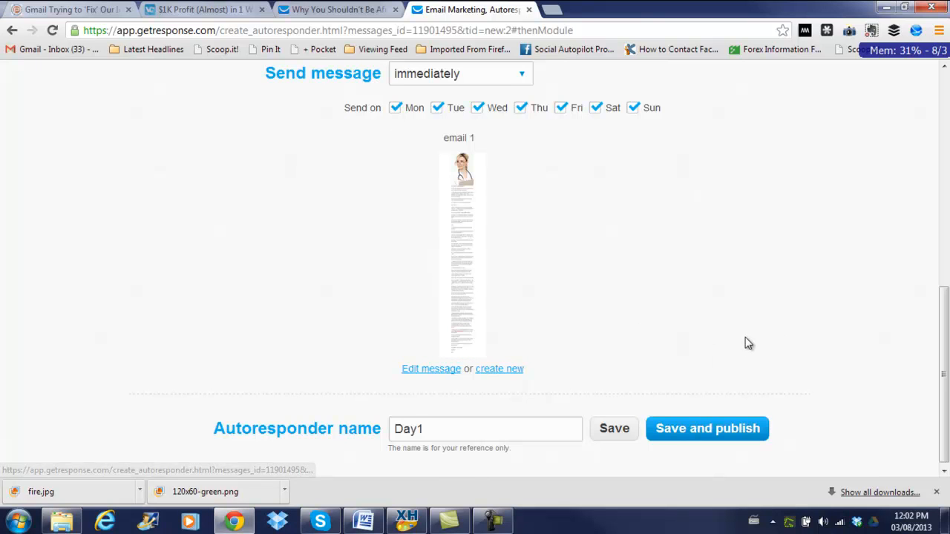
{"action": "mouse_move", "coordinate": [749, 339]}
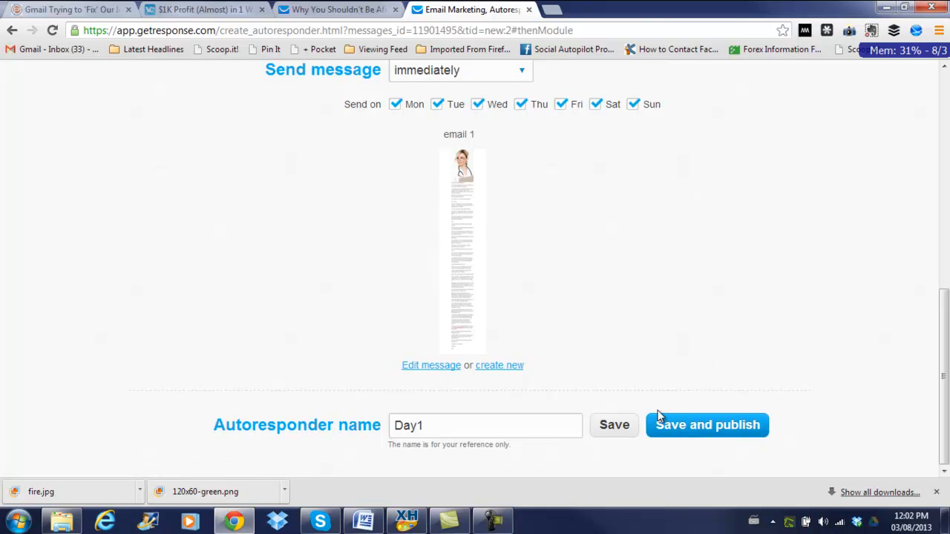
{"action": "left_click", "coordinate": [614, 425]}
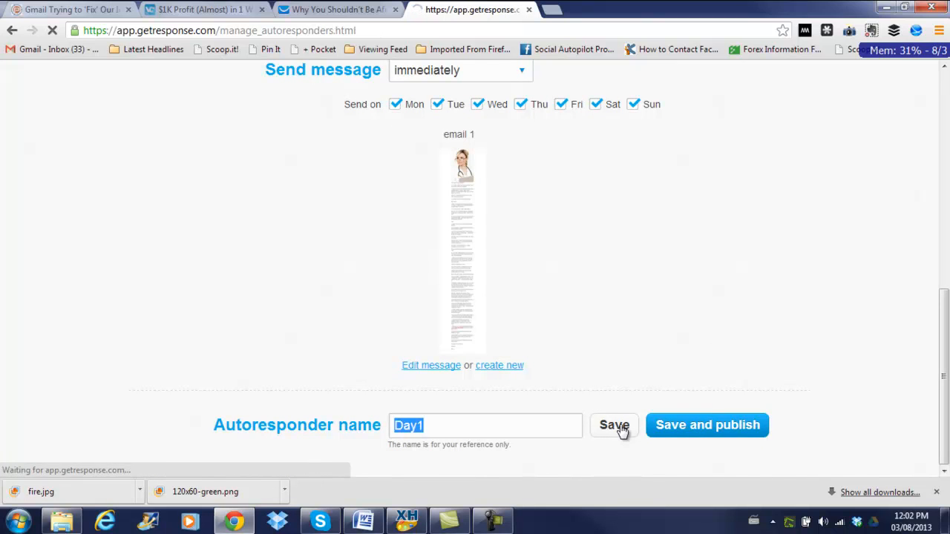
From the time-based calendar, start a new autoresponder on the day 1 cell.
{"action": "left_click", "coordinate": [614, 425]}
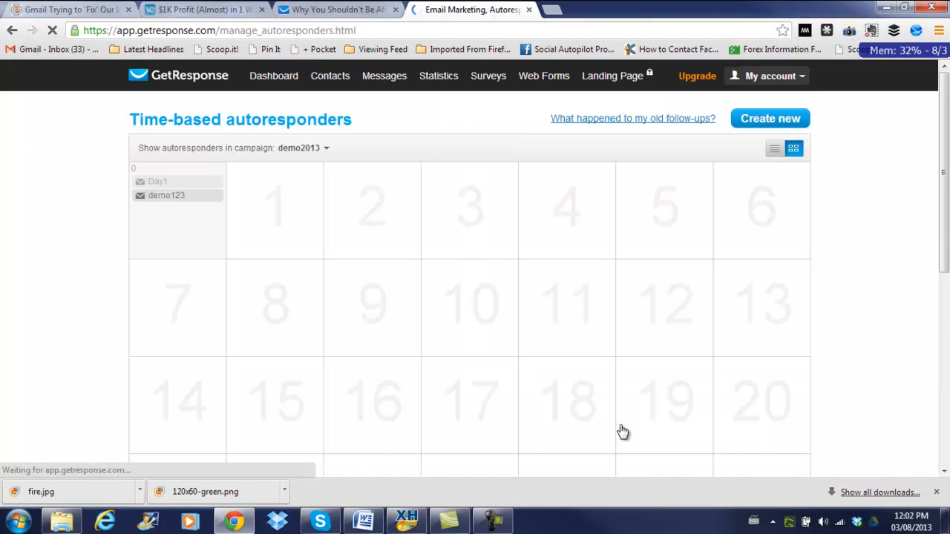
{"action": "mouse_move", "coordinate": [511, 380]}
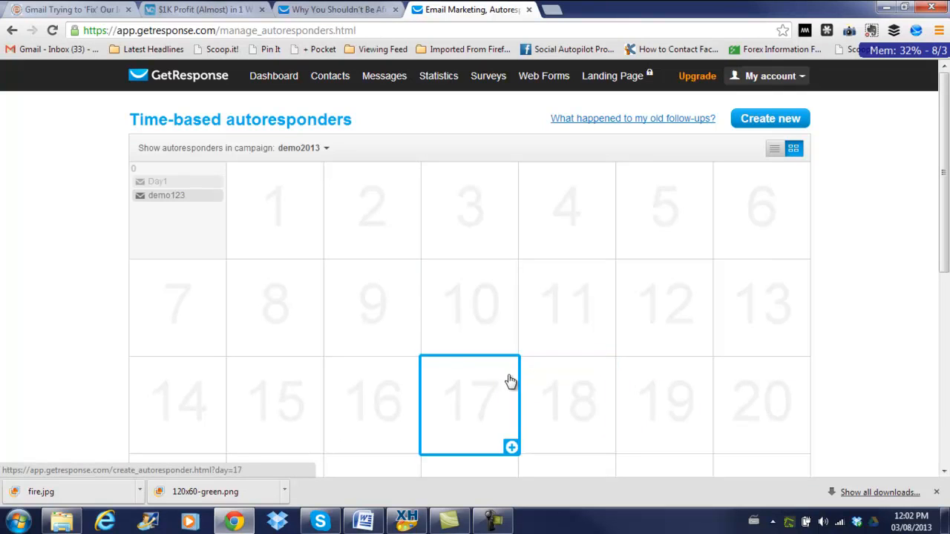
{"action": "mouse_move", "coordinate": [210, 244]}
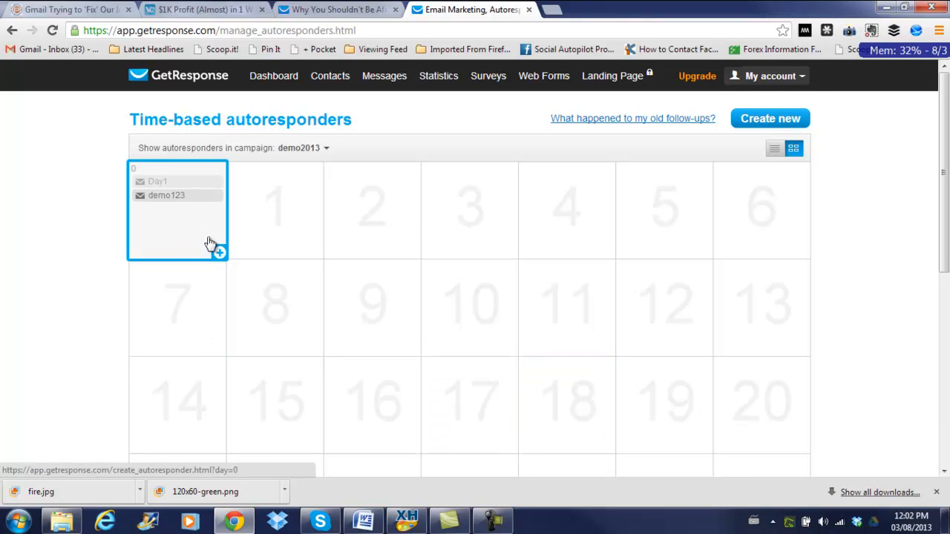
{"action": "mouse_move", "coordinate": [214, 237]}
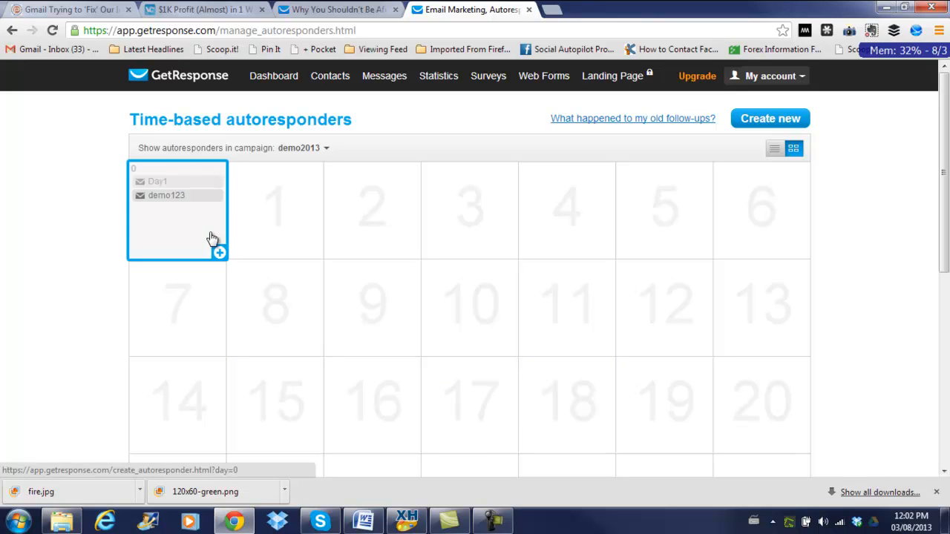
{"action": "mouse_move", "coordinate": [285, 234]}
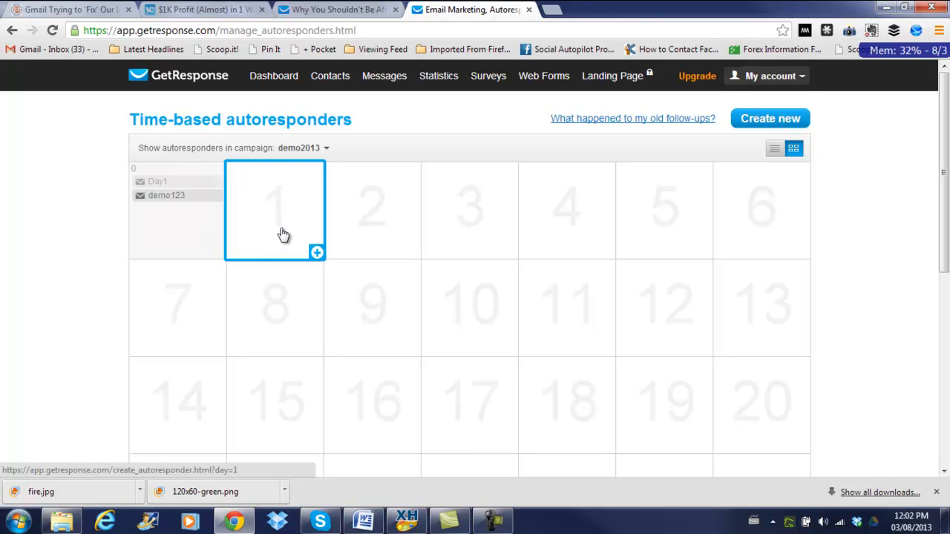
{"action": "mouse_move", "coordinate": [383, 217]}
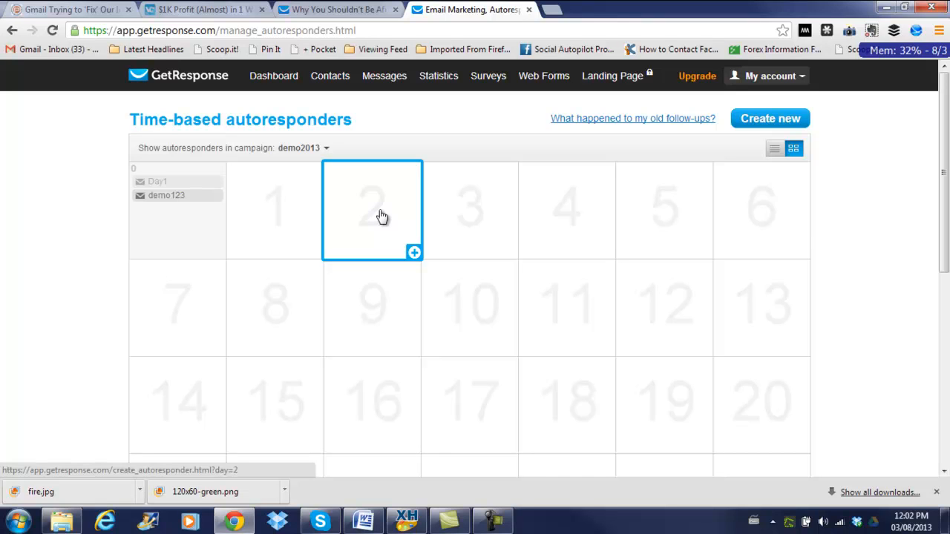
{"action": "mouse_move", "coordinate": [295, 222]}
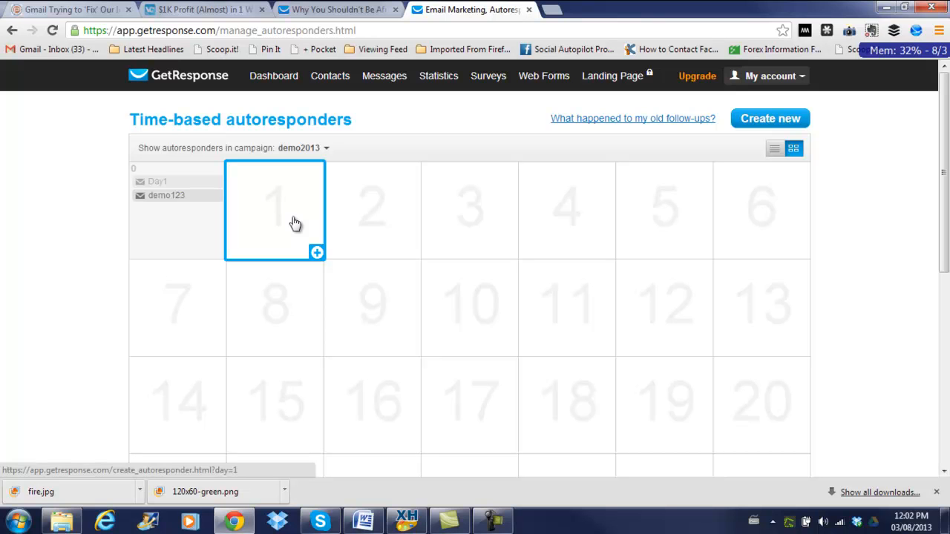
{"action": "left_click", "coordinate": [274, 210]}
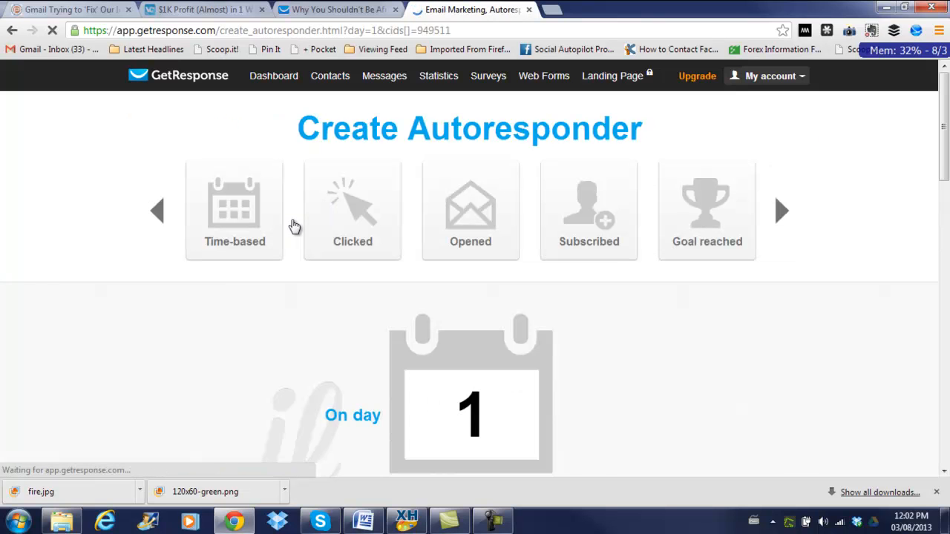
{"action": "scroll", "scroll_direction": "down", "scroll_amount": 3}
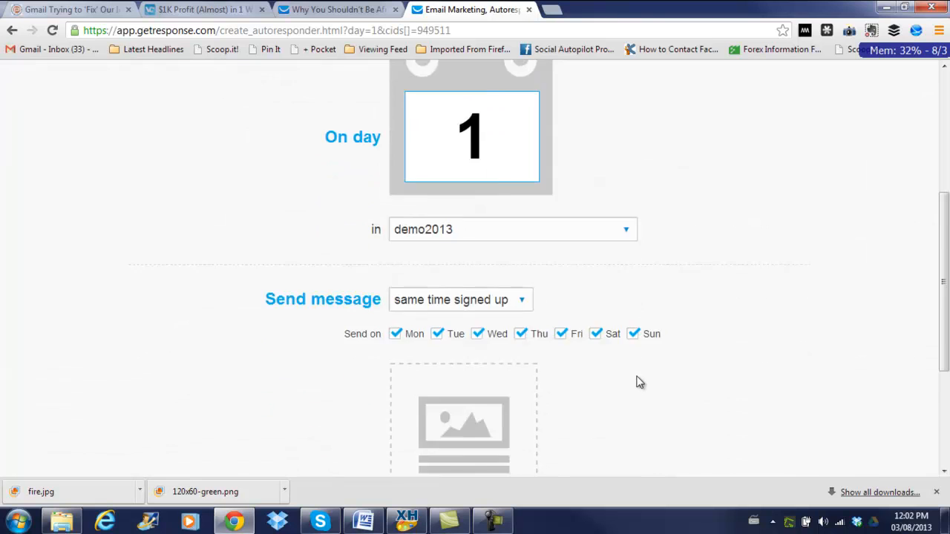
{"action": "scroll", "scroll_direction": "down", "scroll_amount": 3}
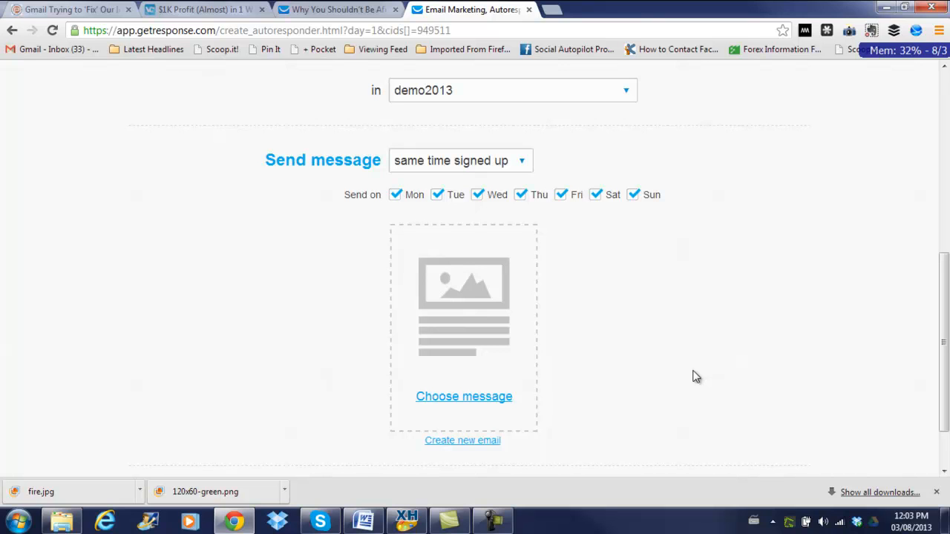
{"action": "mouse_move", "coordinate": [686, 359]}
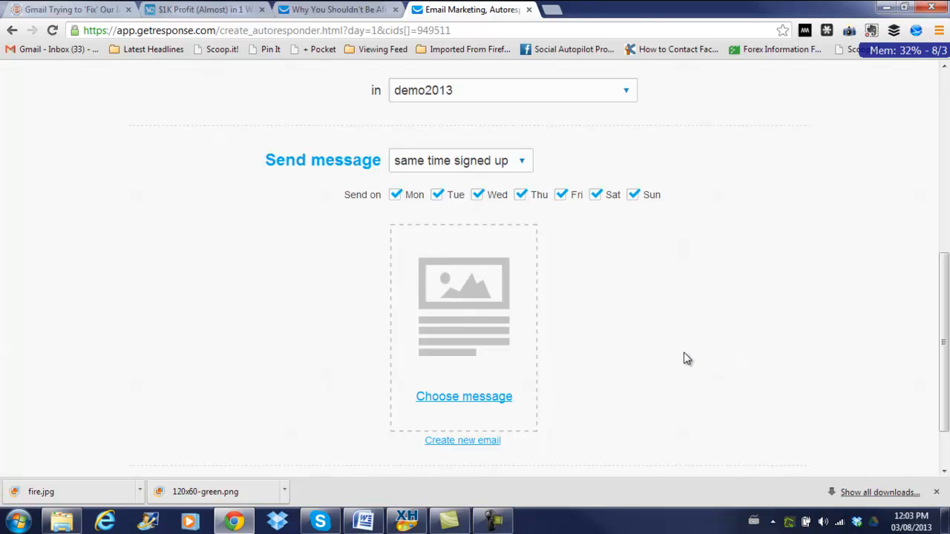
{"action": "mouse_move", "coordinate": [700, 377]}
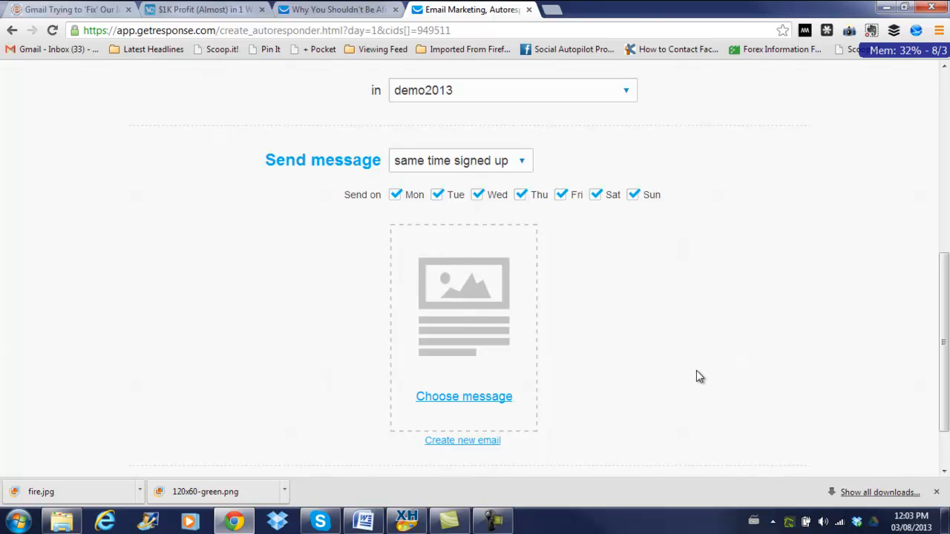